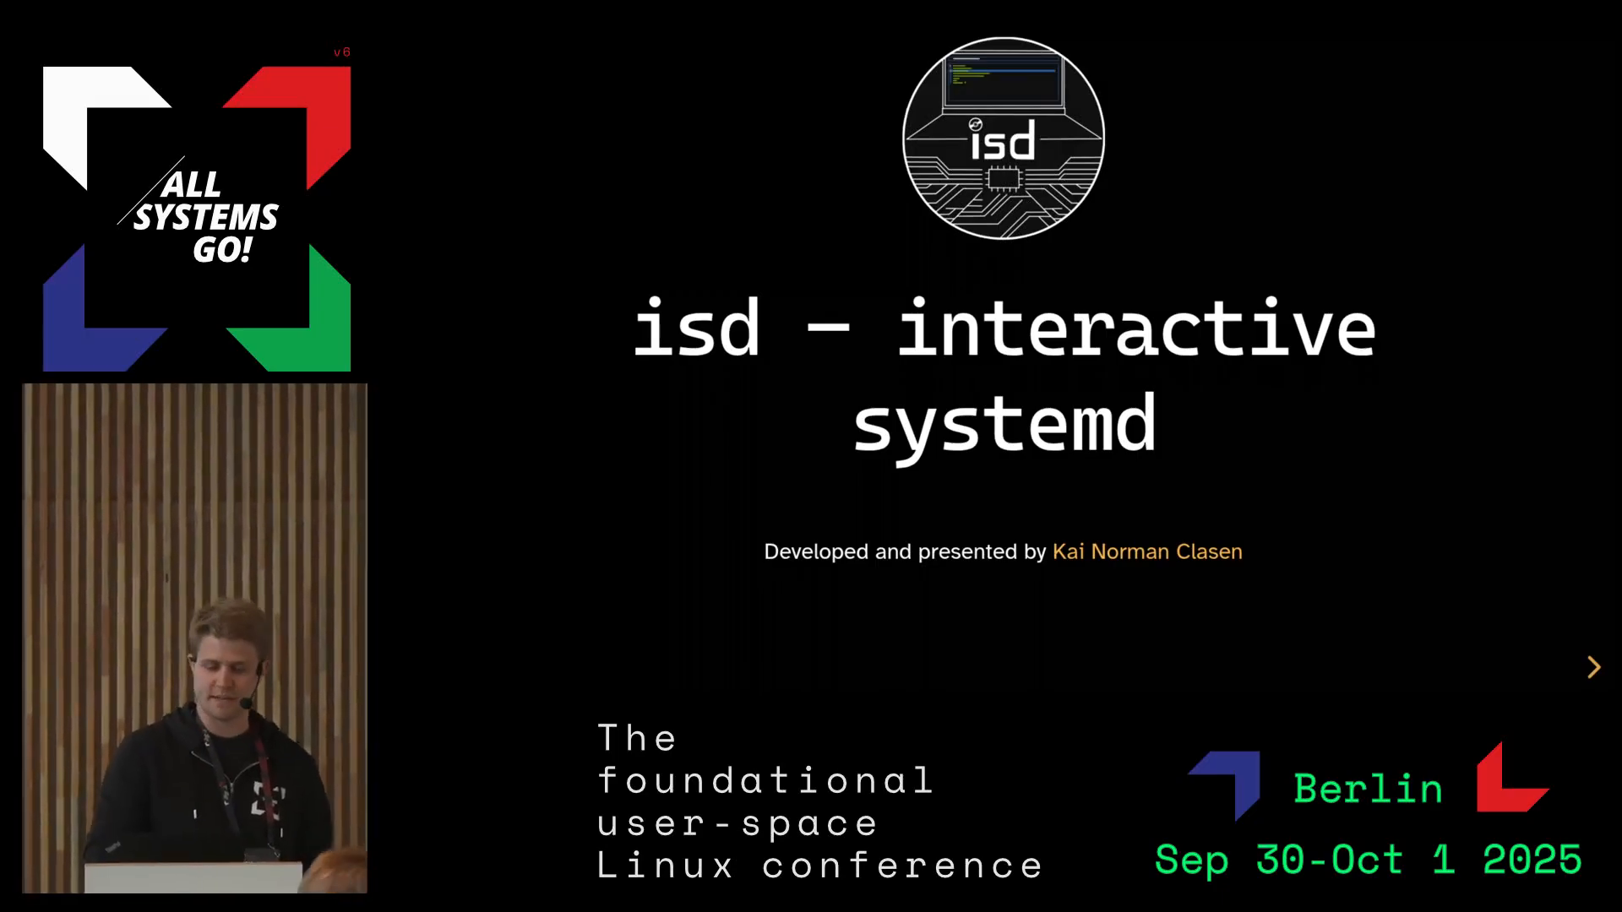
Advance the slides from the isd title to the awesome-hello-world.service example slide
click(1591, 668)
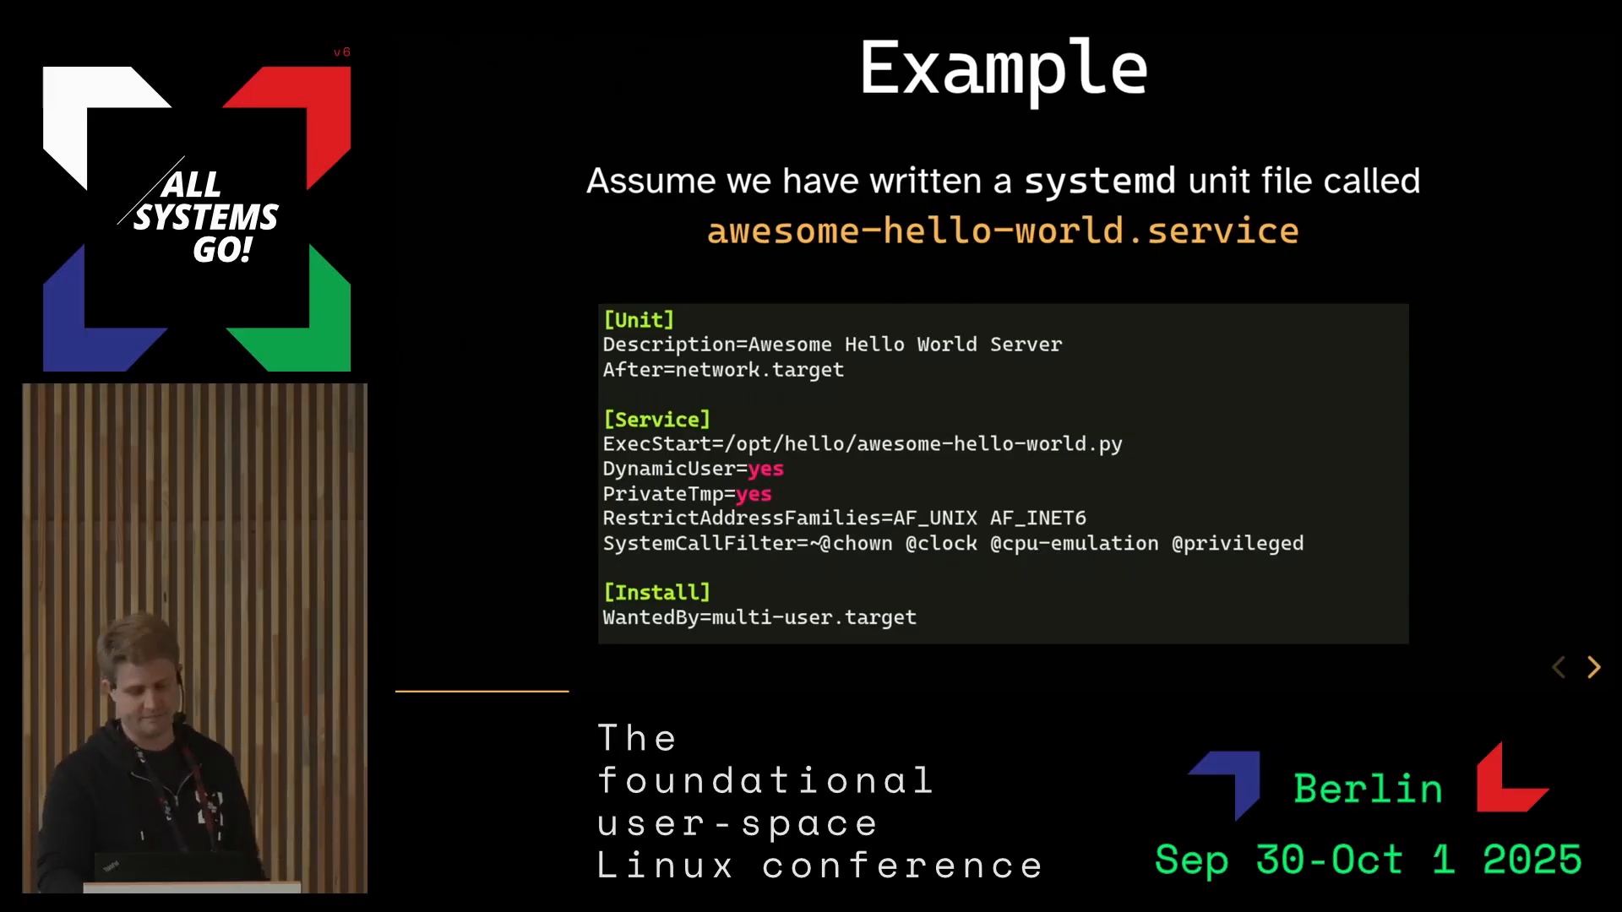
Advance past the My Old (and slow) Workflow slide to the asciinema demo slide
click(1593, 668)
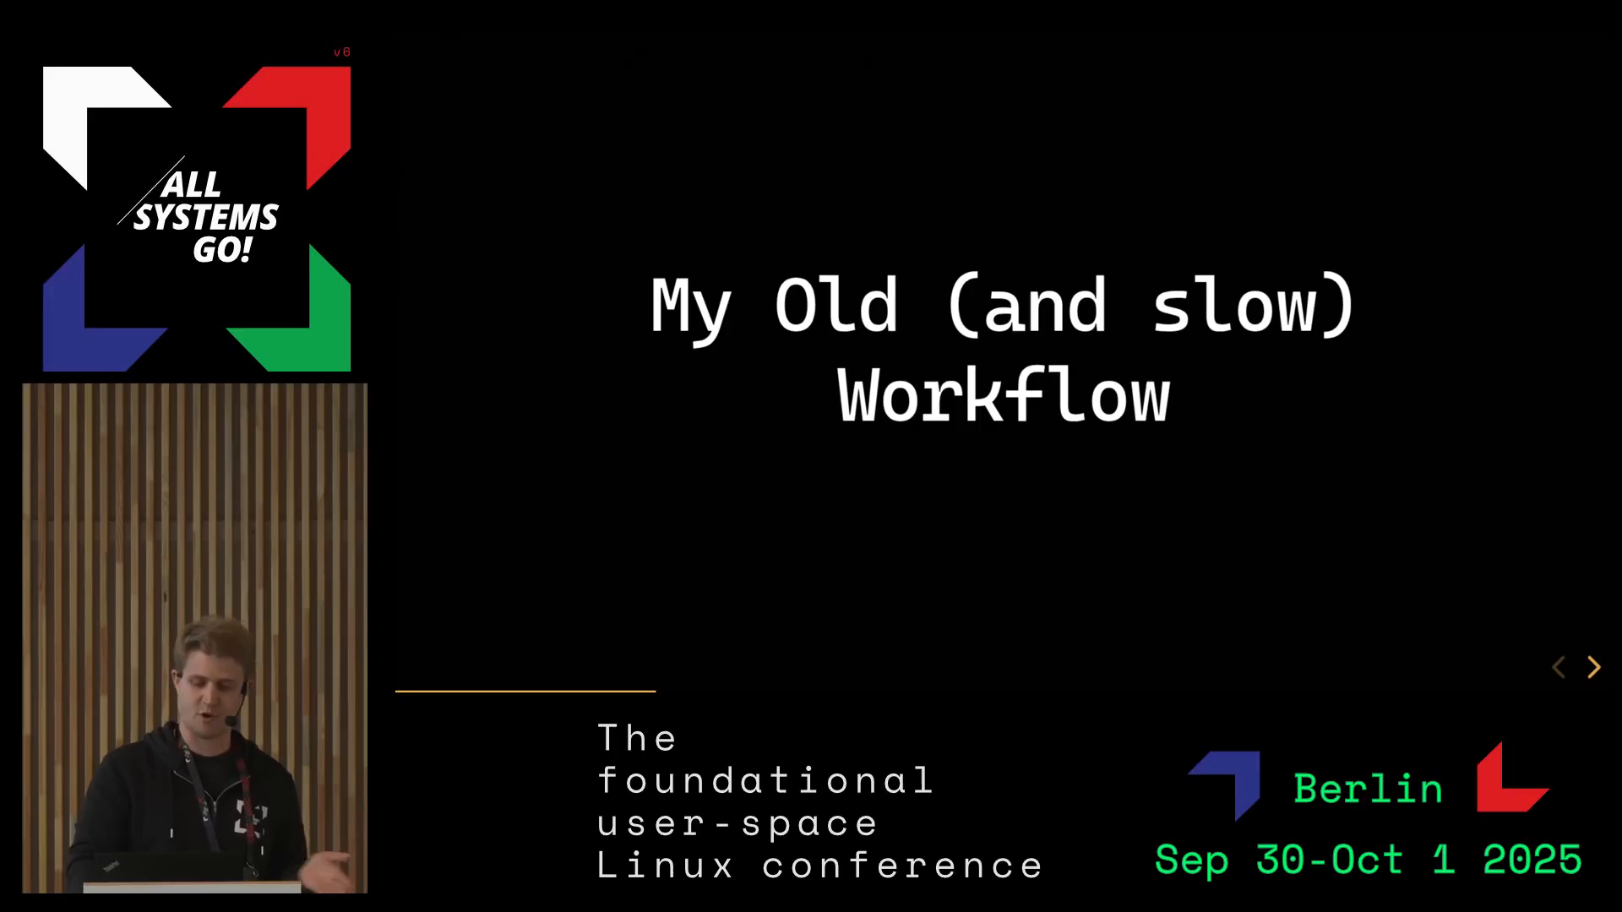
click(1003, 356)
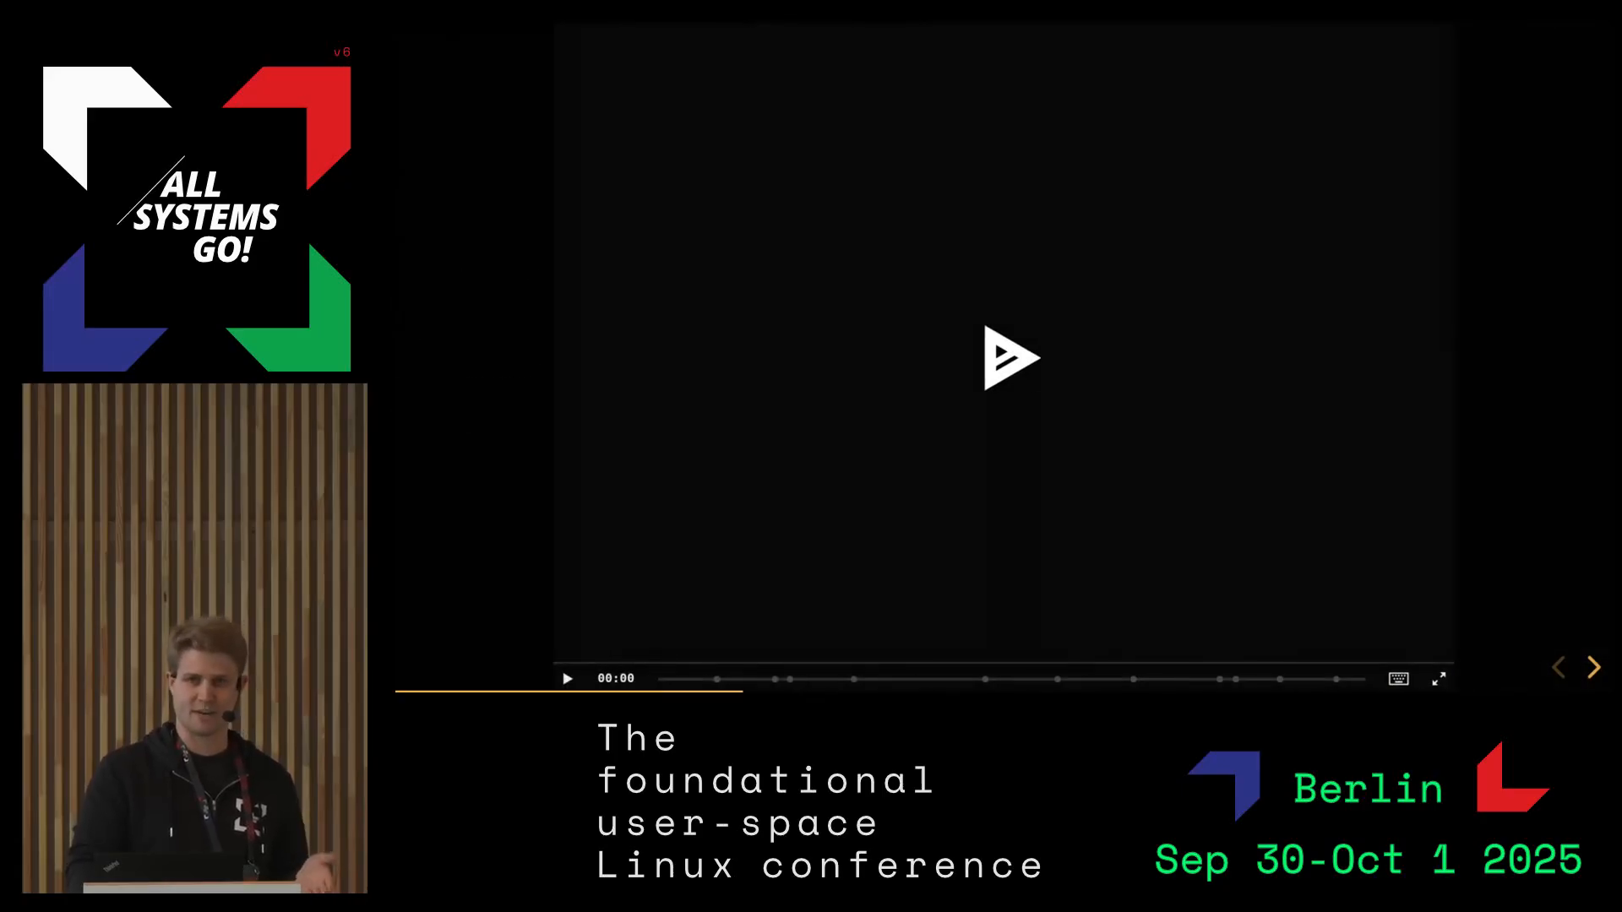
mouse_move(1075, 349)
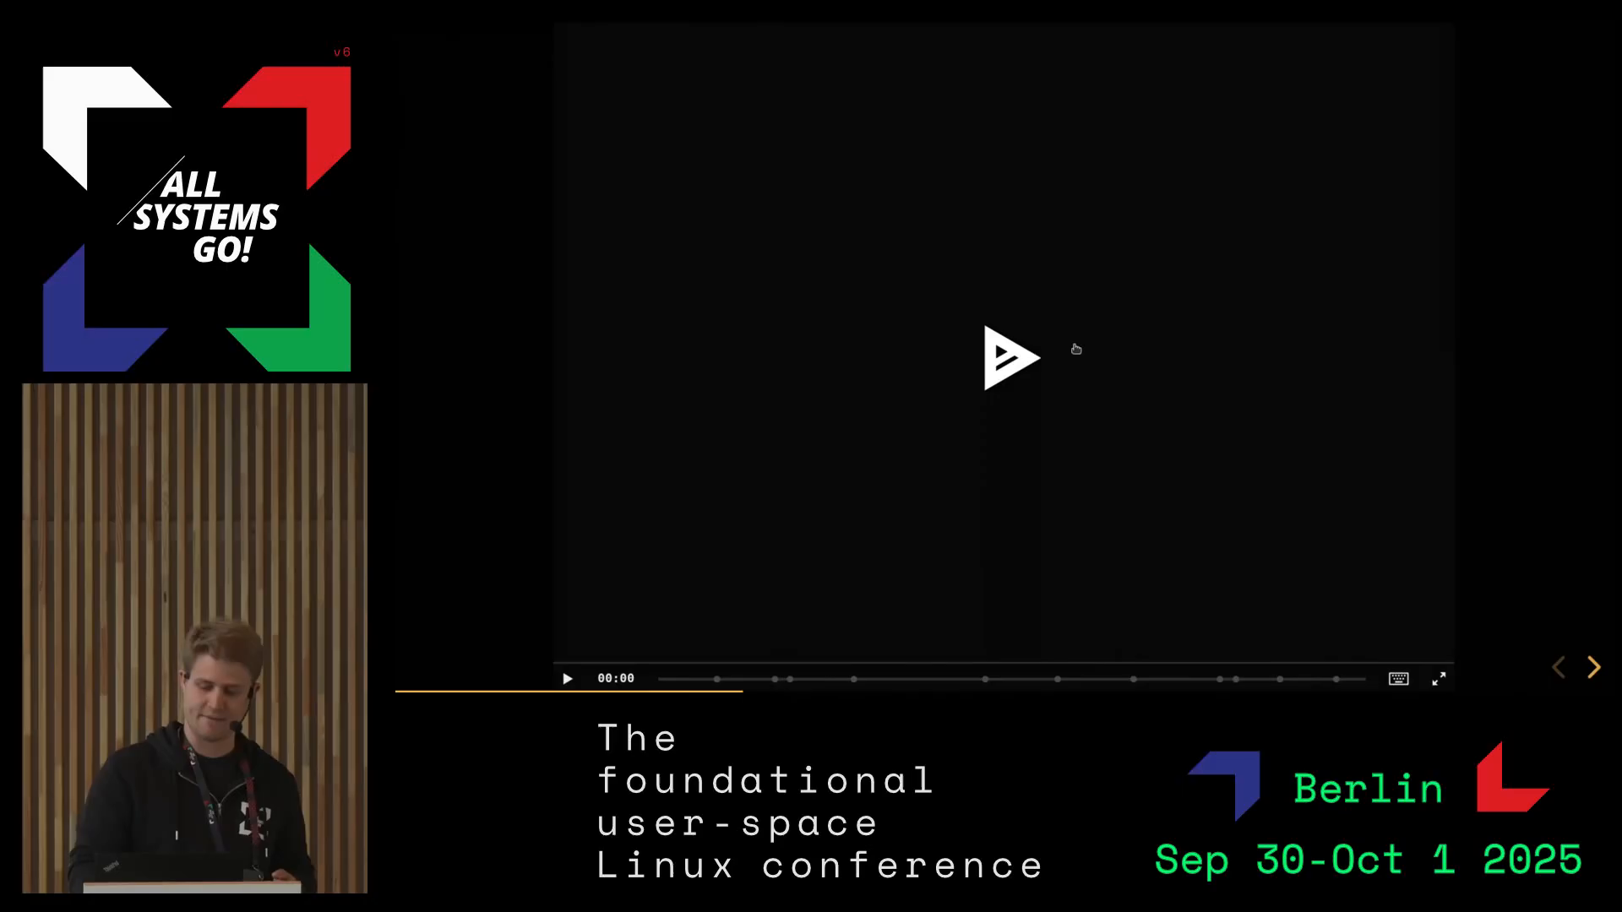
Play the demo and show curl localhost:8181 getting connection refused
click(1012, 359)
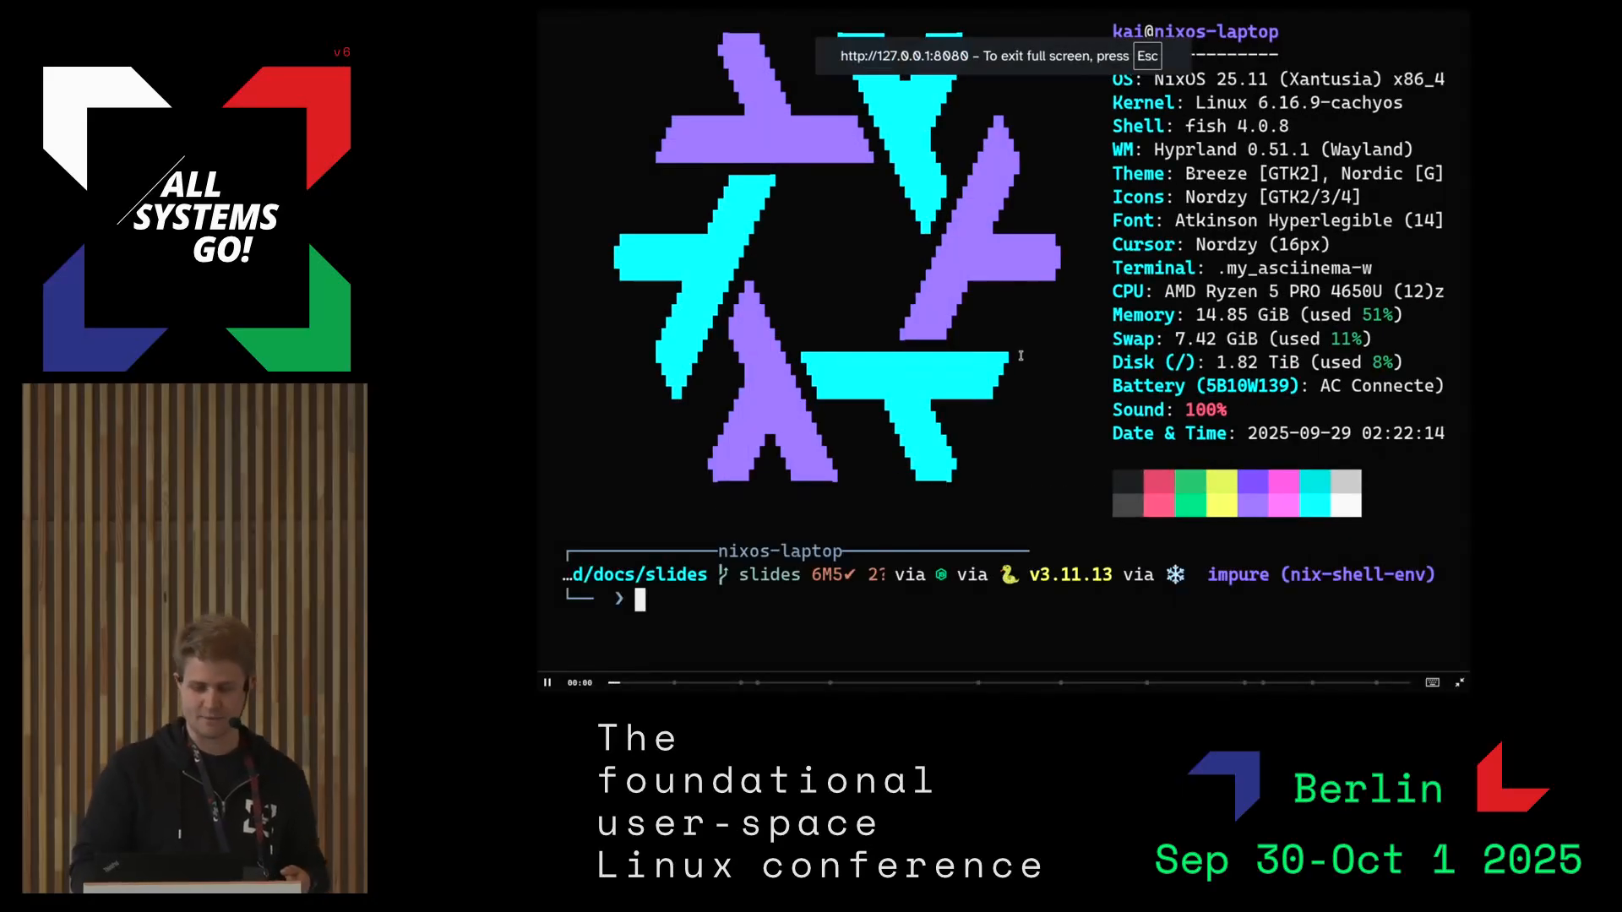
text(curl localhos)
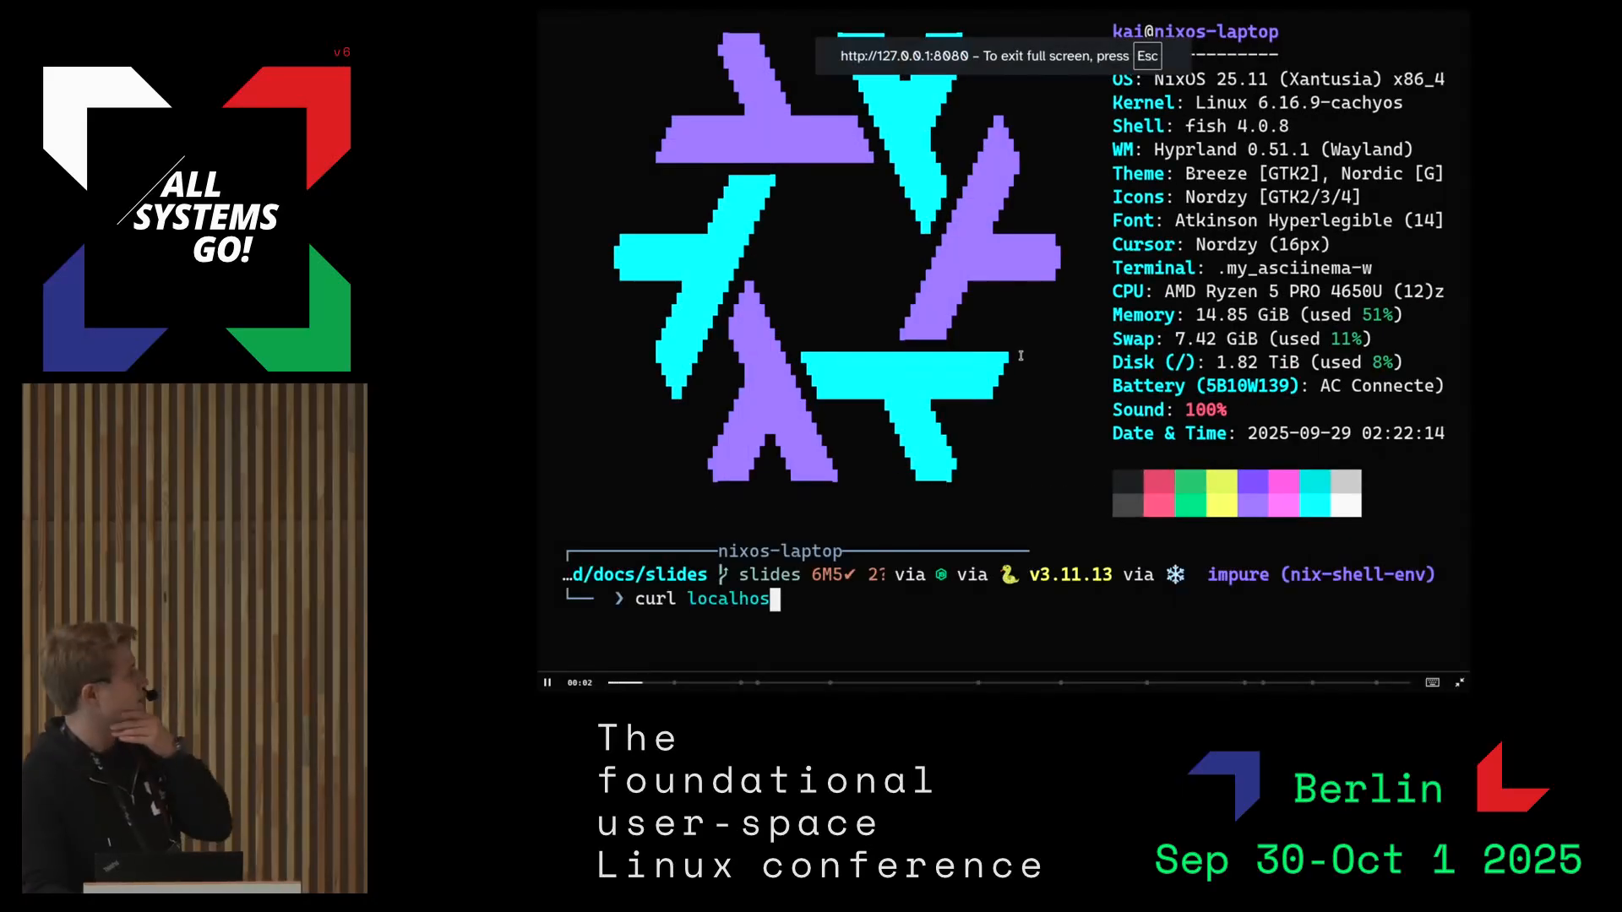
key(Return)
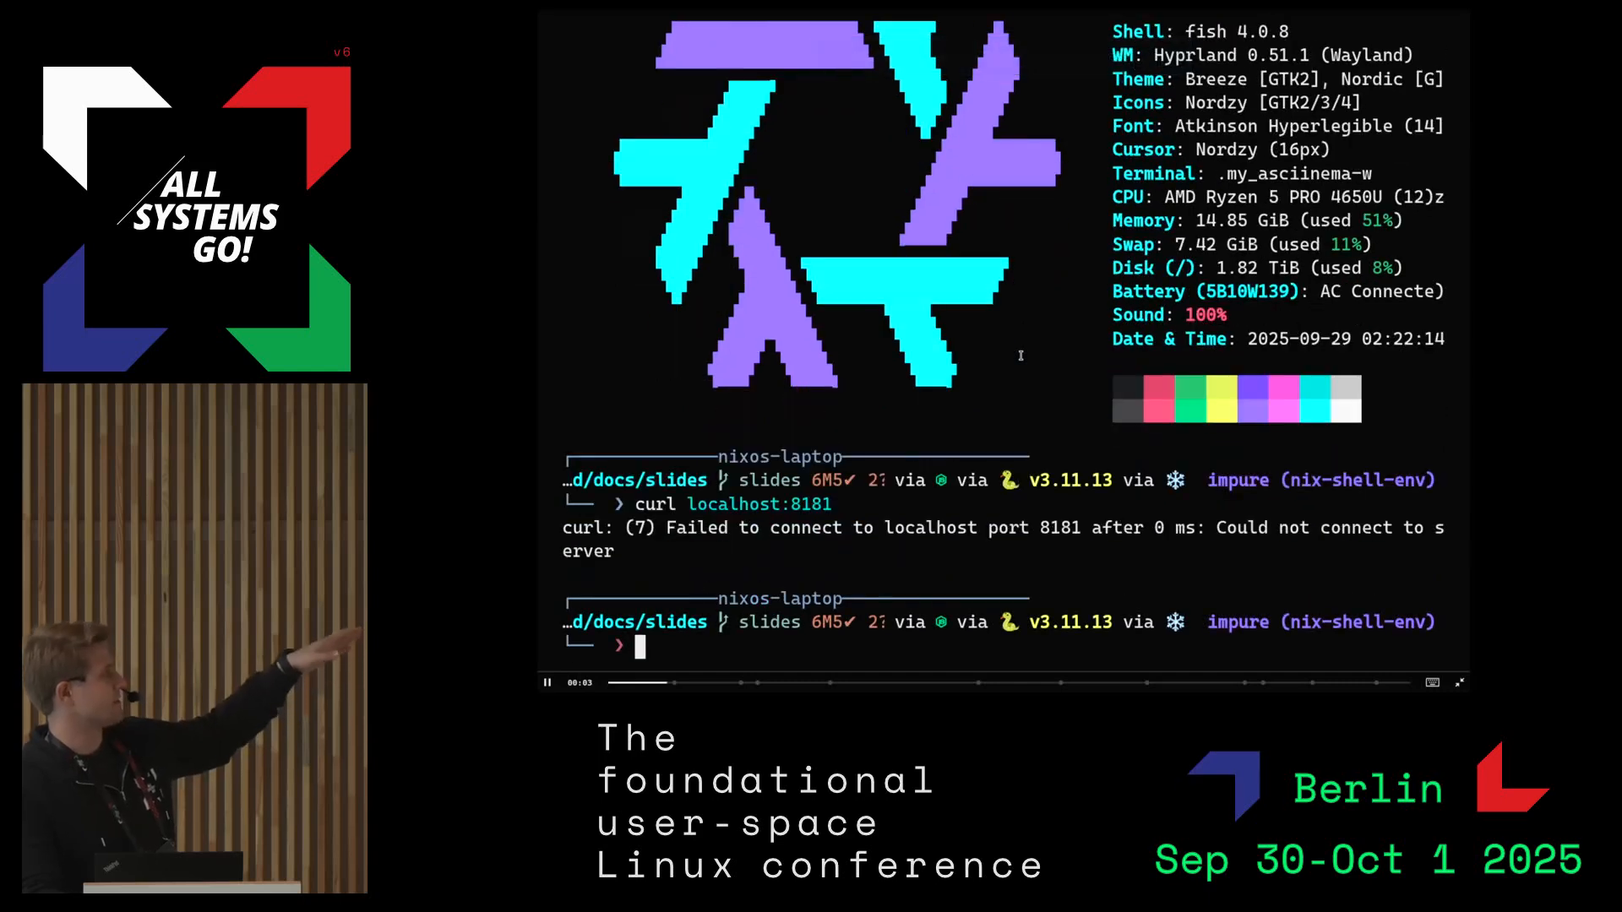
click(544, 682)
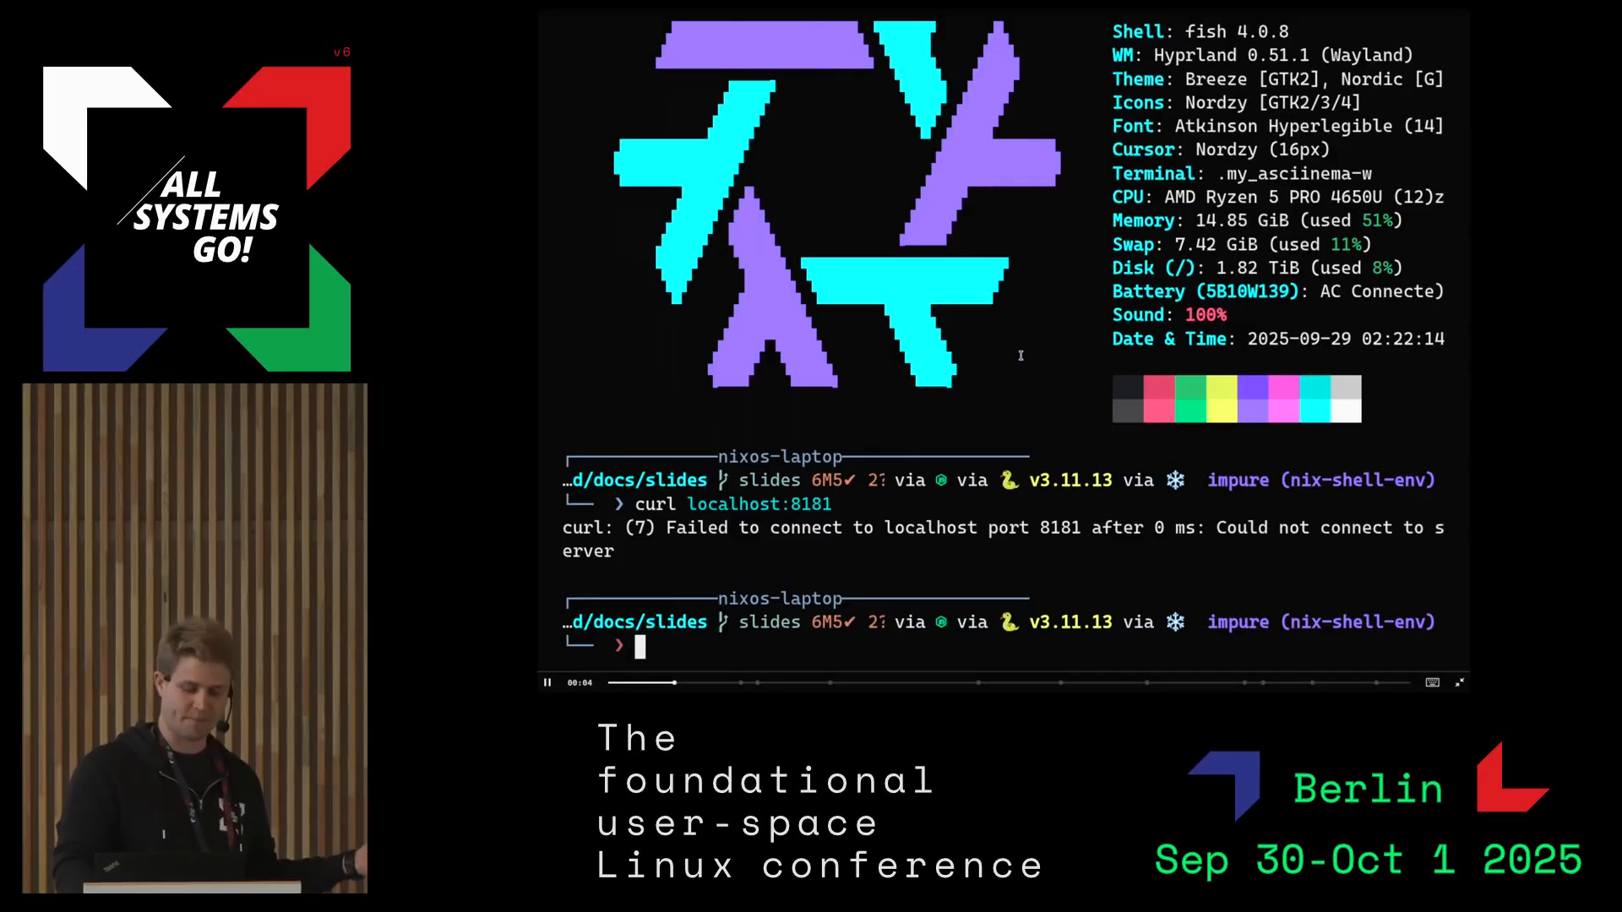
Run systemctl status awesome-hello-world.service, showing it failed with exit-code
text(systemctl)
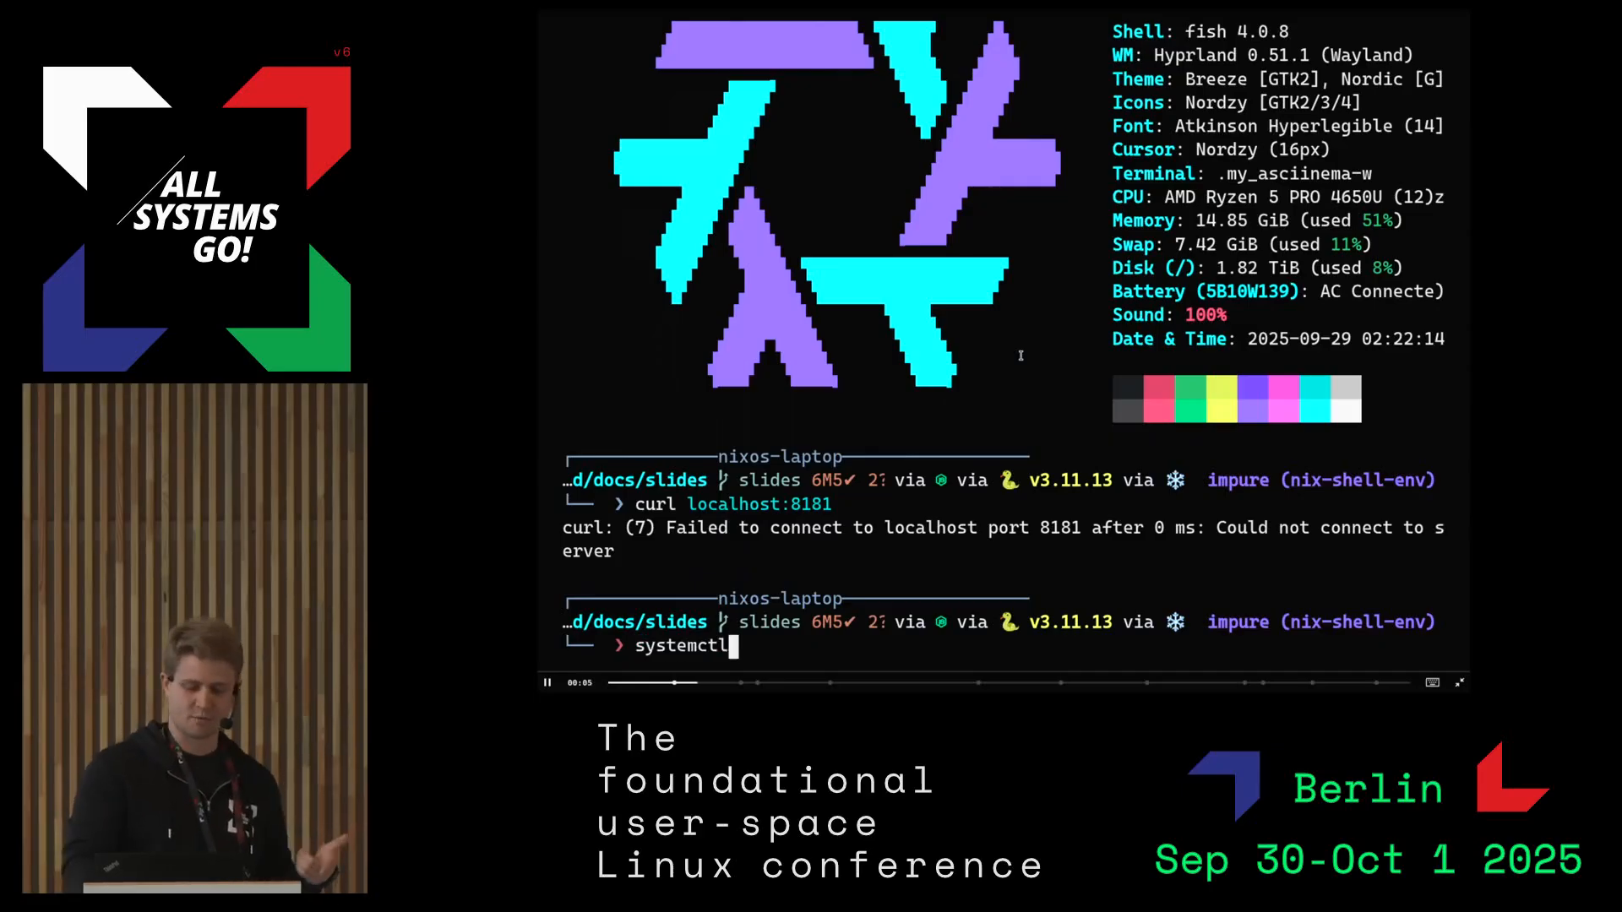
text(status awesome-hello-world.service)
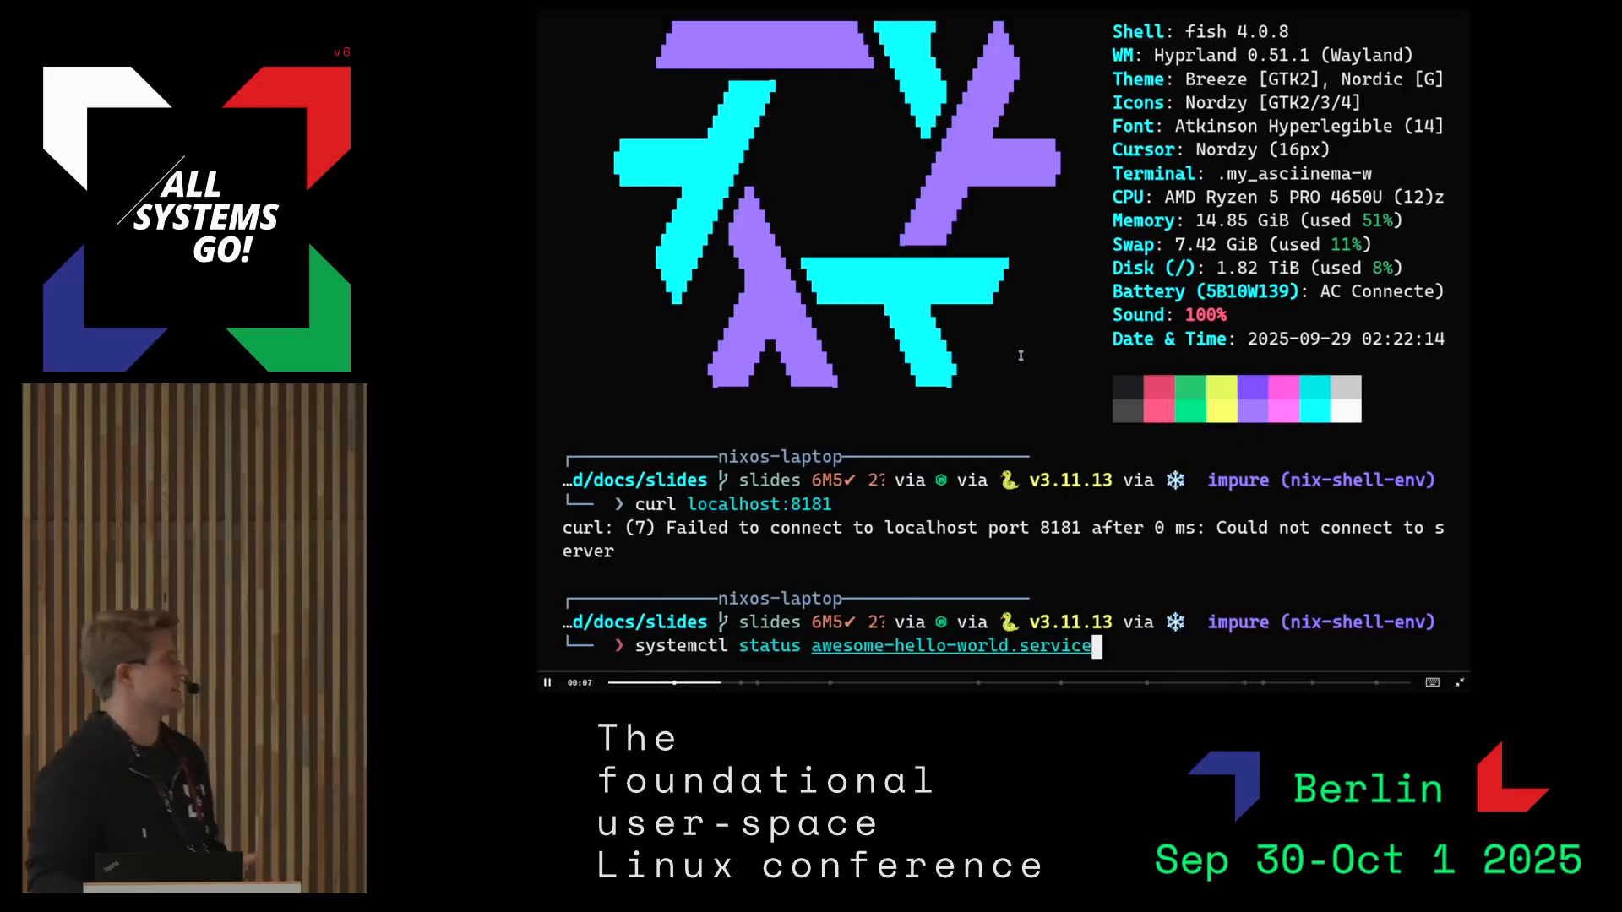
key(Return)
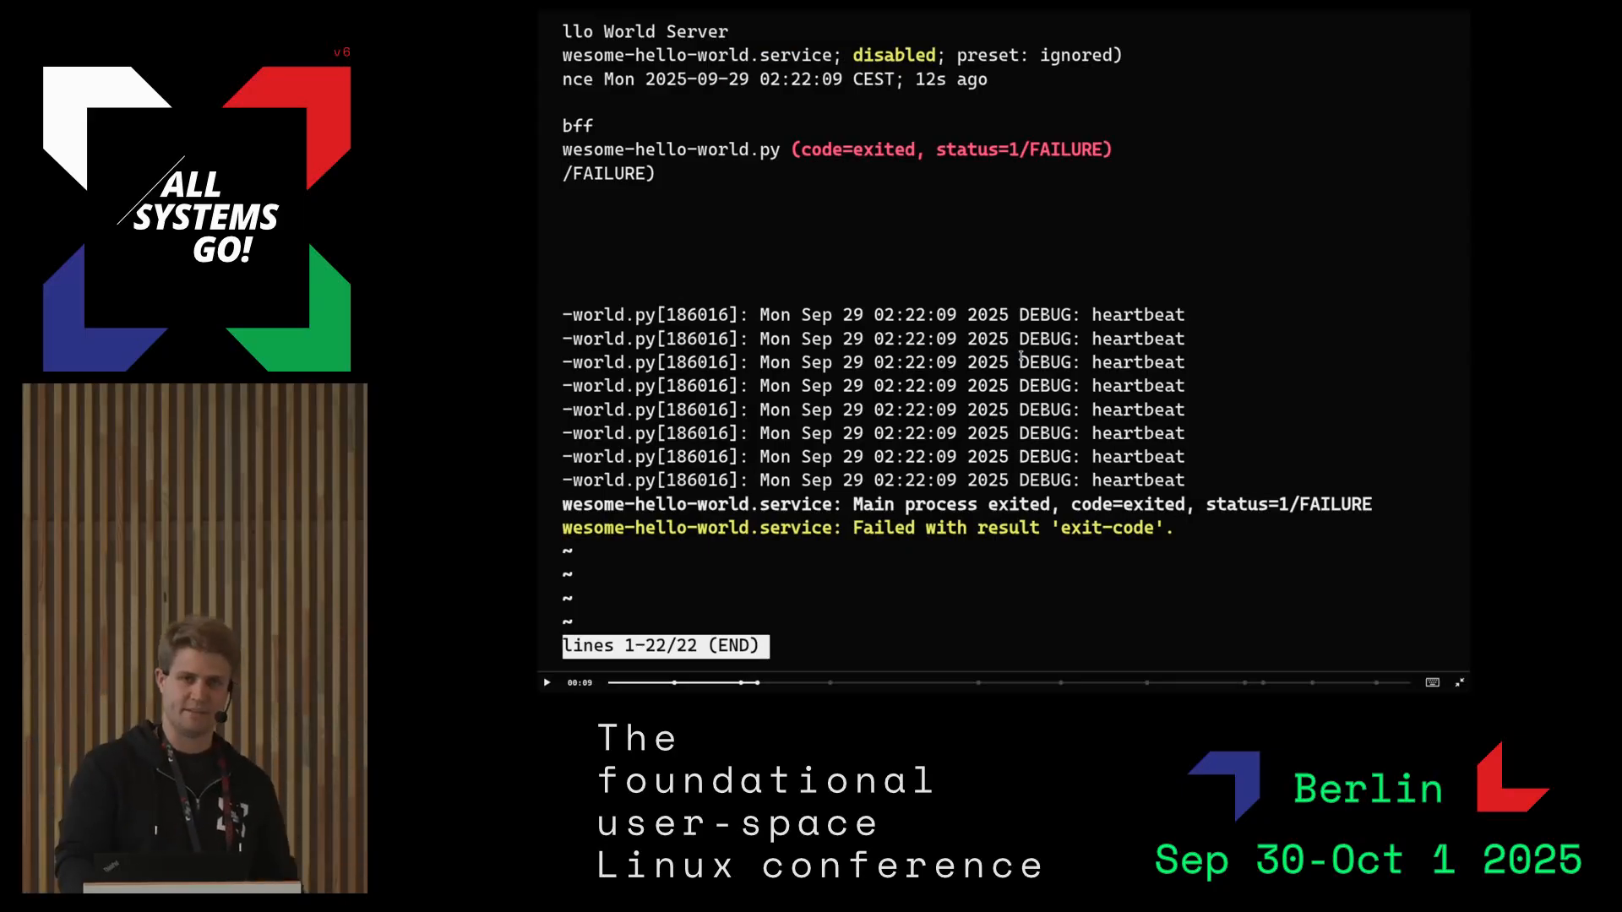
Query journalctl --user -xeu (no entries), then journalctl -xeu, scrolling to the Errno 97 error
key(q)
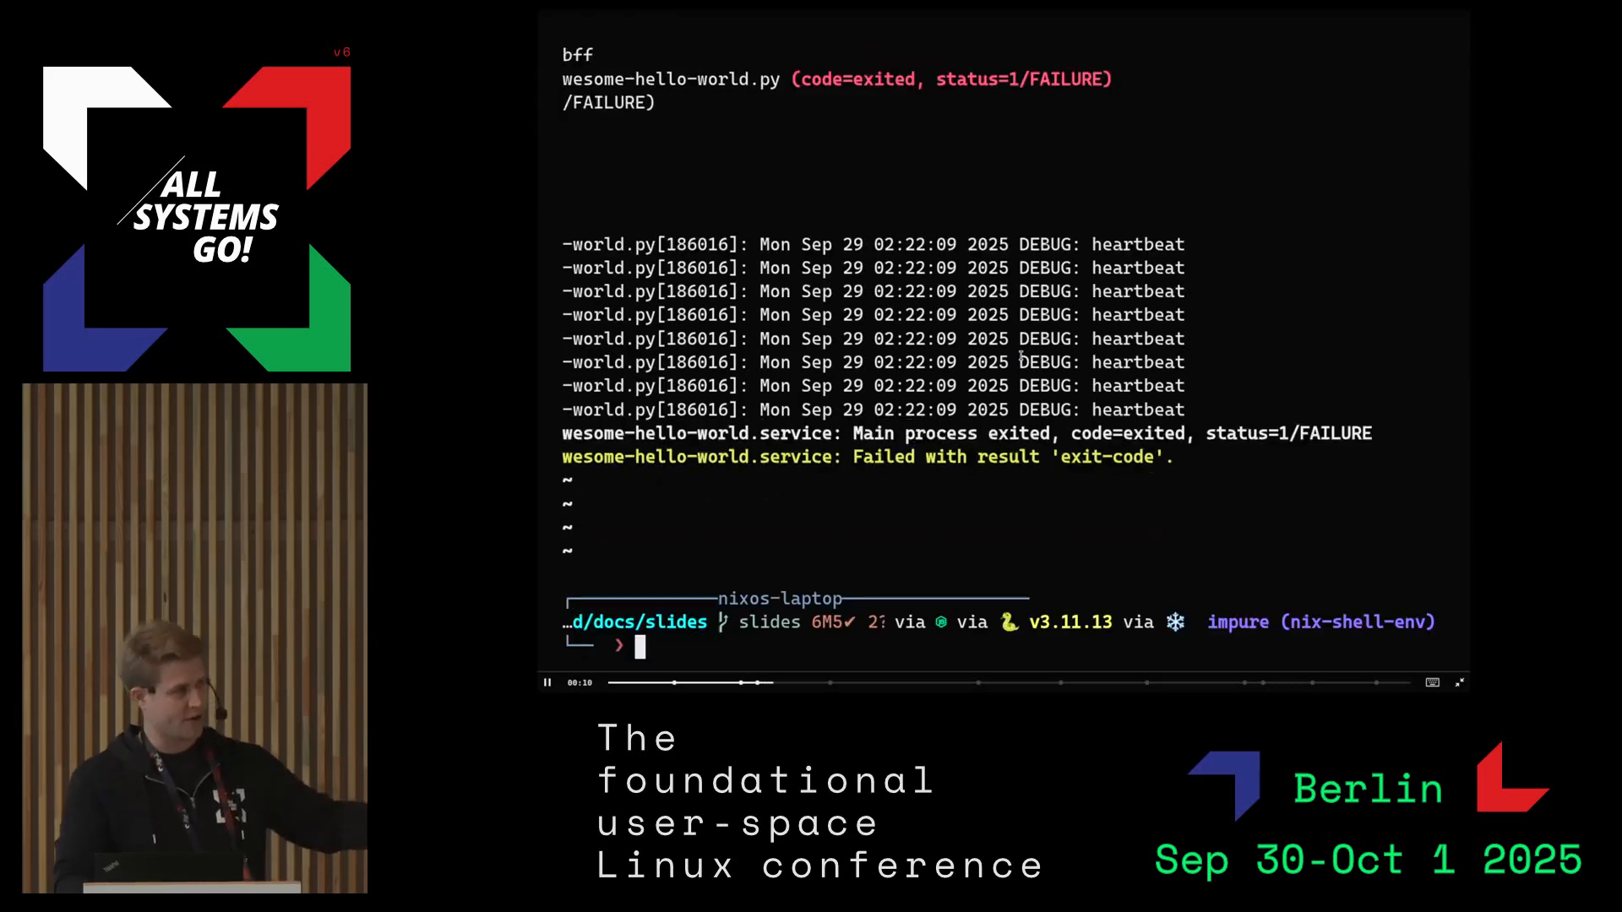
text(journalctl --user -xeu awesom)
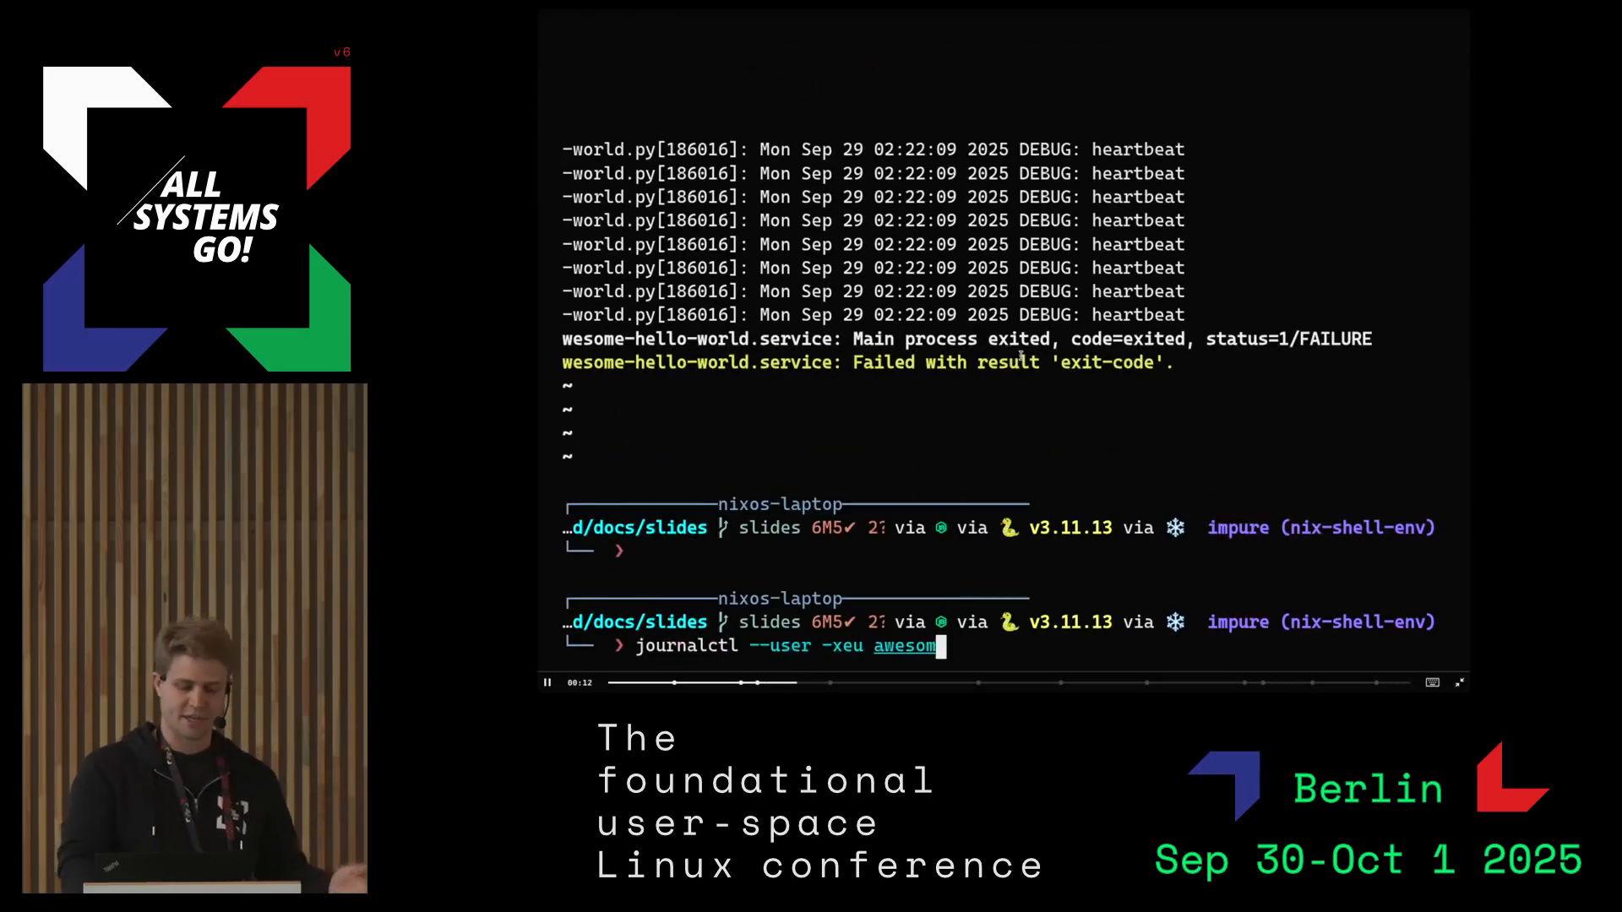
key(Return)
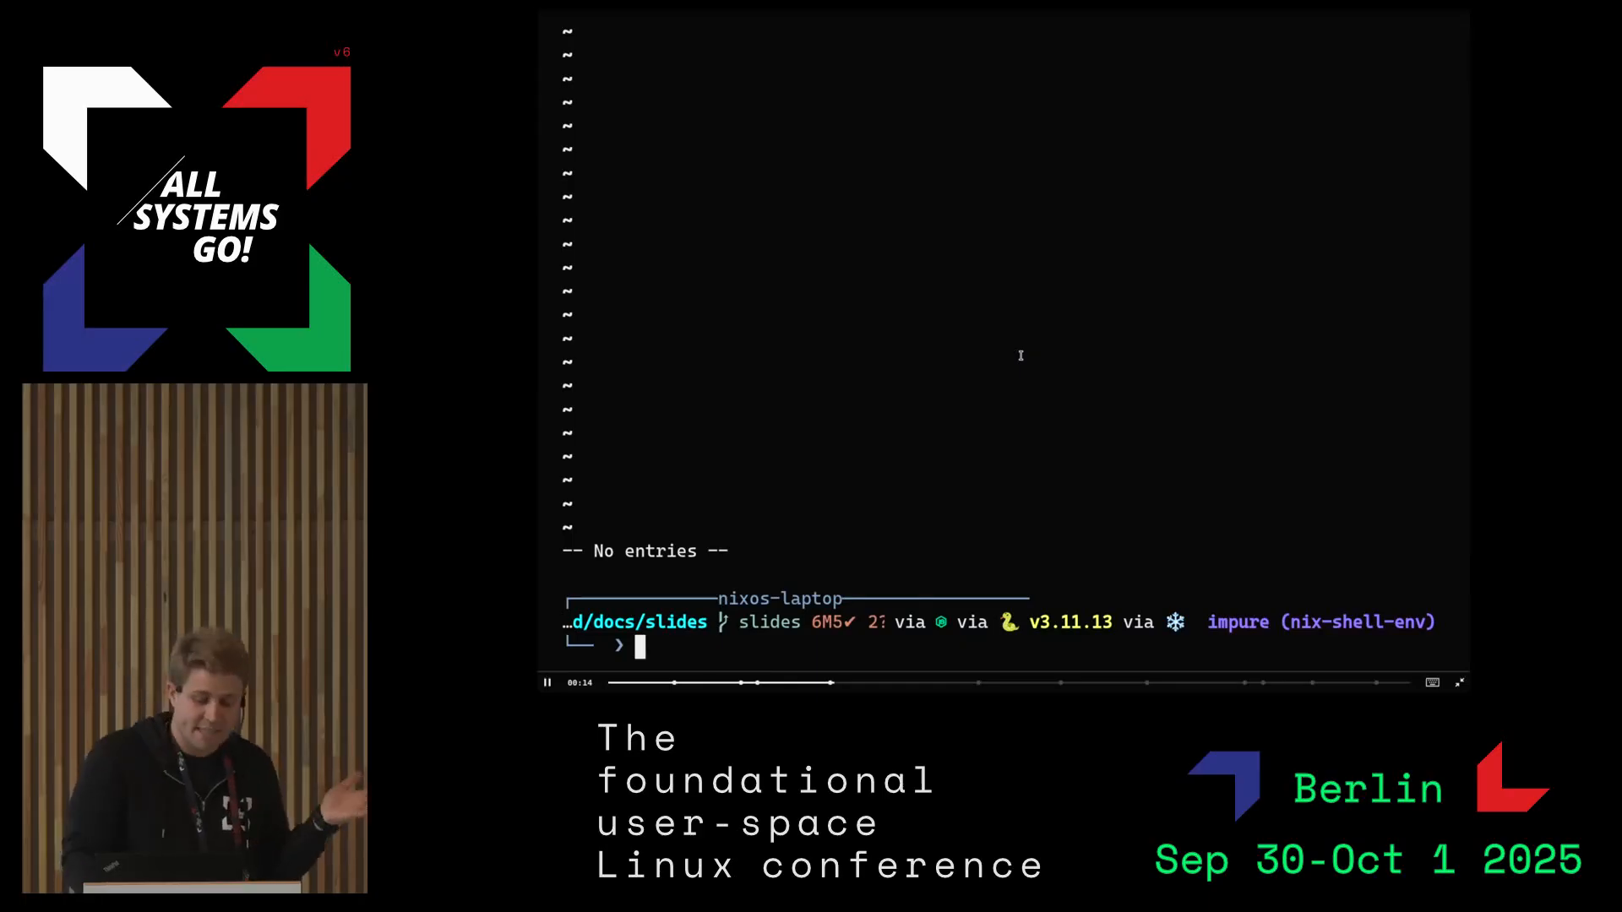
text(journalctl -xeu)
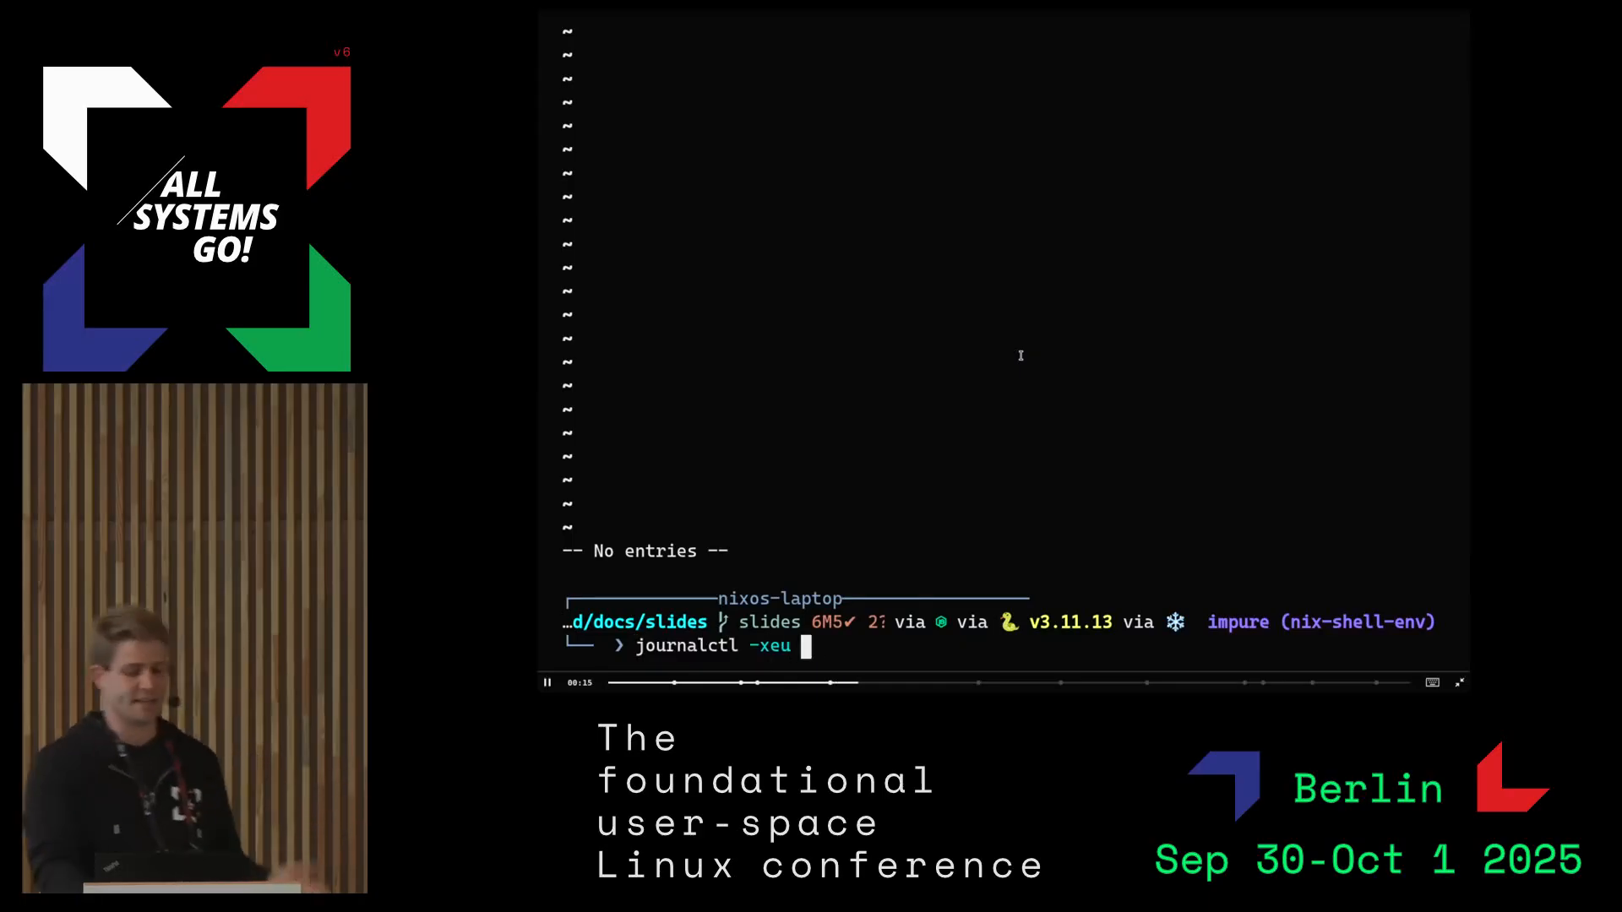
key(Return)
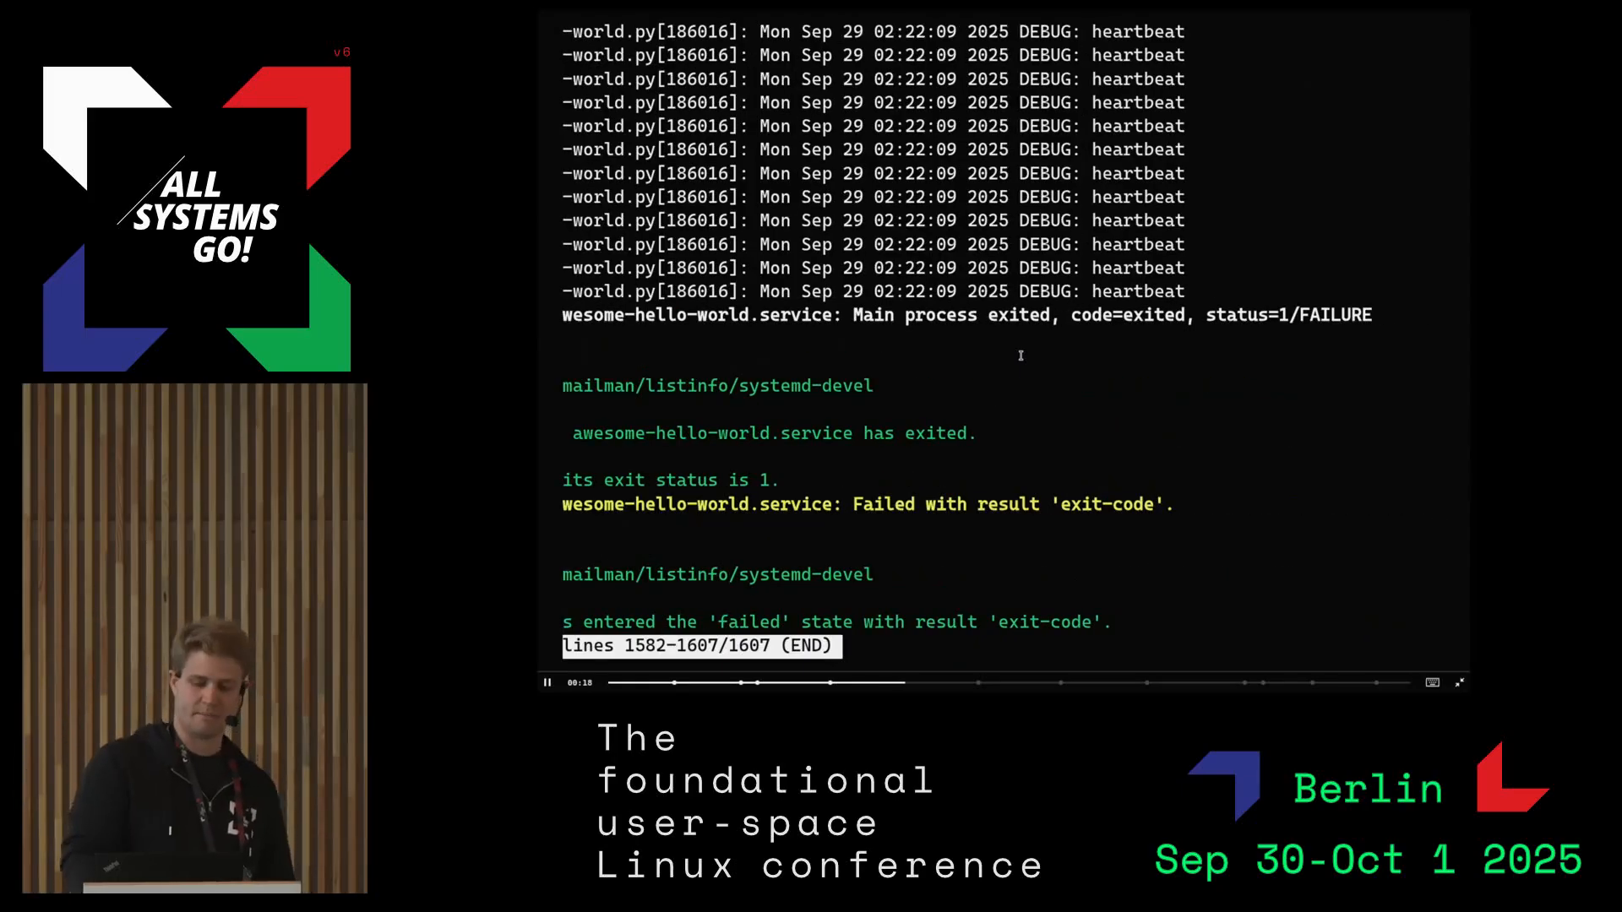
scroll(up, 3)
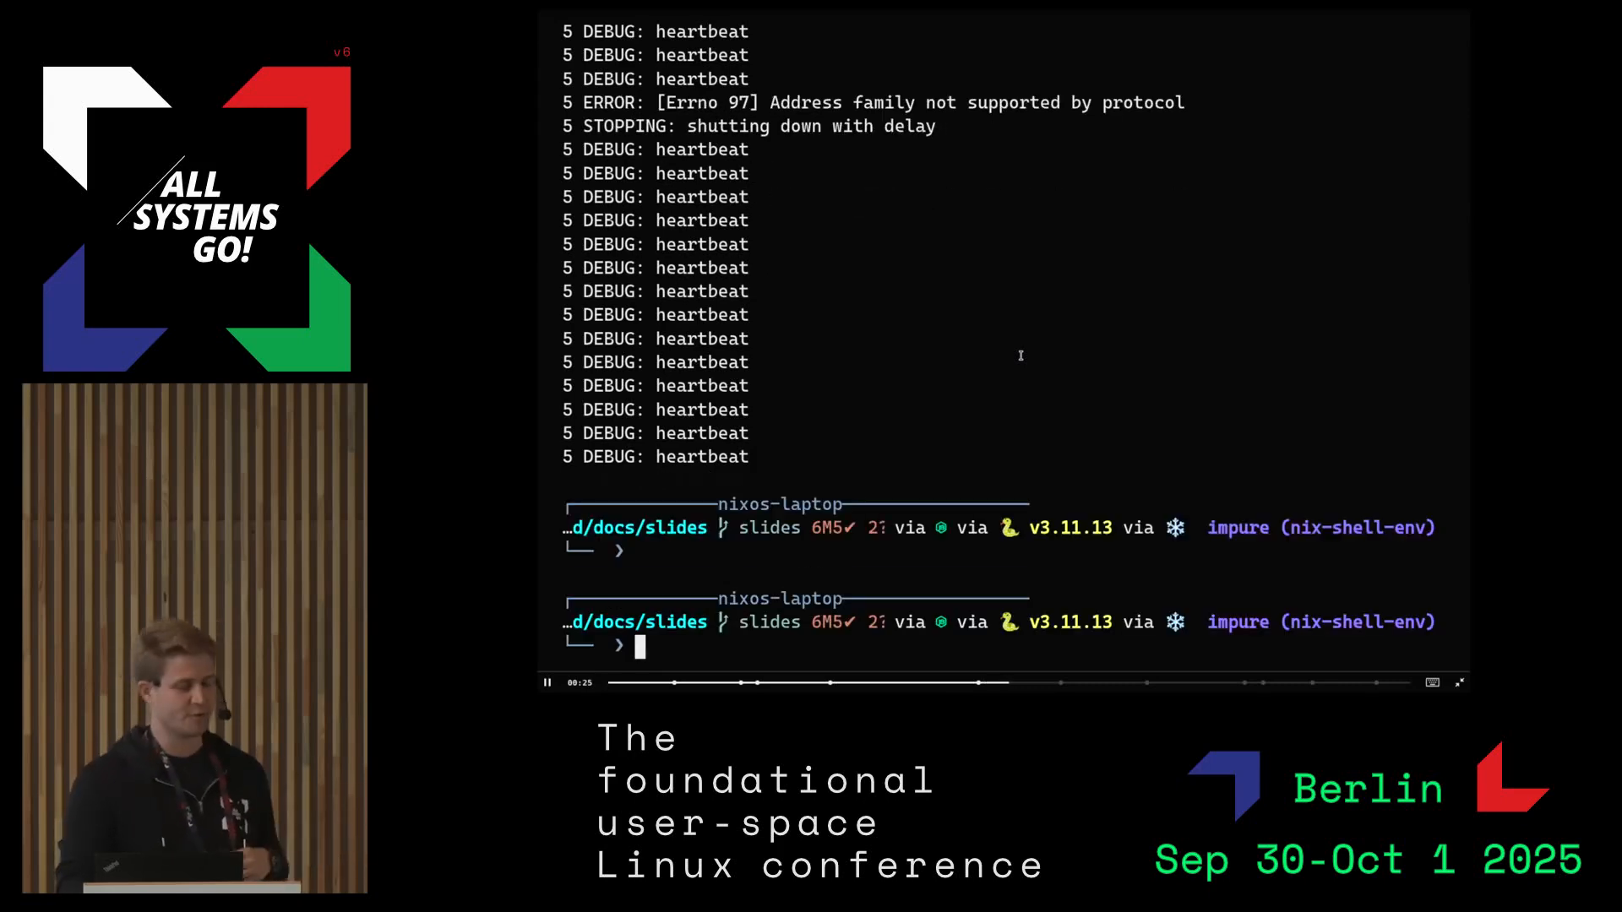
Run systemctl edit --runtime, hit Permission denied, then retype it with sudo
text(systemctl edit --runtime)
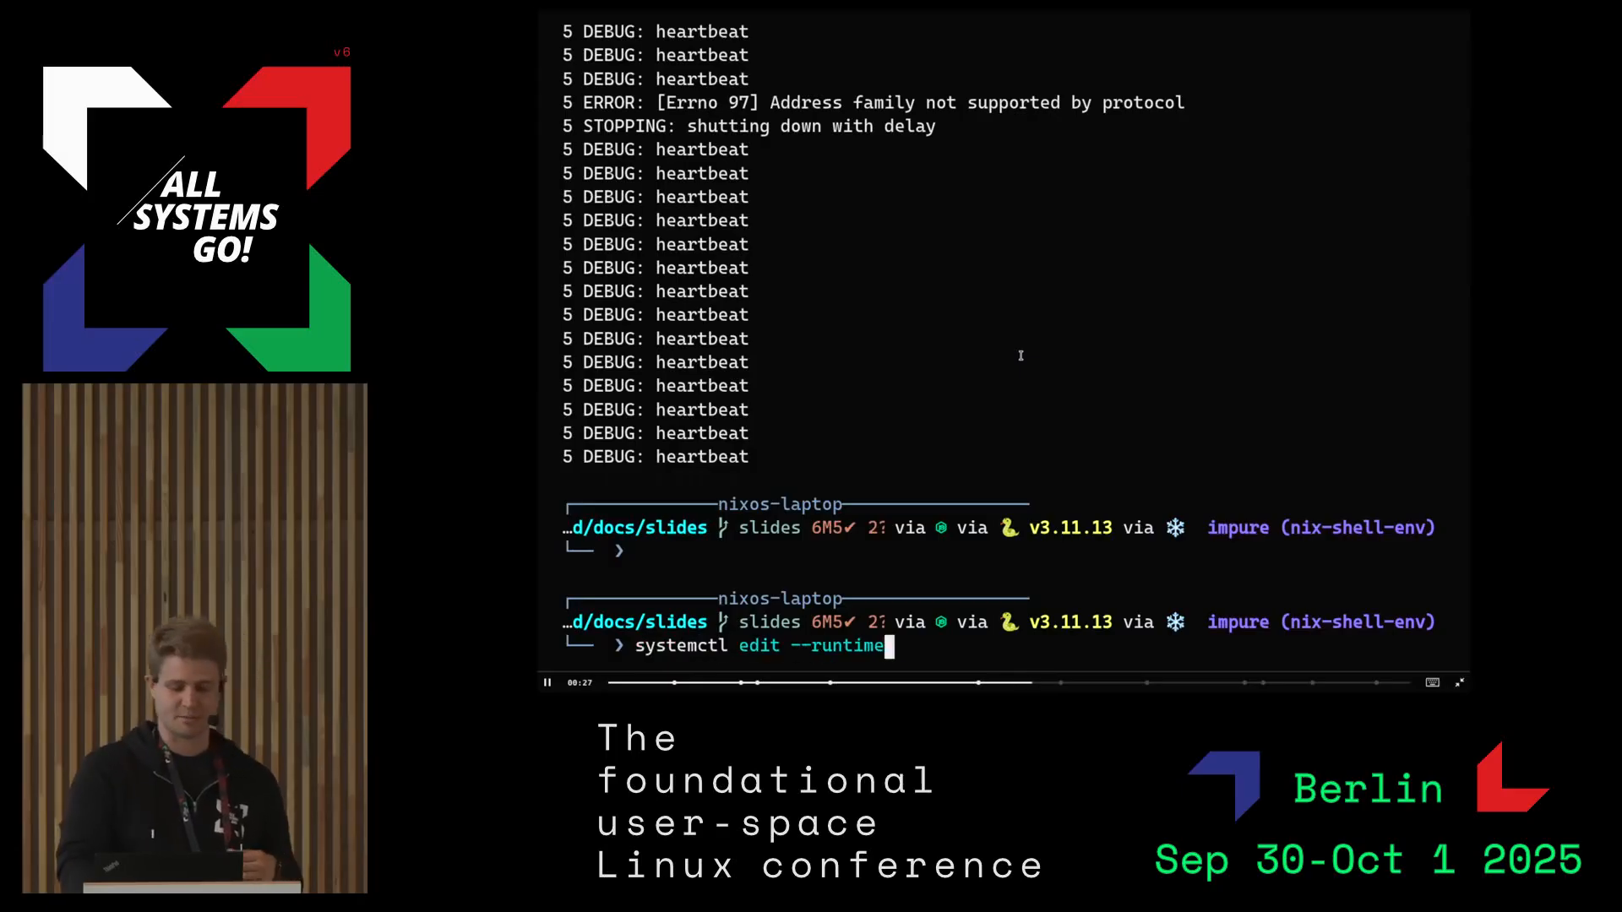
key(Return)
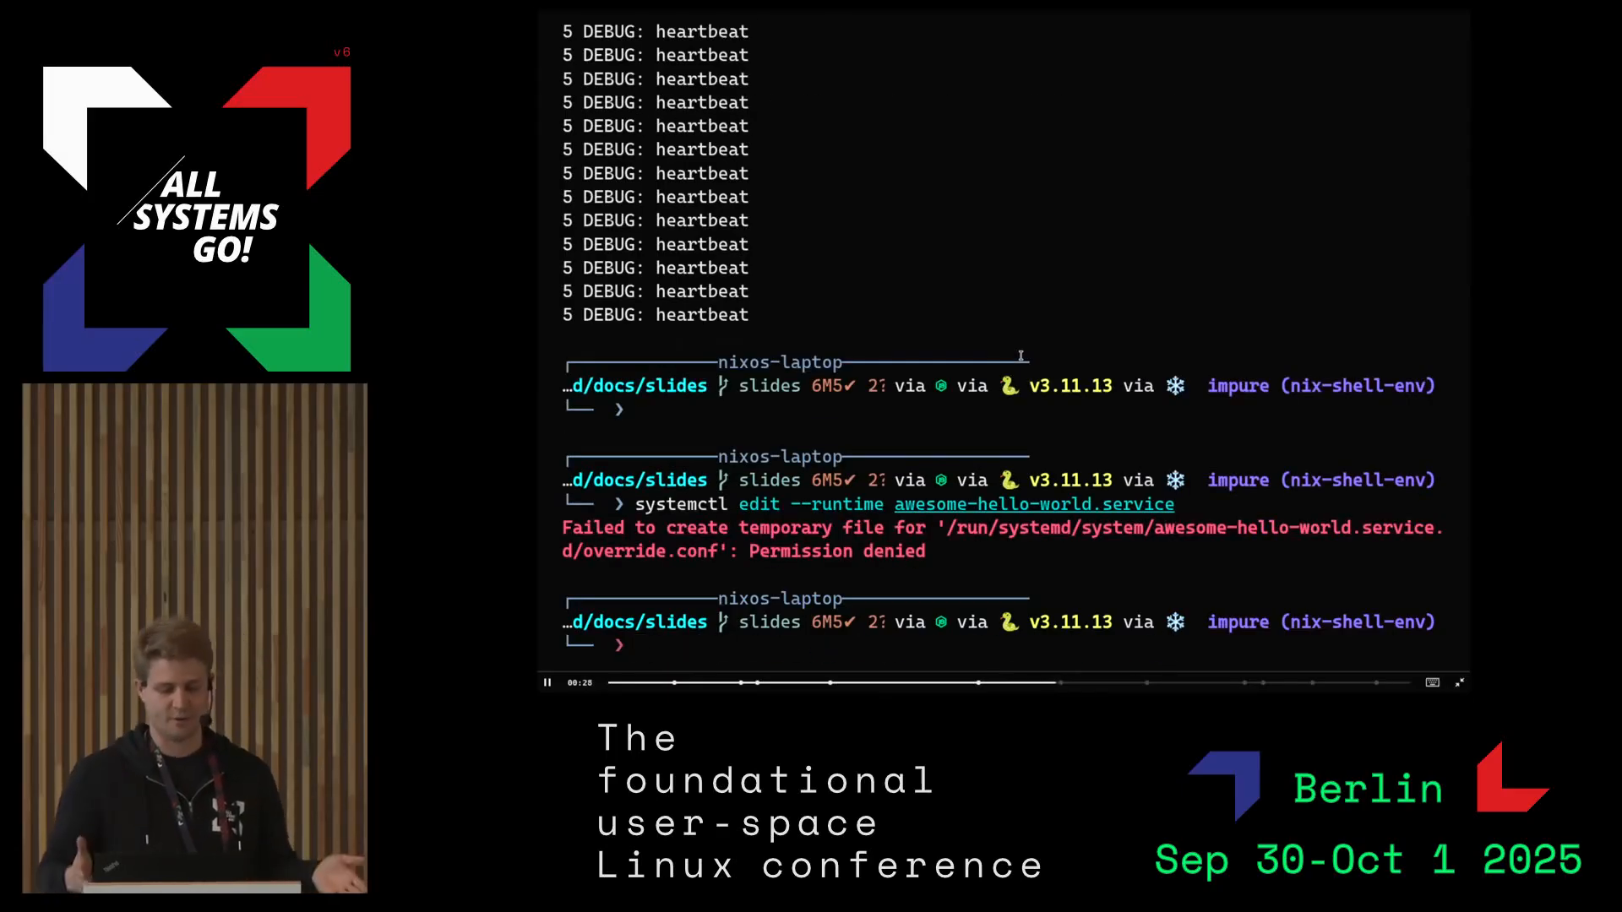
click(547, 682)
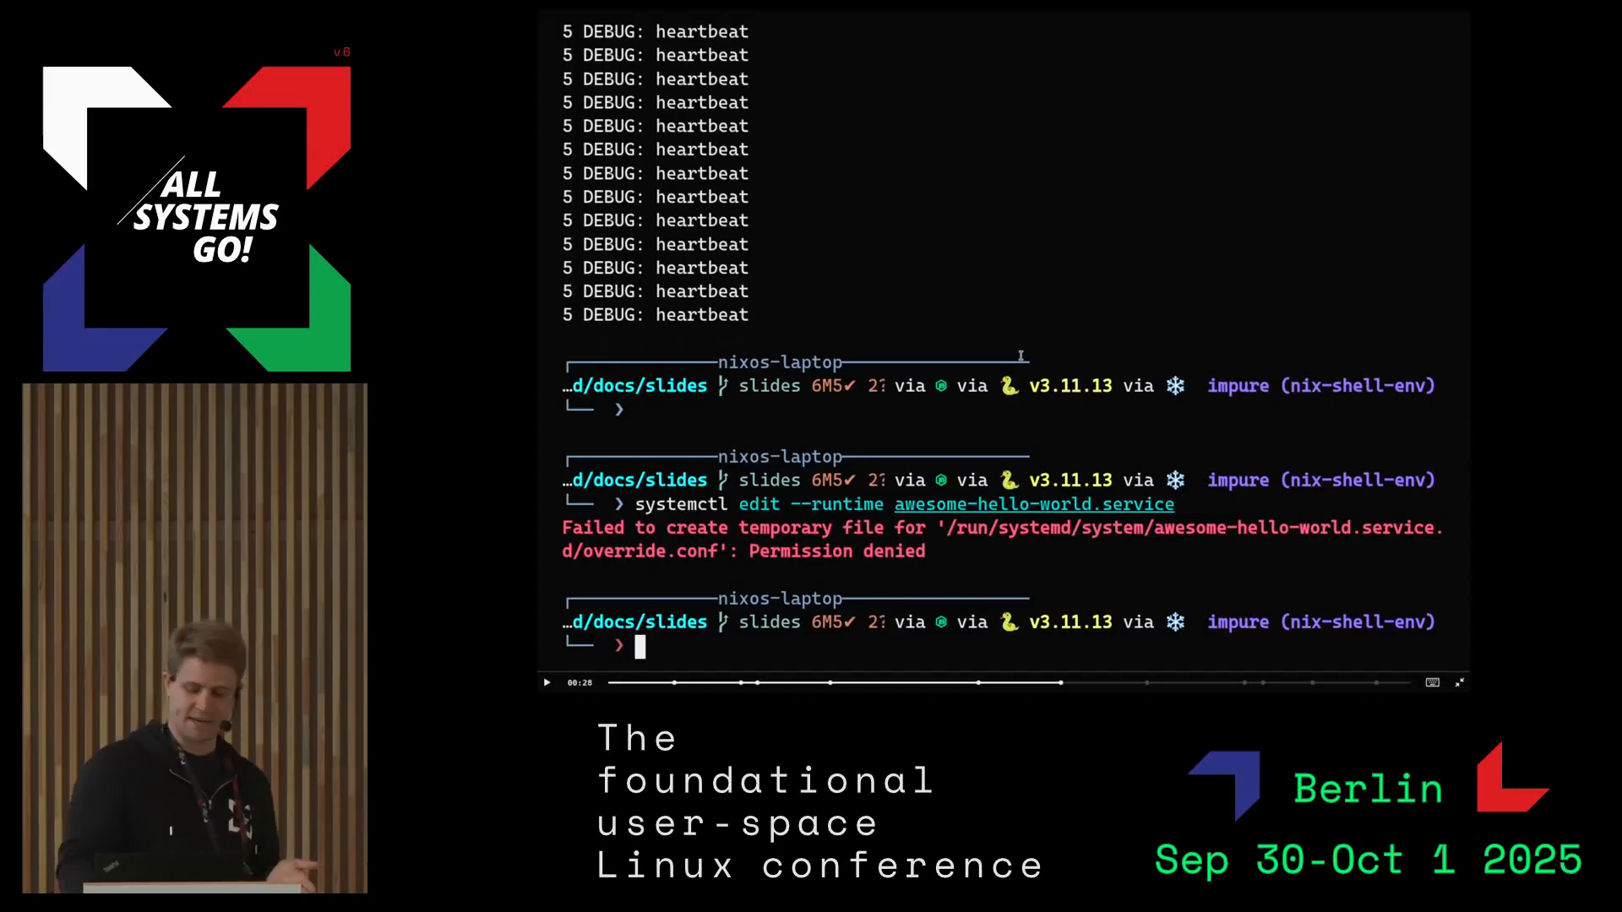
text(sudo)
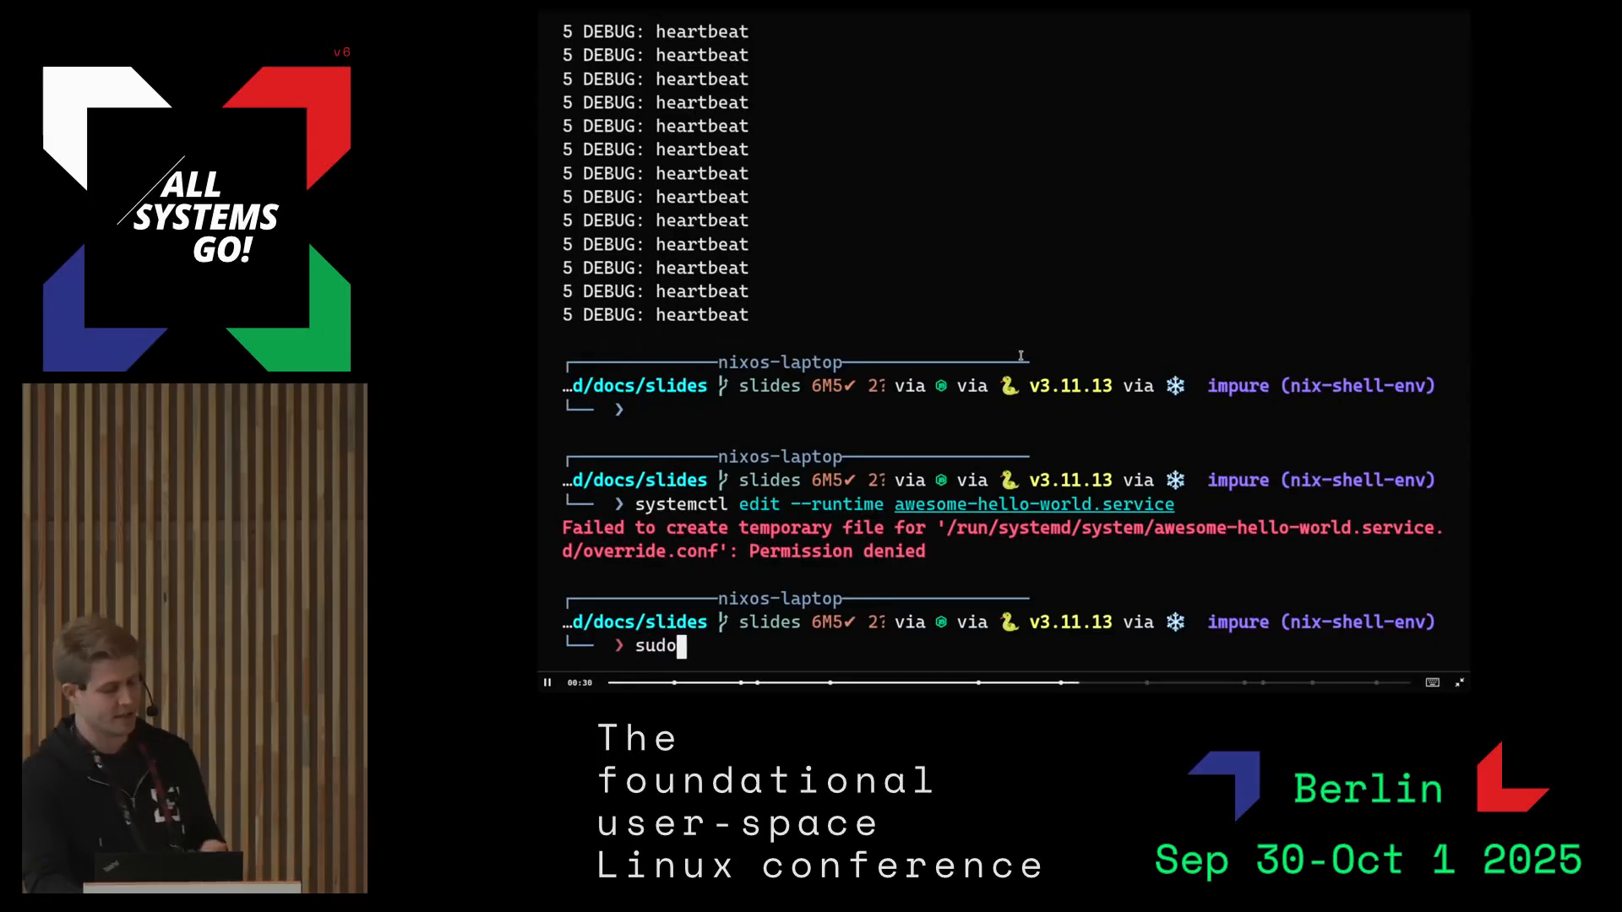
text(systemctl edit --runtime a)
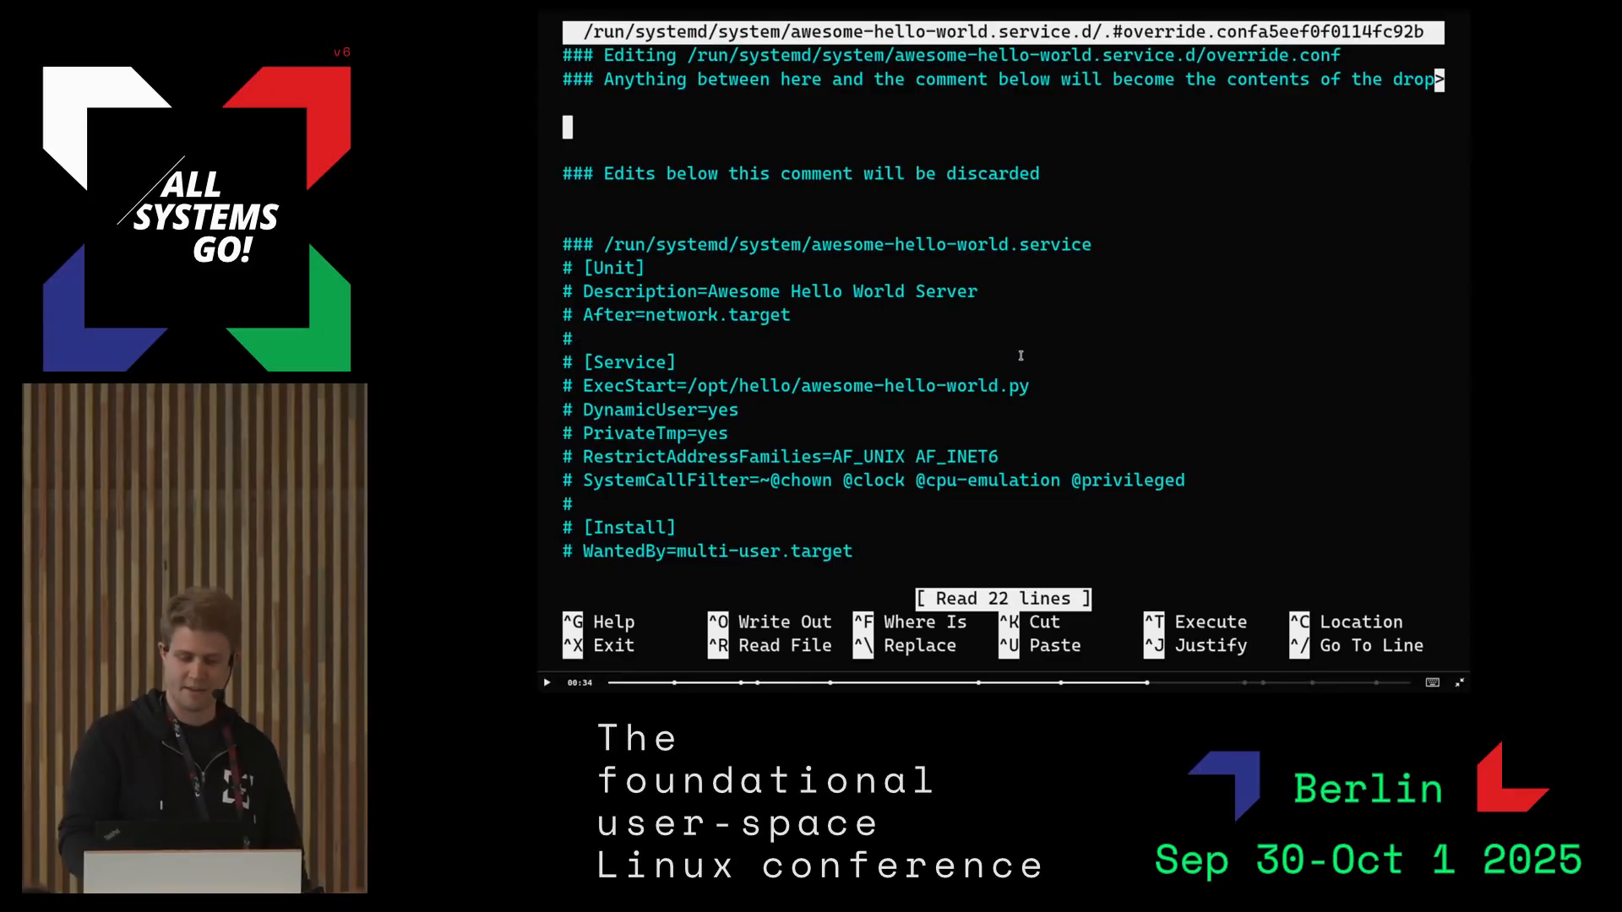
Write [Service] RestrictAddressFamilies=AF_UNIX AF_INET into the override and install it
click(546, 682)
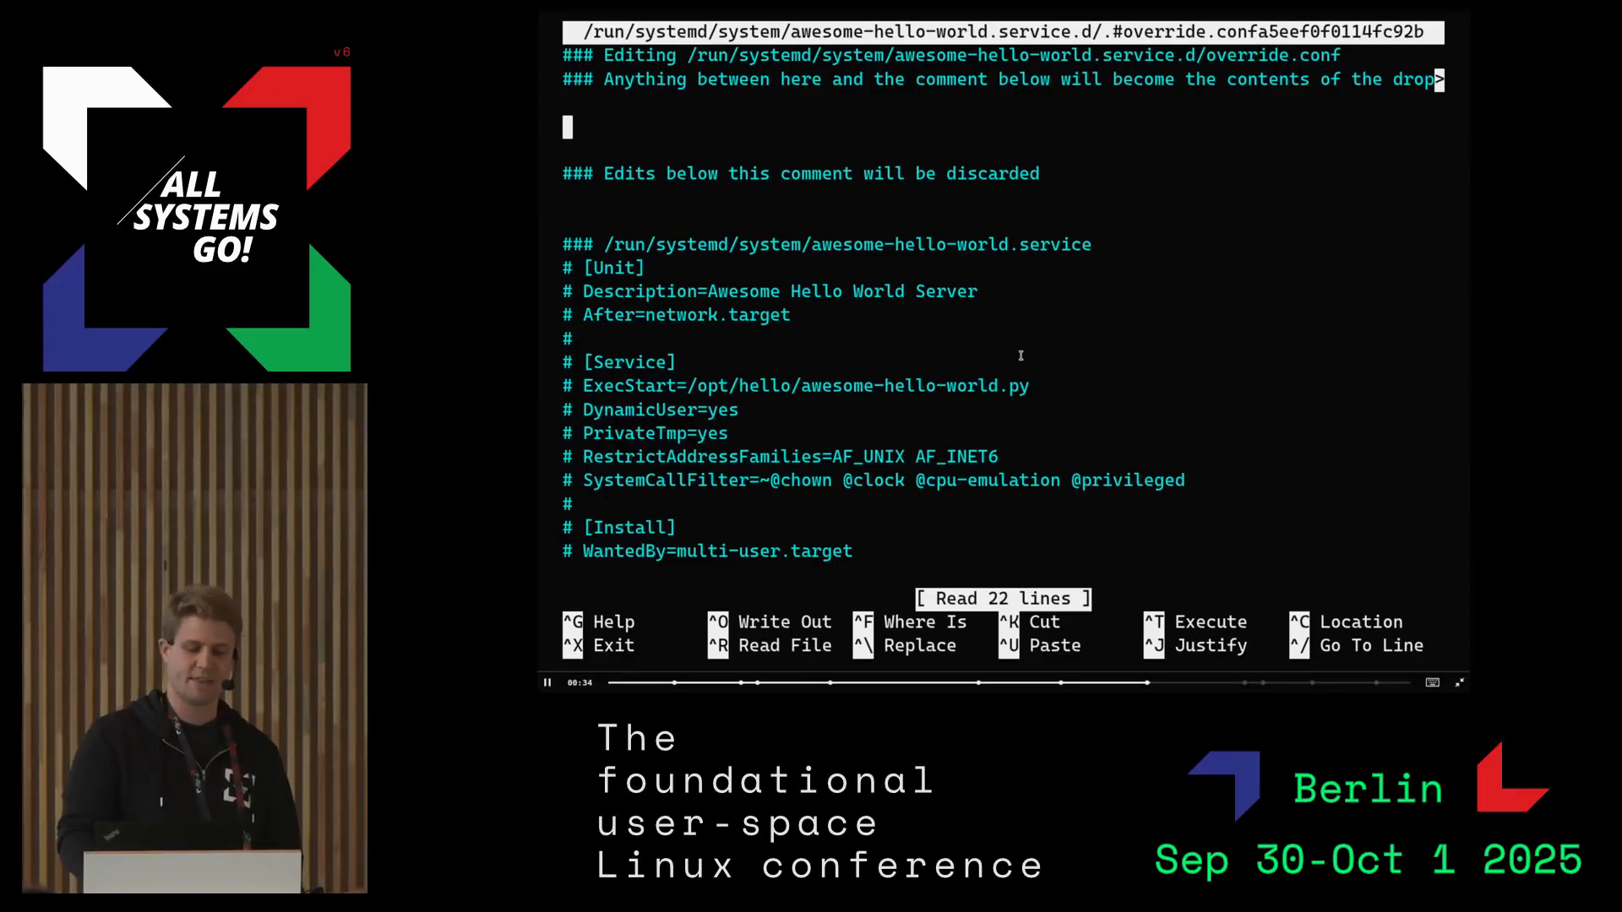
text([Service])
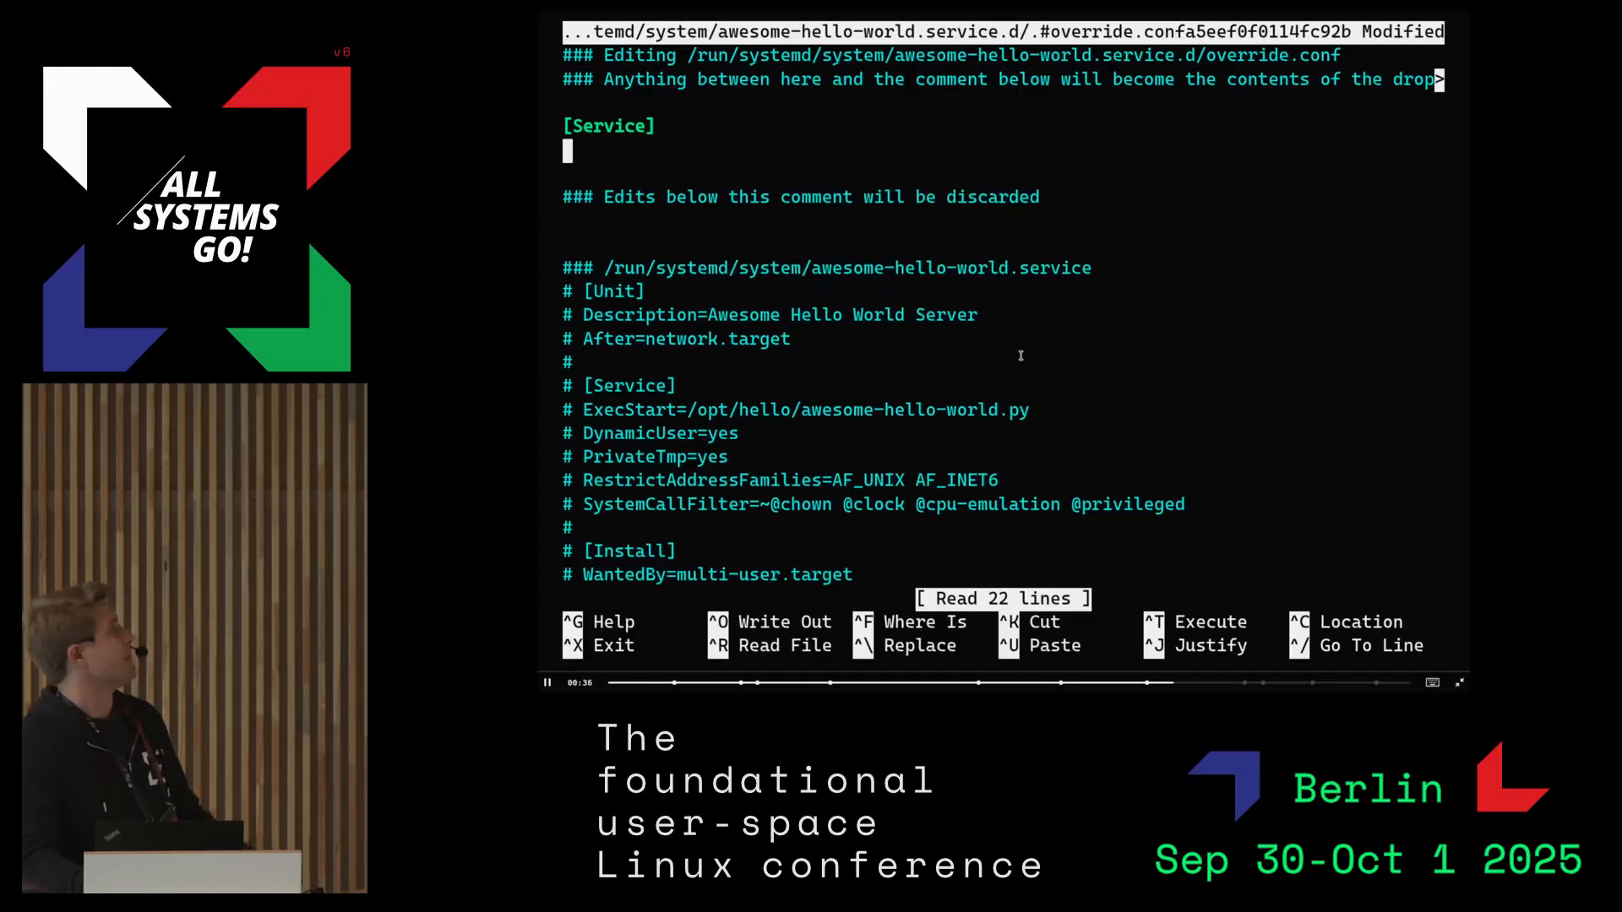
text(RestrictAddre)
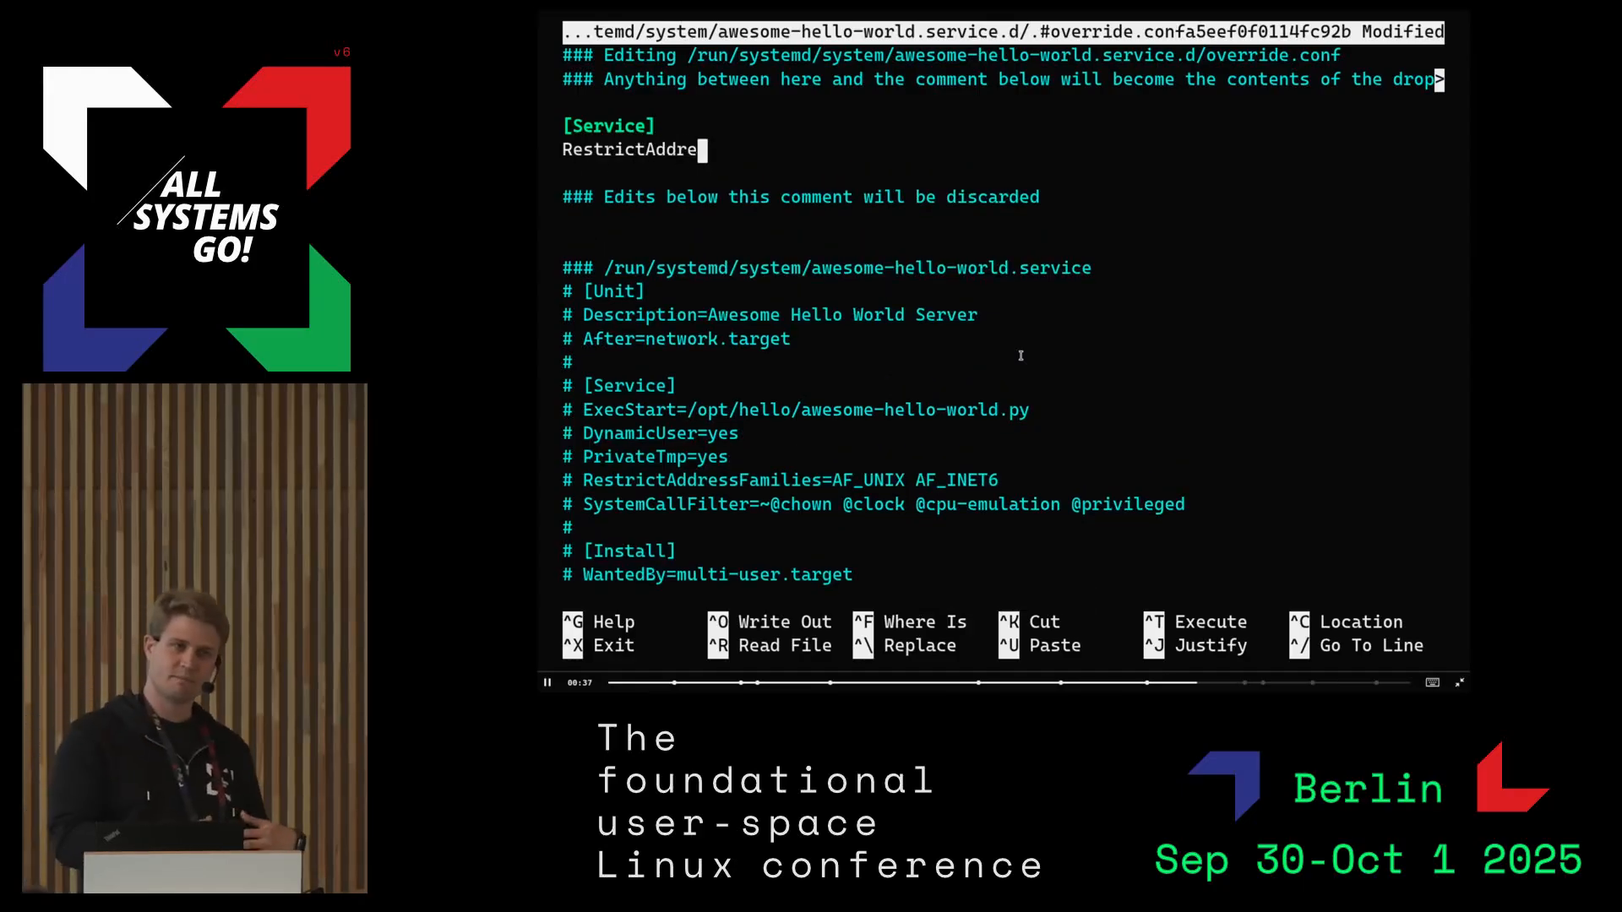
text(ssFamilies=AF_UNIX AF_INET)
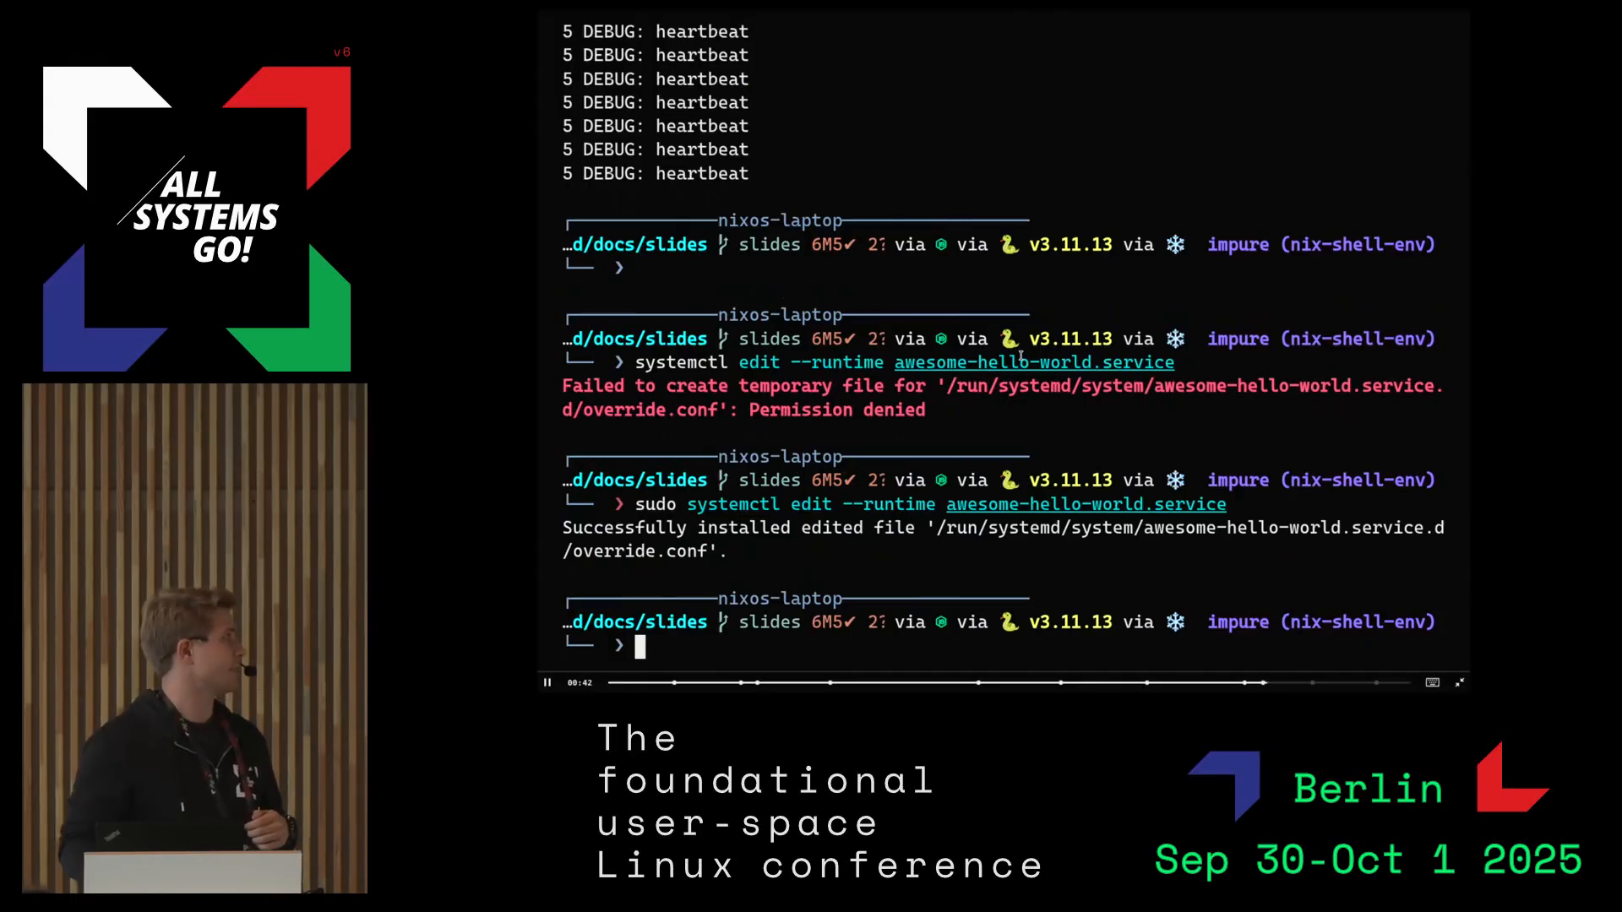
Curl localhost:8181, sudo systemctl restart the service, then curl again for Hello World!
text(curl localhost:8181)
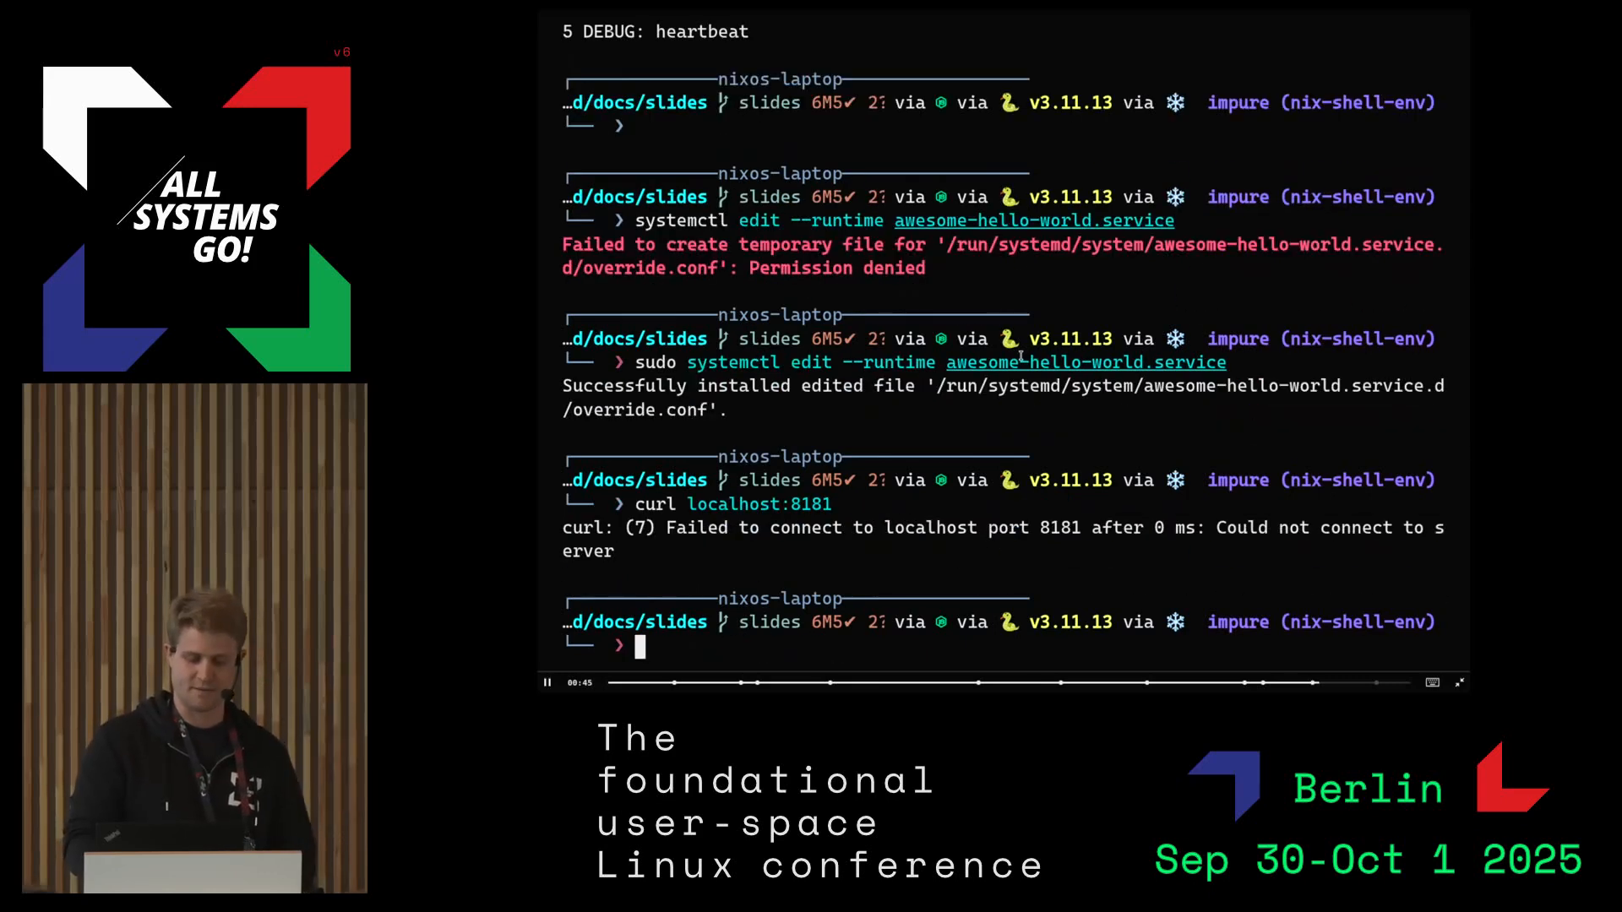
text(sudo systemctl restart awesome-hello-world.service)
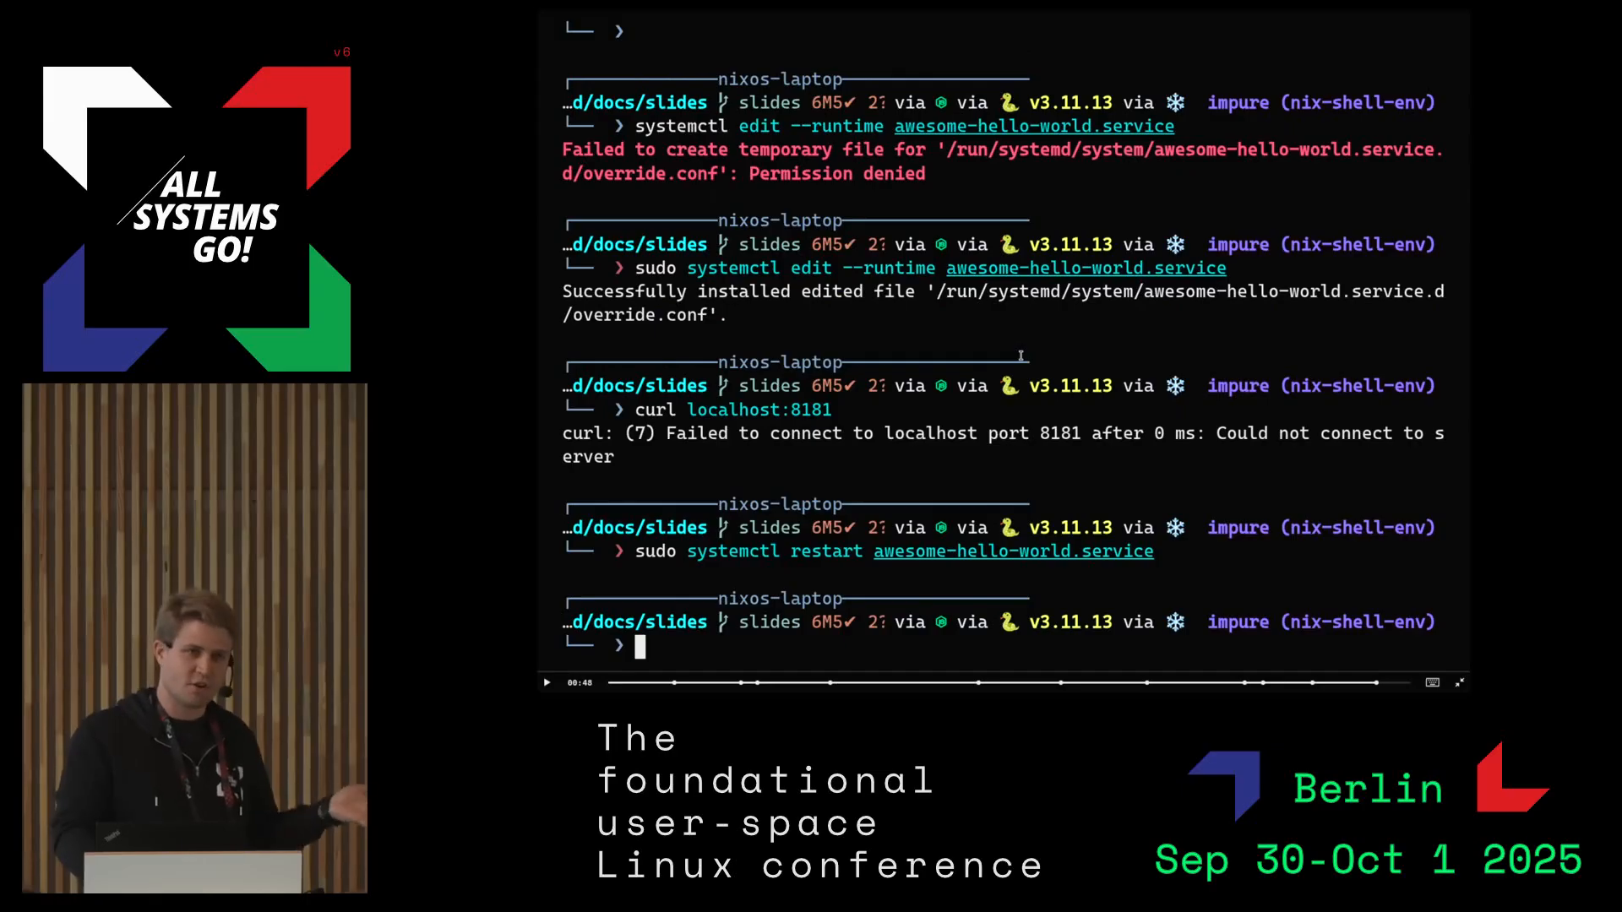
text(curl localhost:8181)
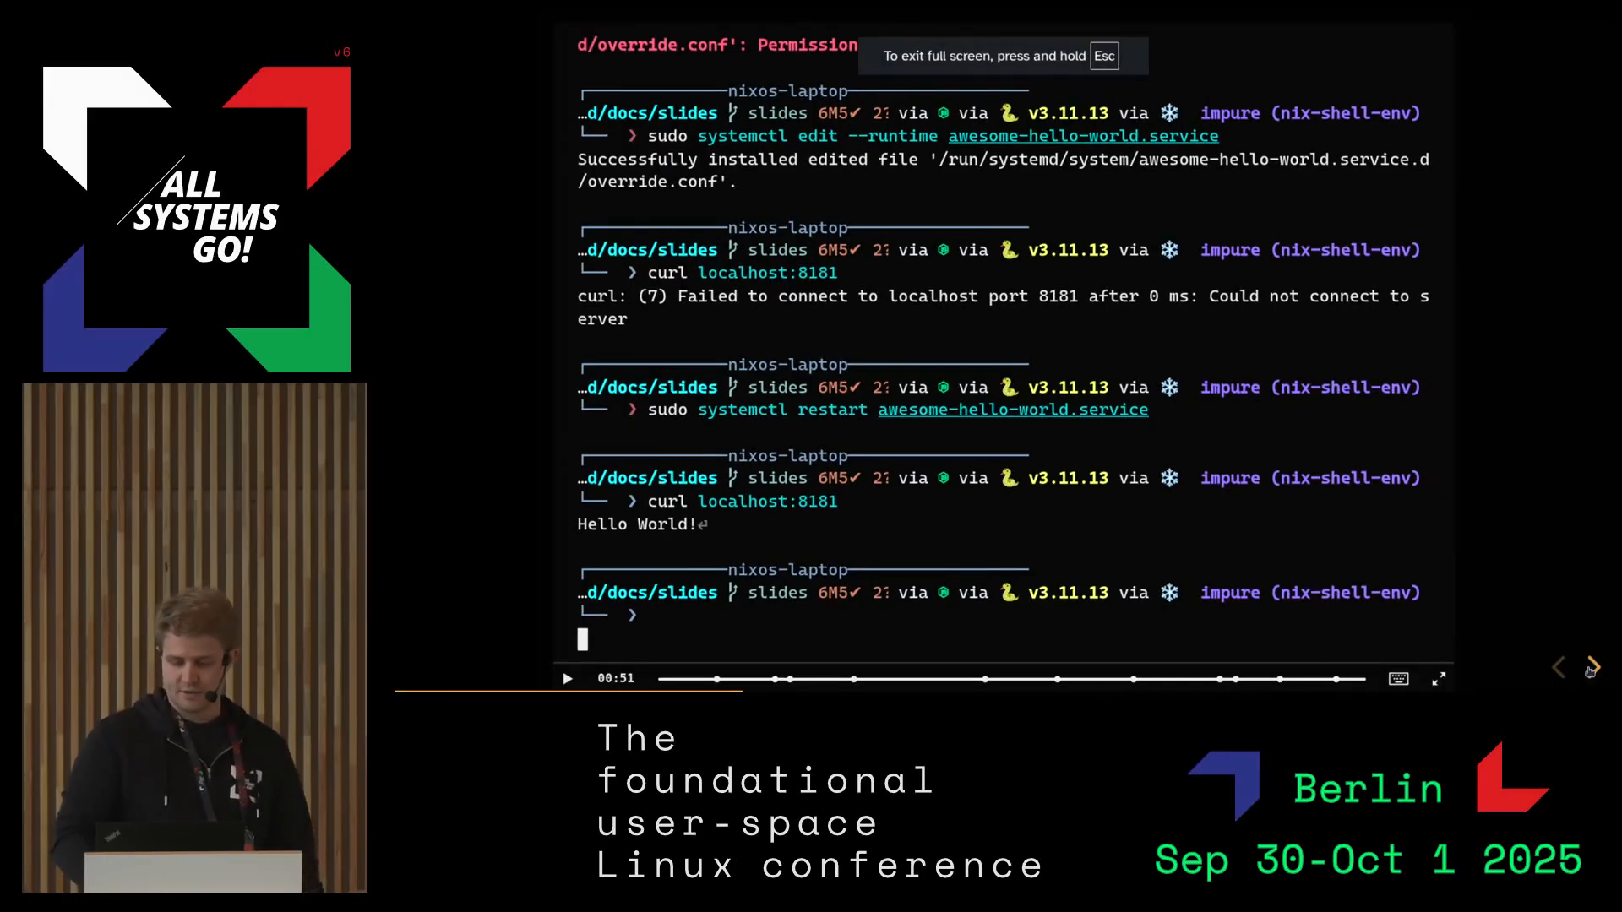
Advance to the slide holding a new, unplayed asciinema terminal recording
click(1594, 668)
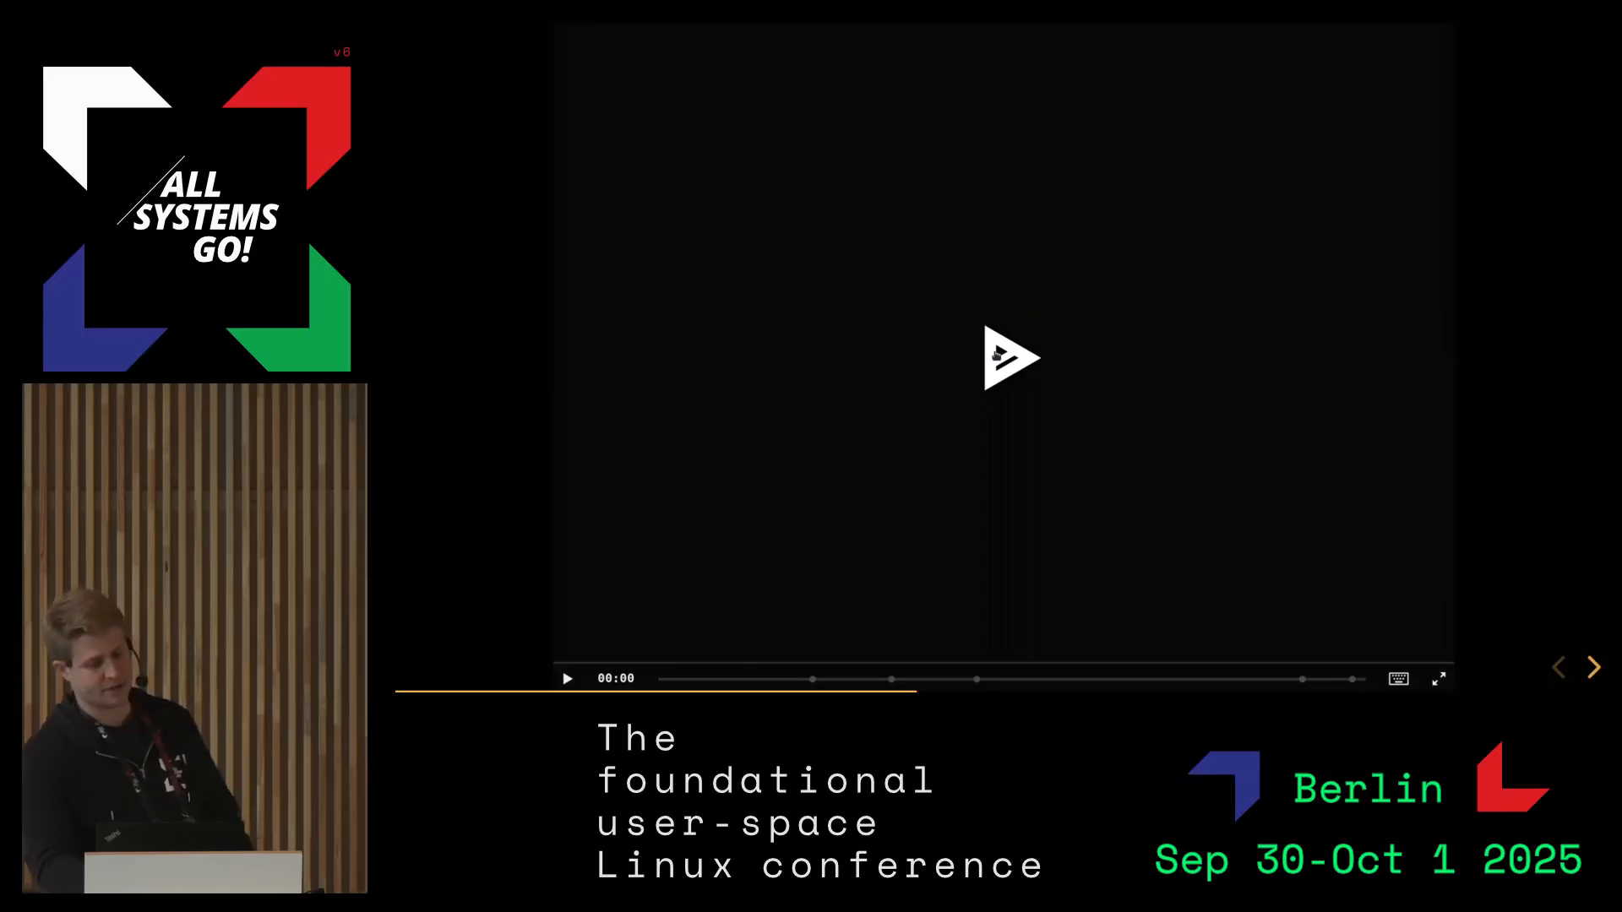
Play the recording and run sysz, reaching the failed service's journal and command menu
click(1011, 356)
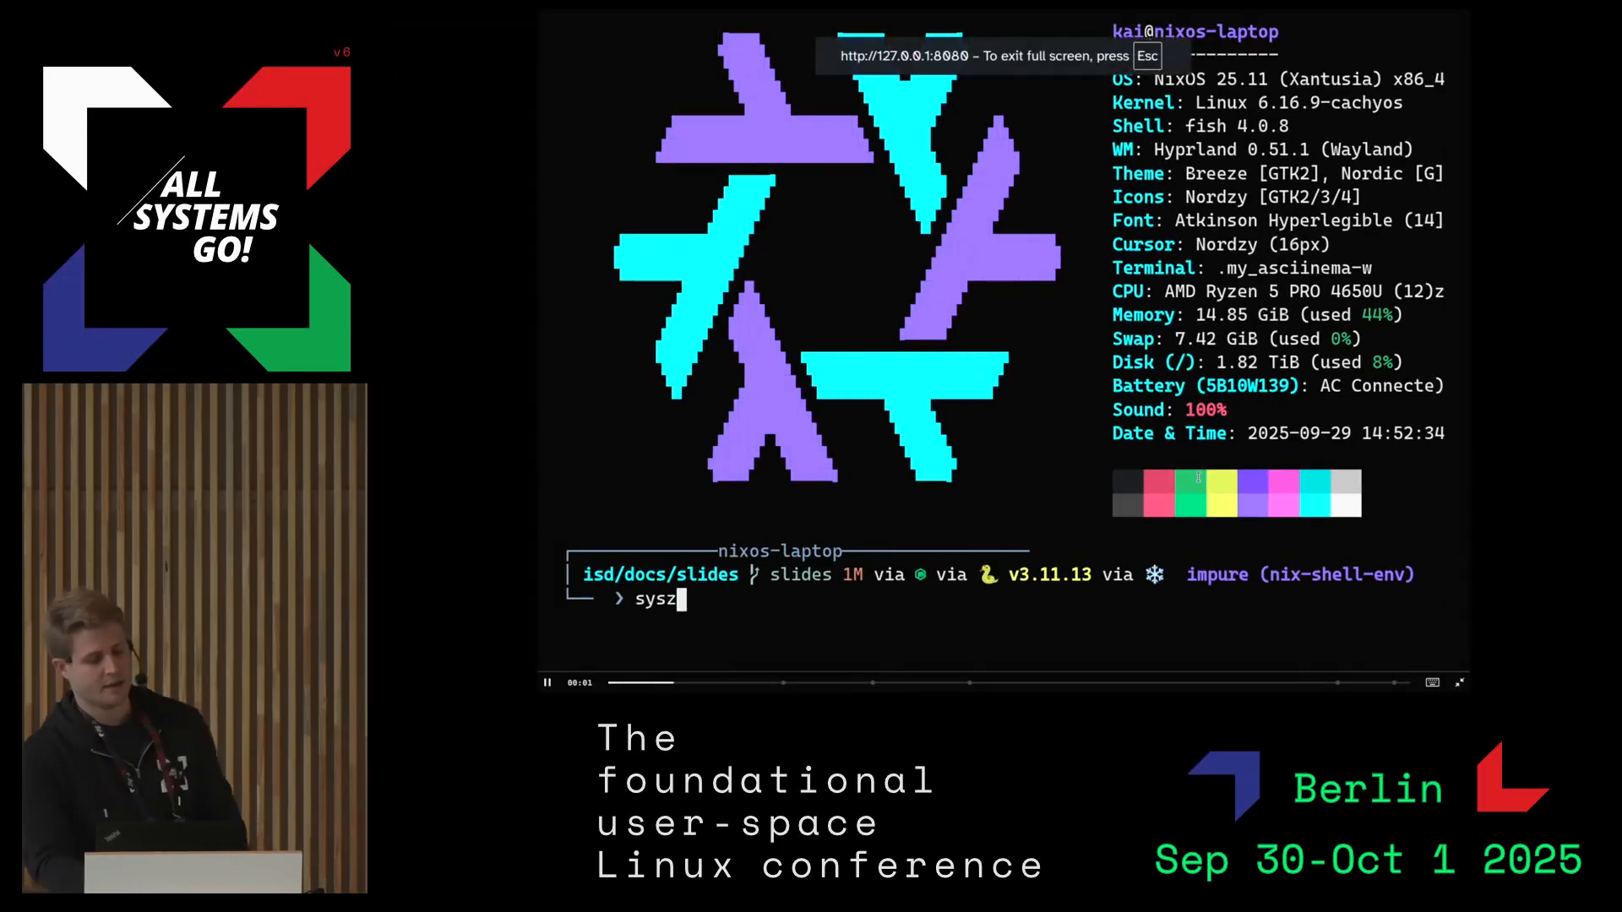
key(Return)
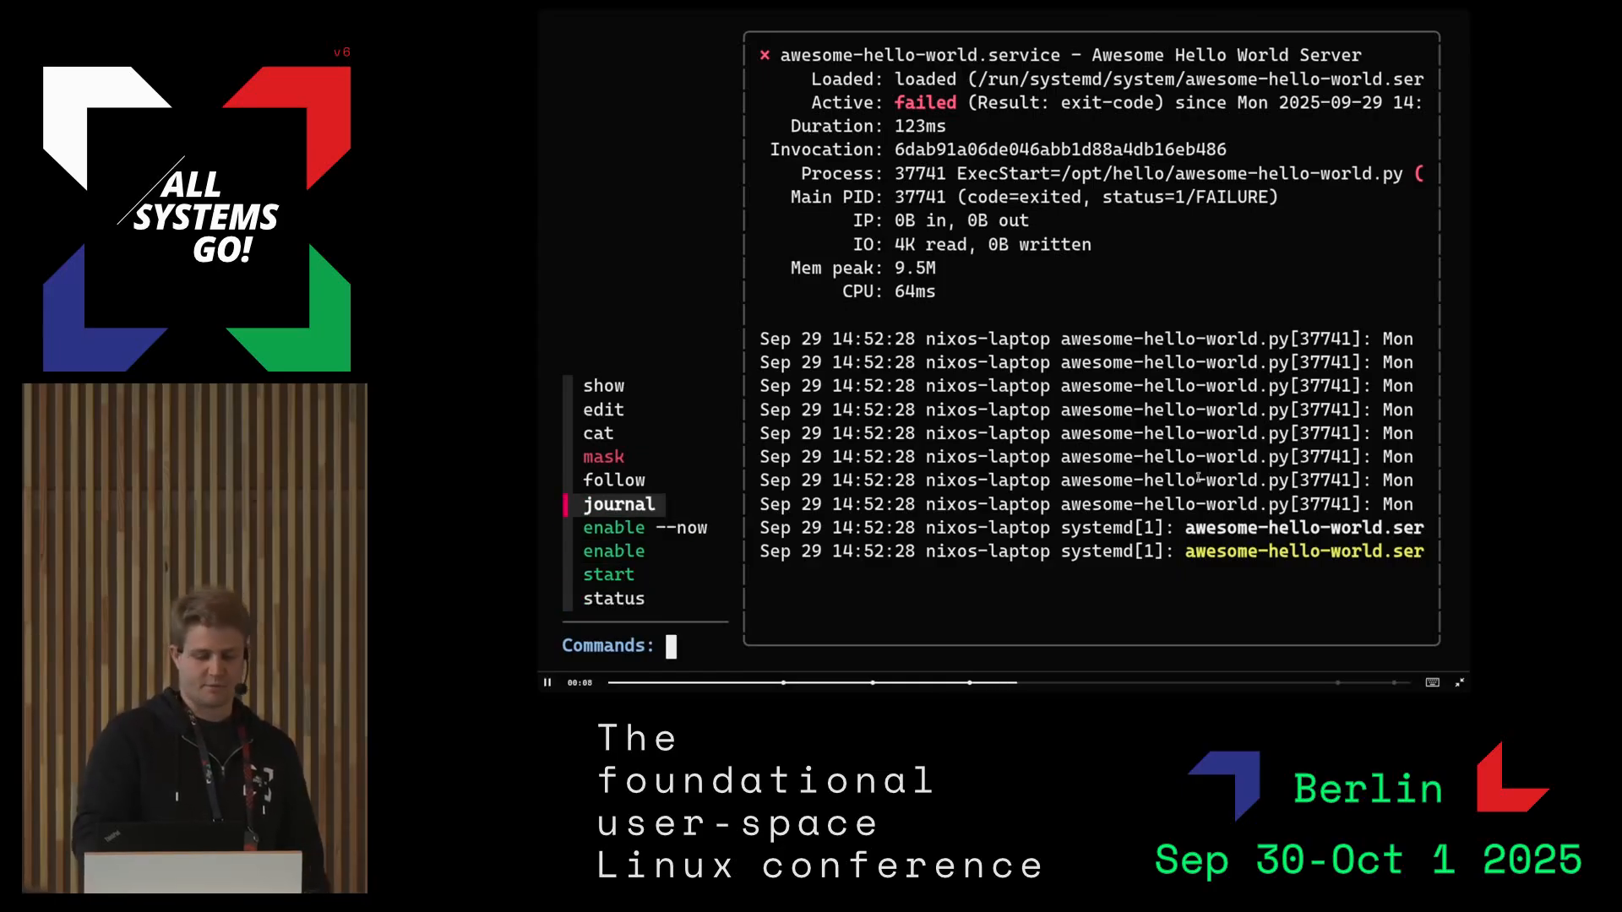
Scroll the journal to the Address family error, type sysz, and advance to the Stateless slide
click(618, 503)
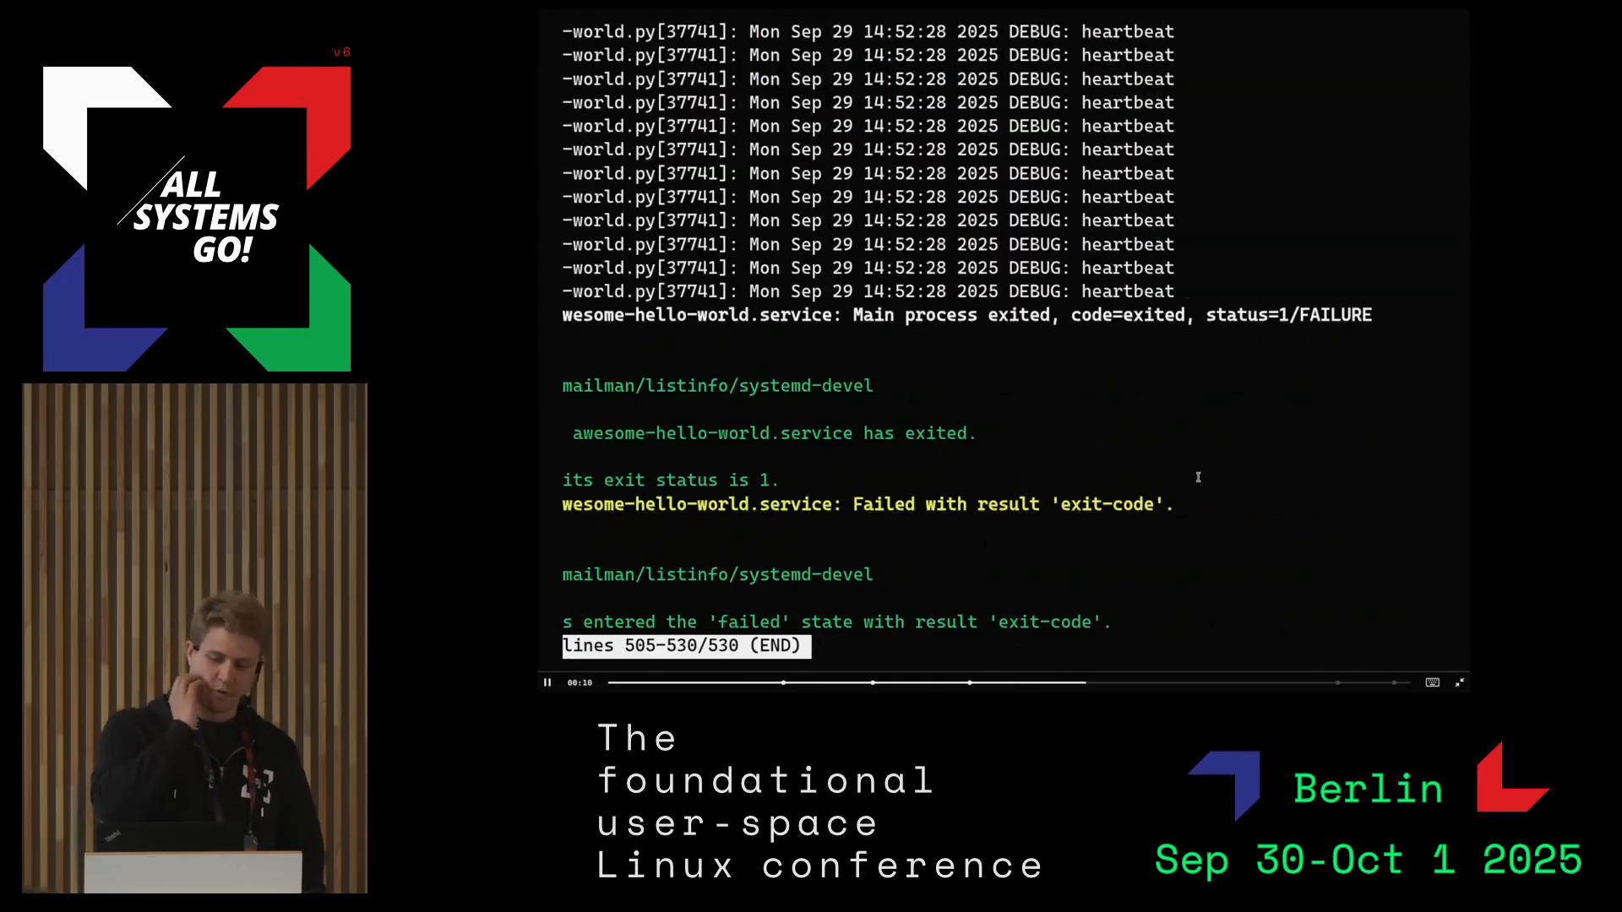
scroll(up, 3)
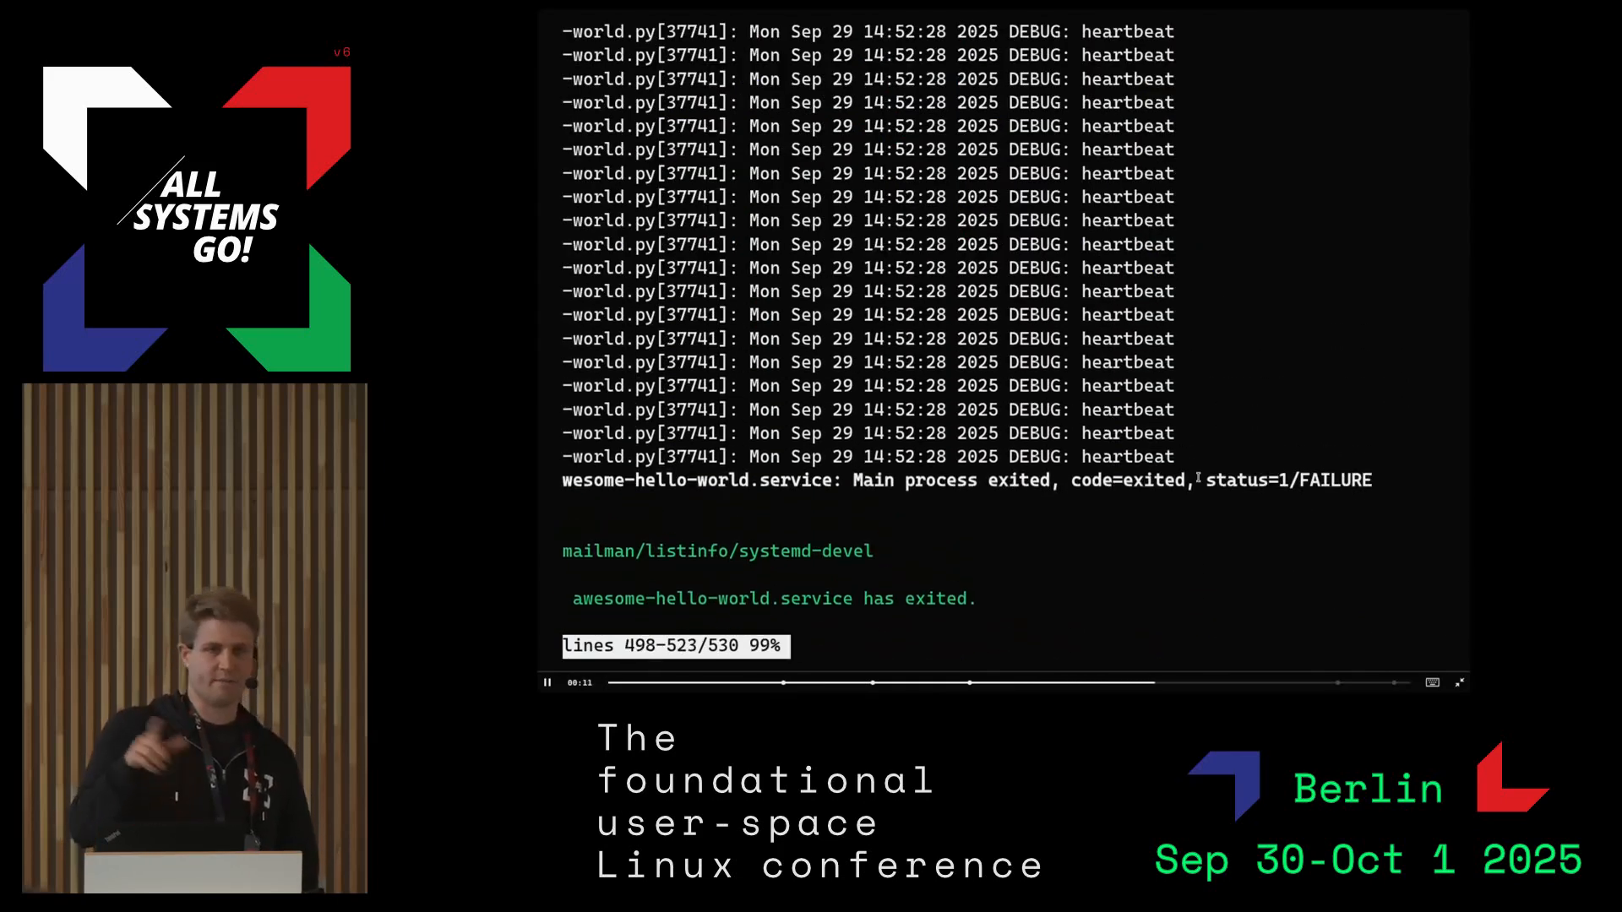
scroll(up, 3)
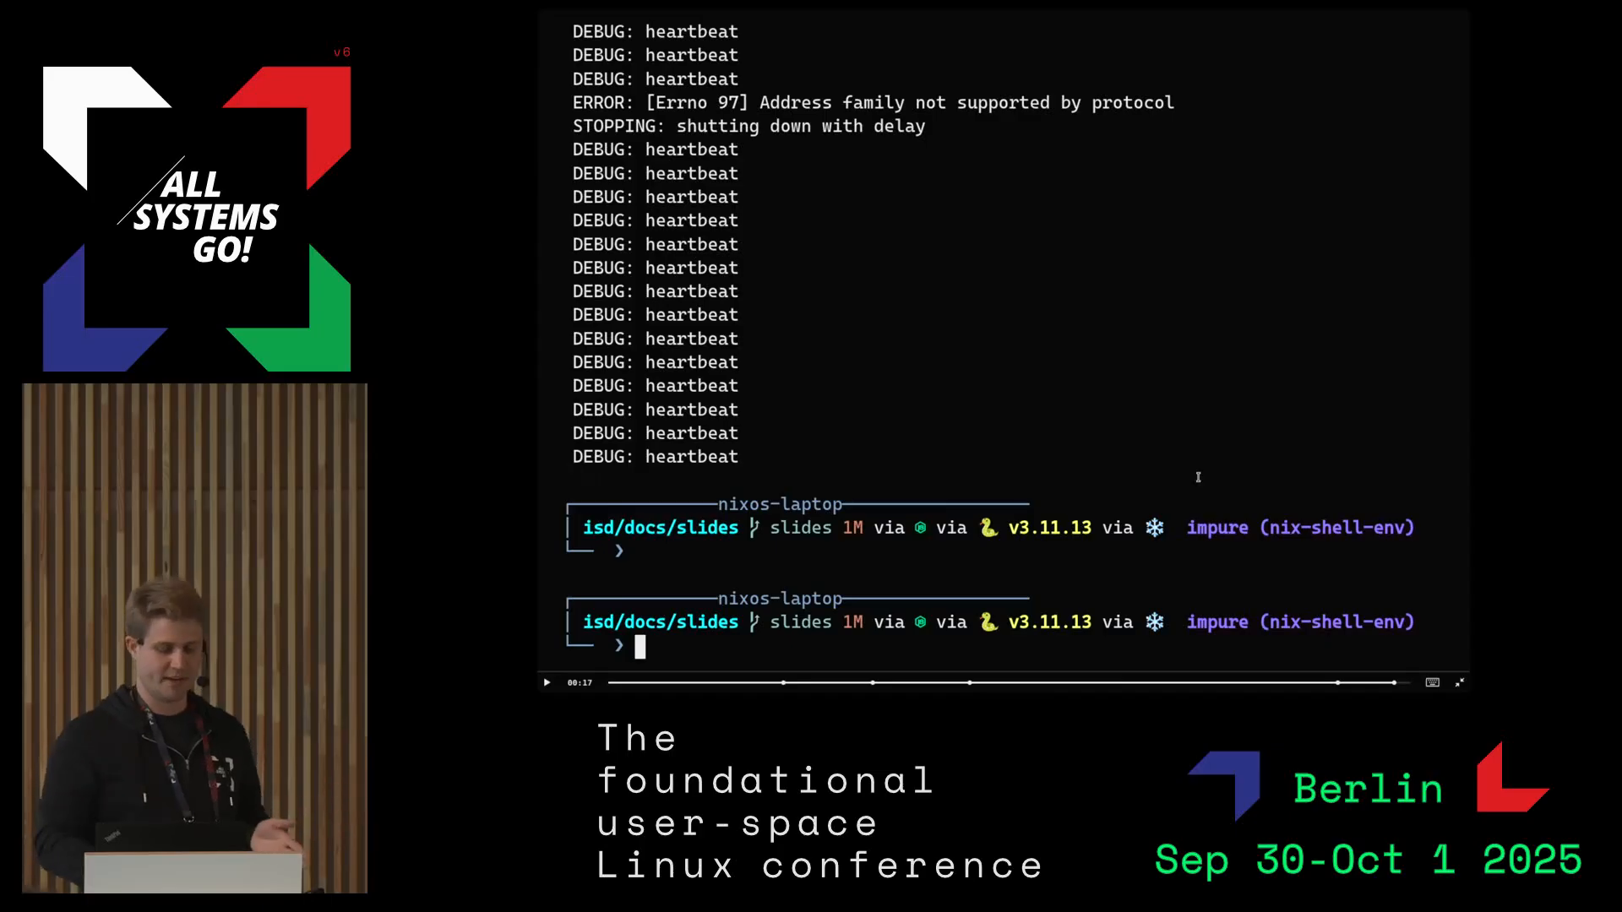
text(sysz)
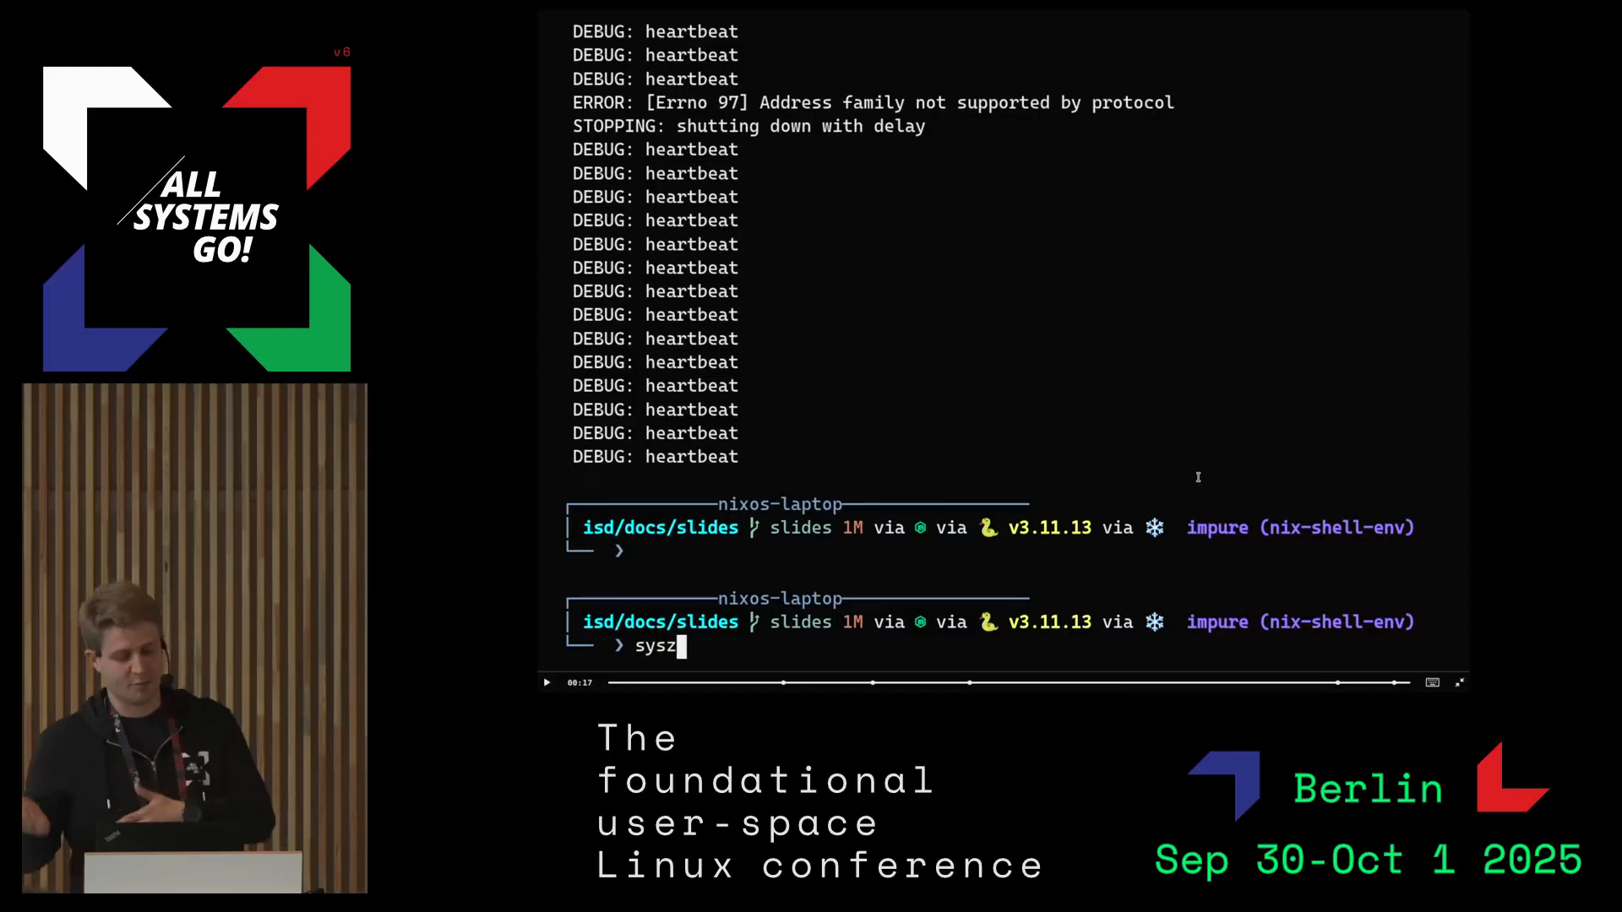
click(1457, 681)
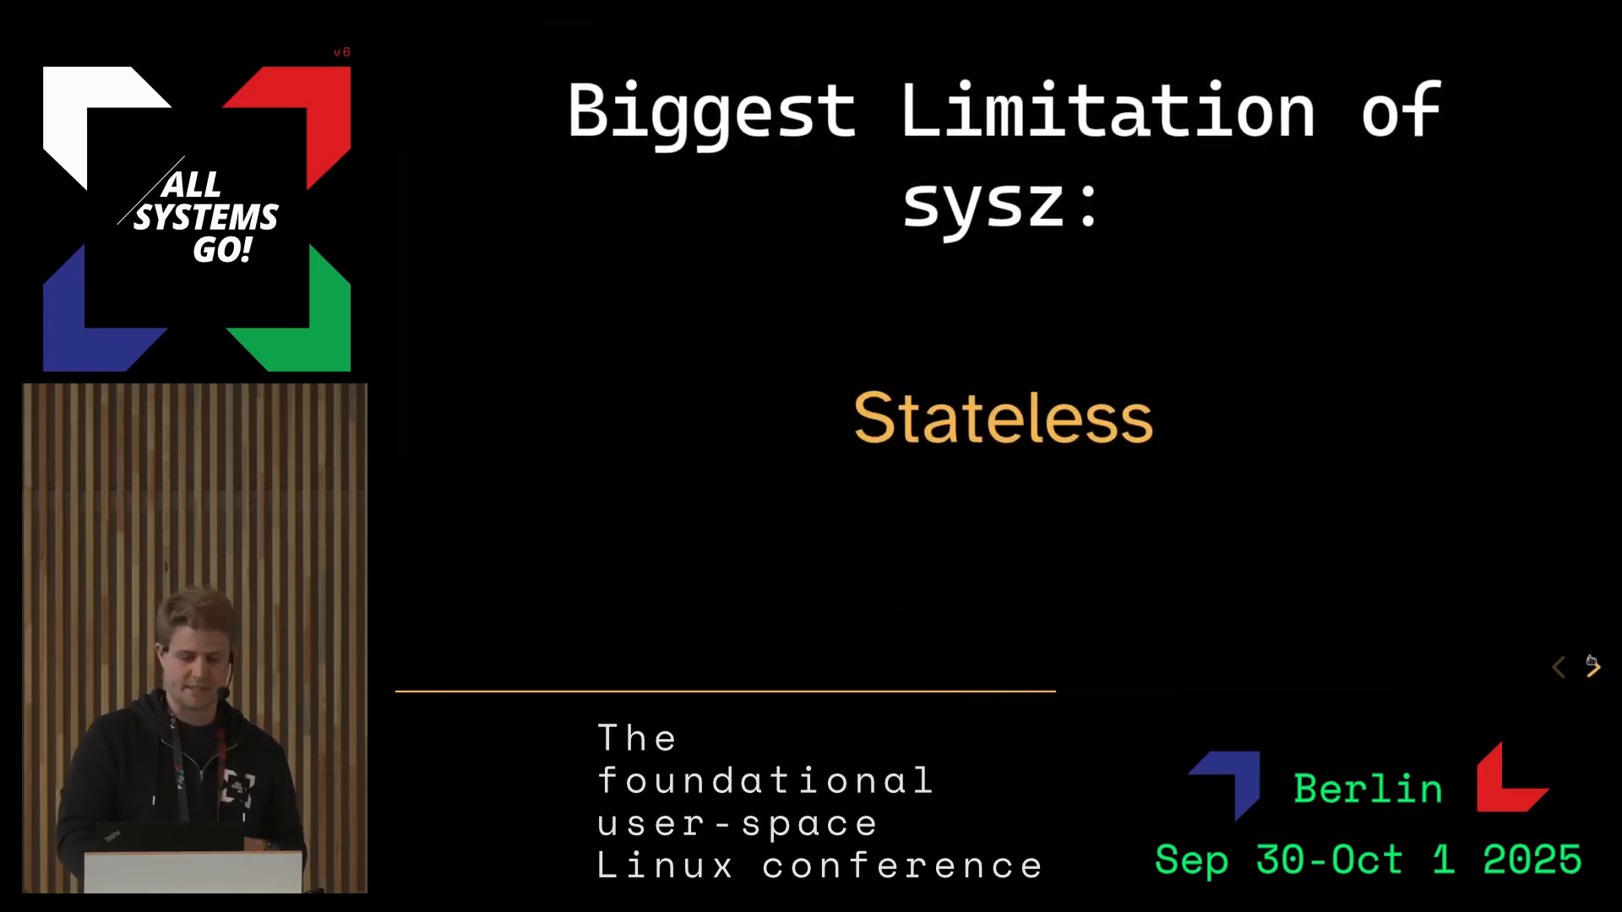
mouse_move(1493, 588)
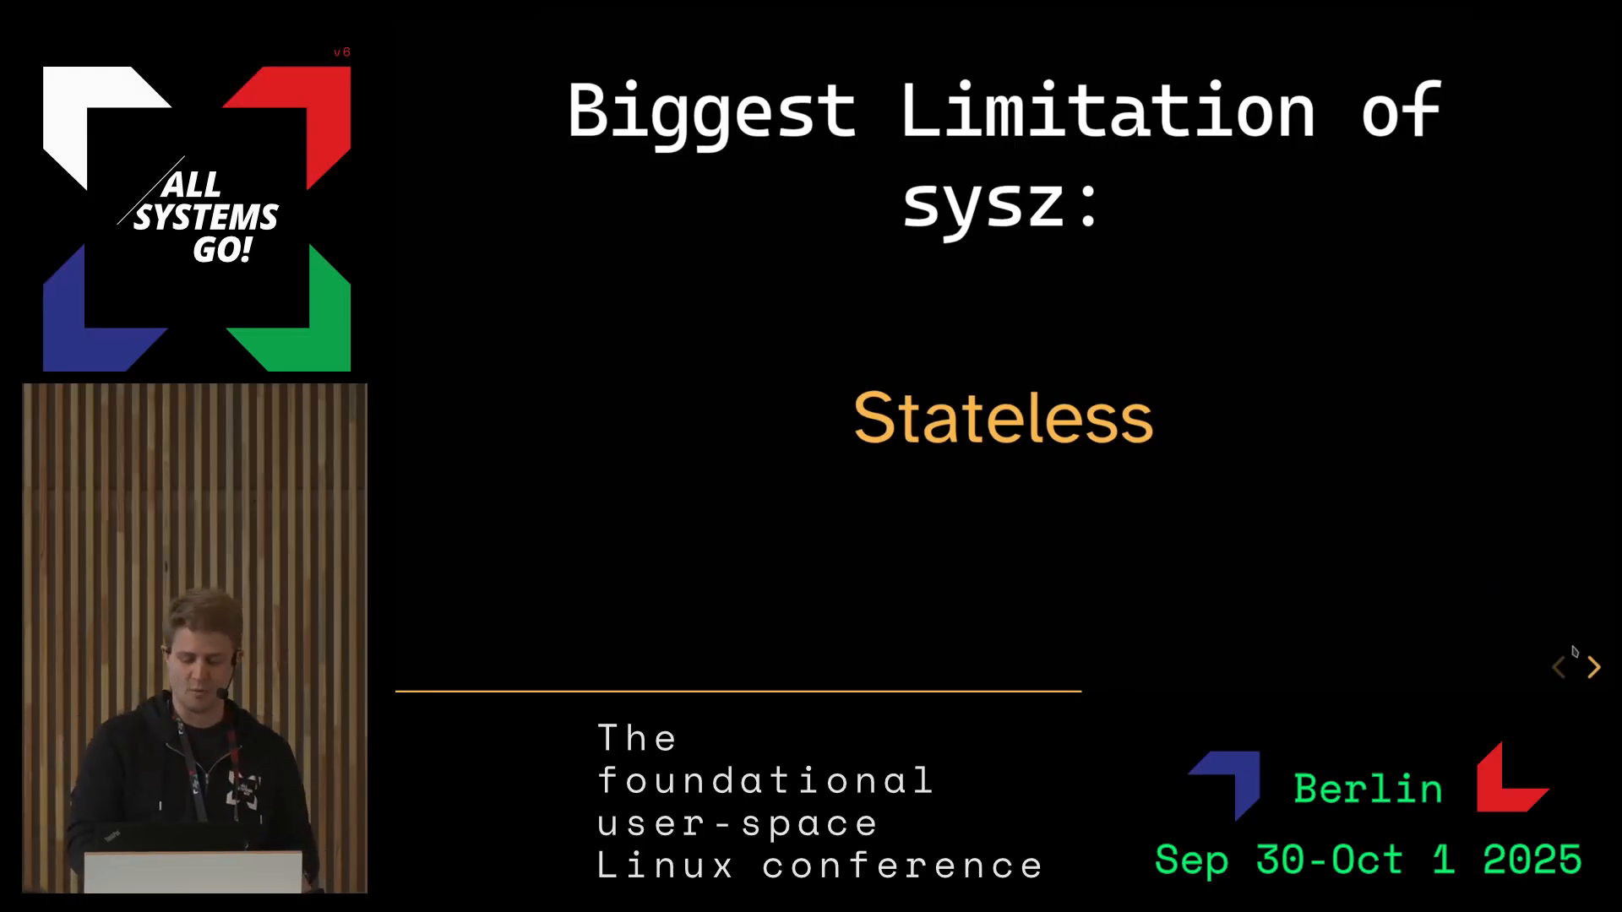
Advance from the 'Biggest Limitation of sysz' slide to 'Core Idea of sysz'
click(1593, 667)
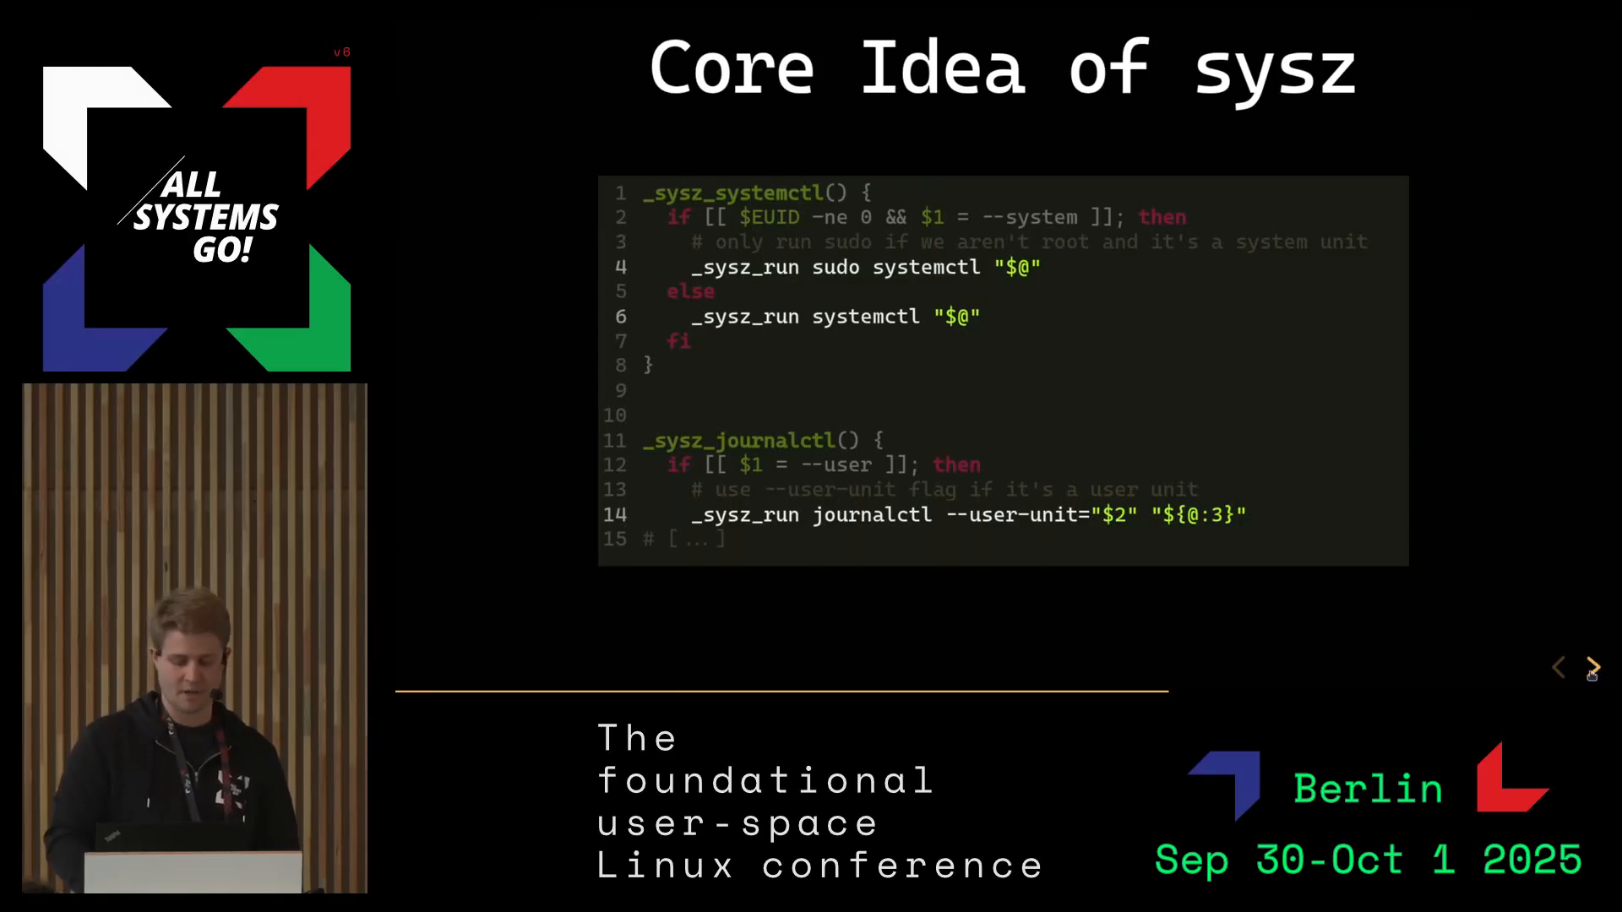
Advance past 'Core Idea of sysz' to the slide with the next terminal recording
click(1594, 667)
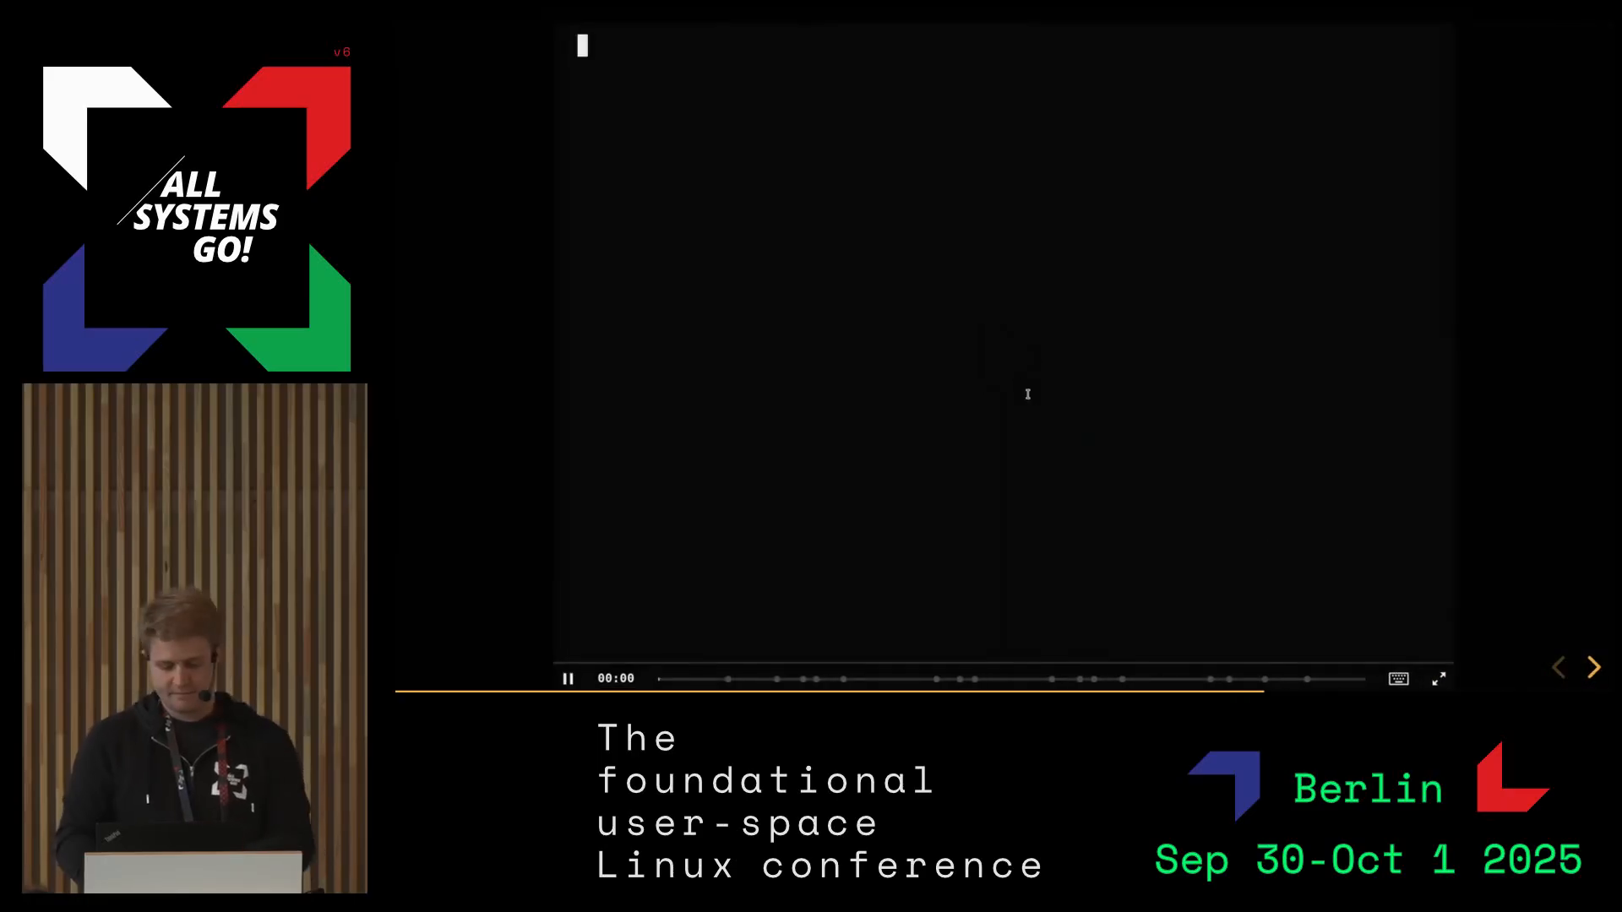
Play the recording, show curl localhost:8181 failing, then launch isd
click(567, 679)
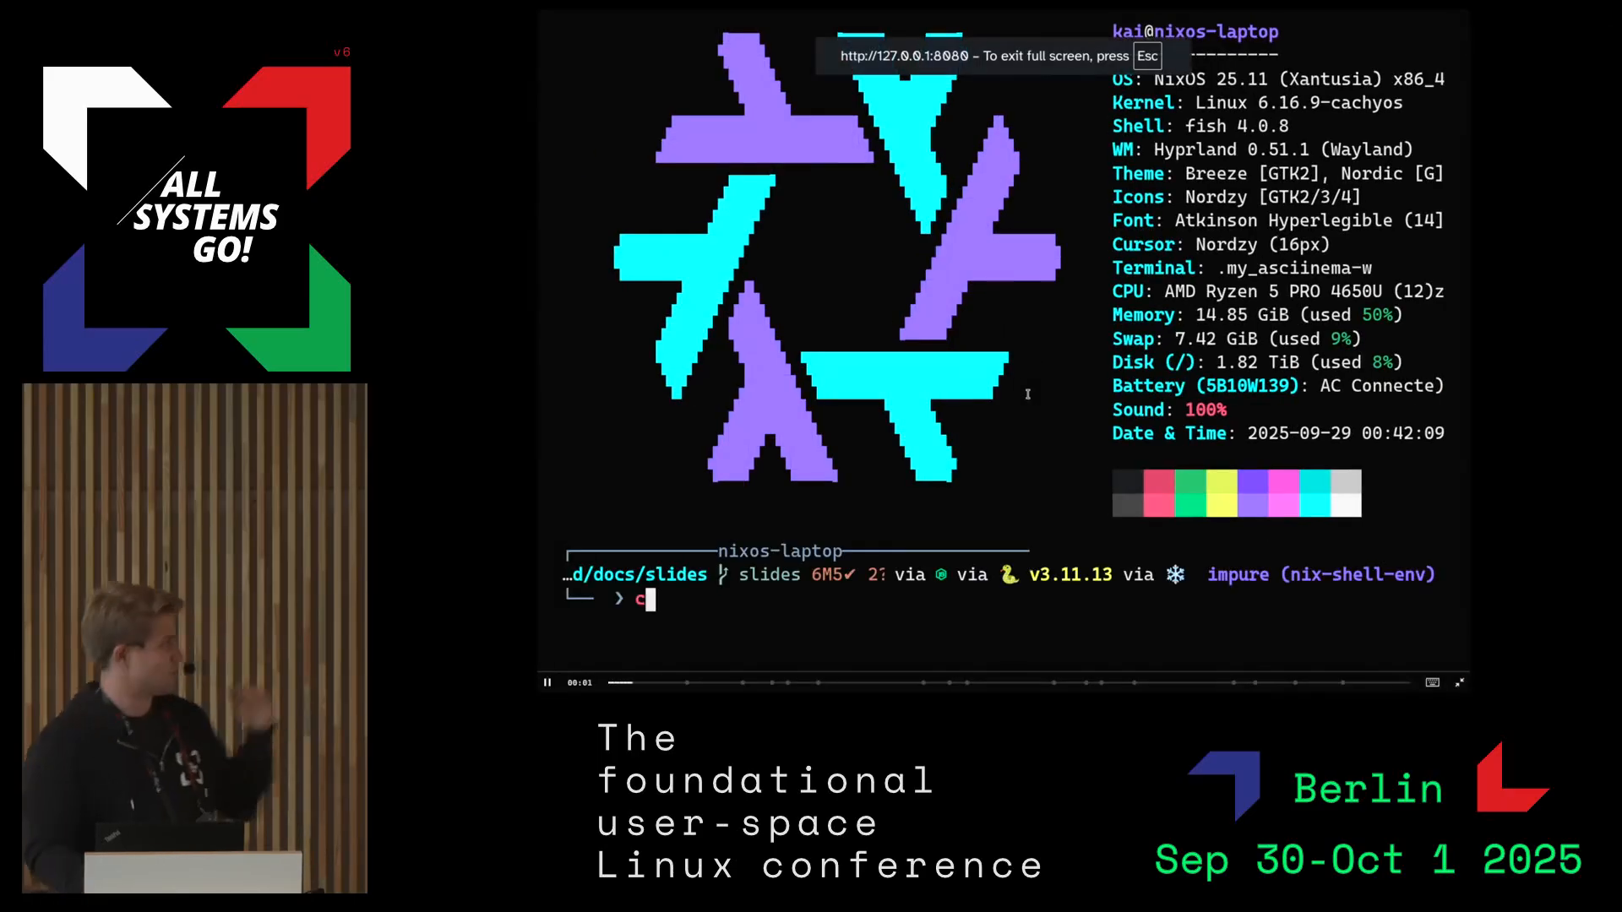
text(url localhost:8181)
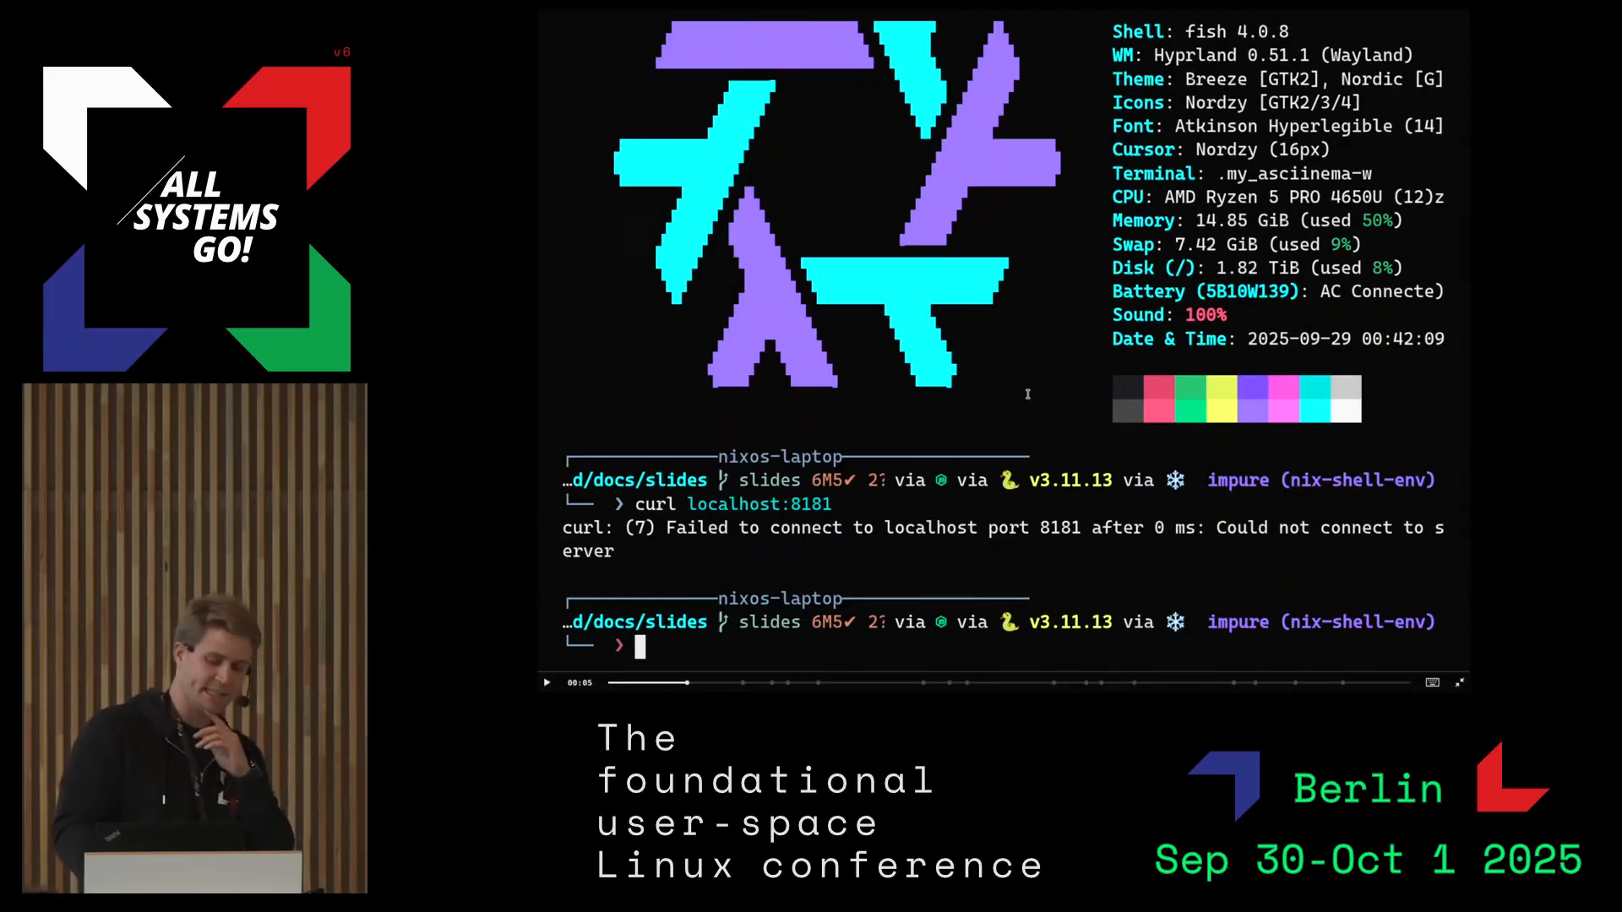
text(isd)
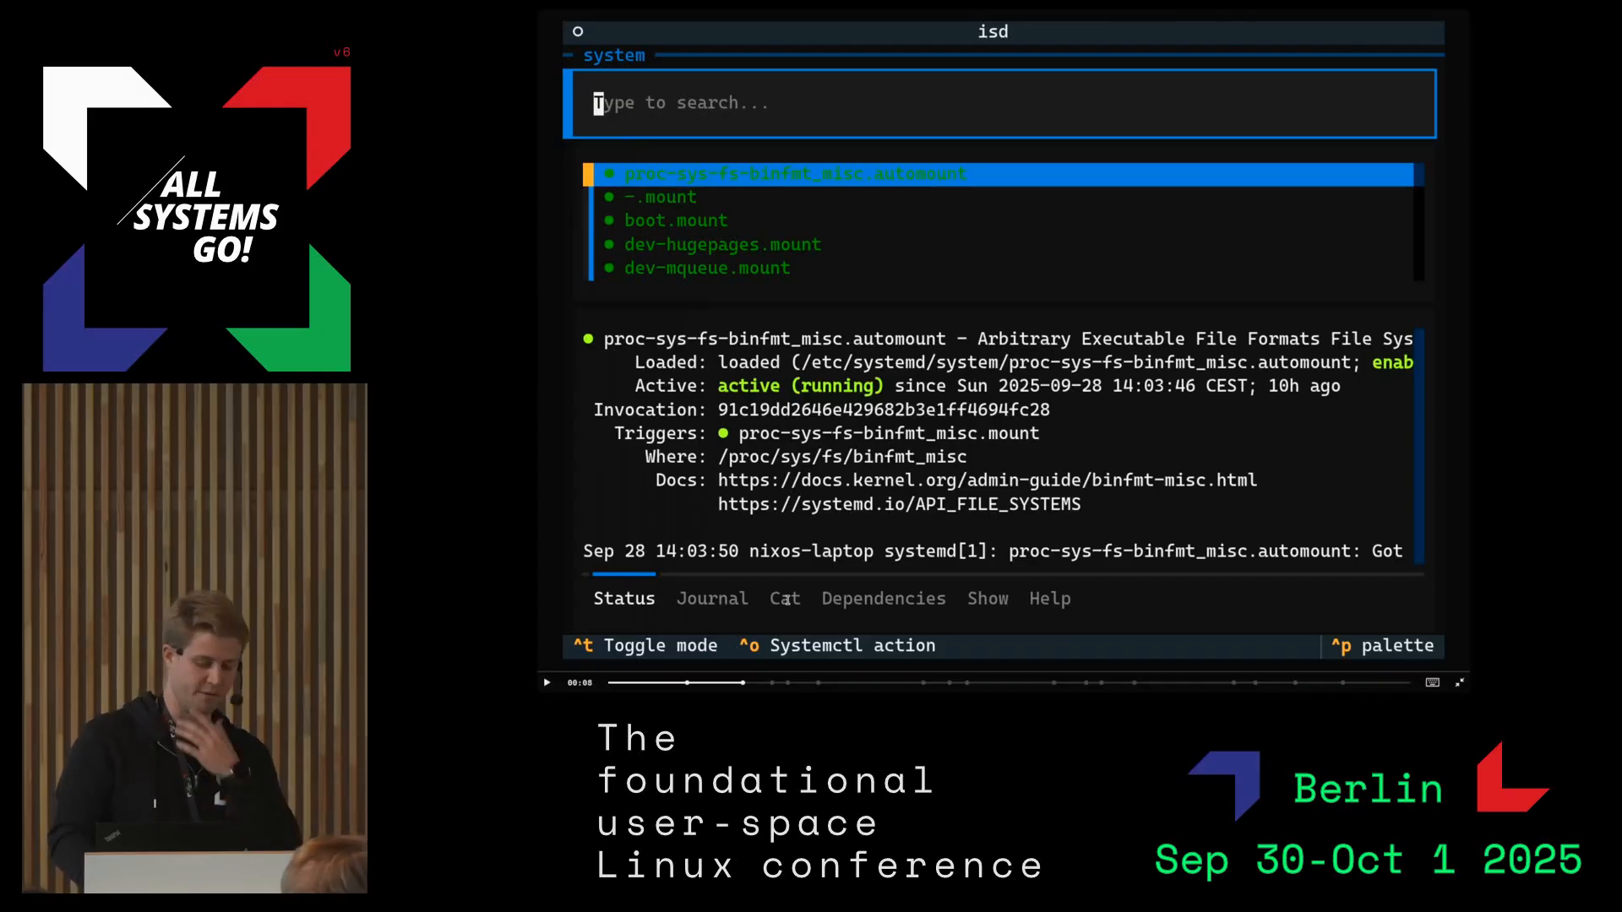
Filter isd with 'awesome-' and view awesome-hello-world.service status with heartbeat logs
text(awesome)
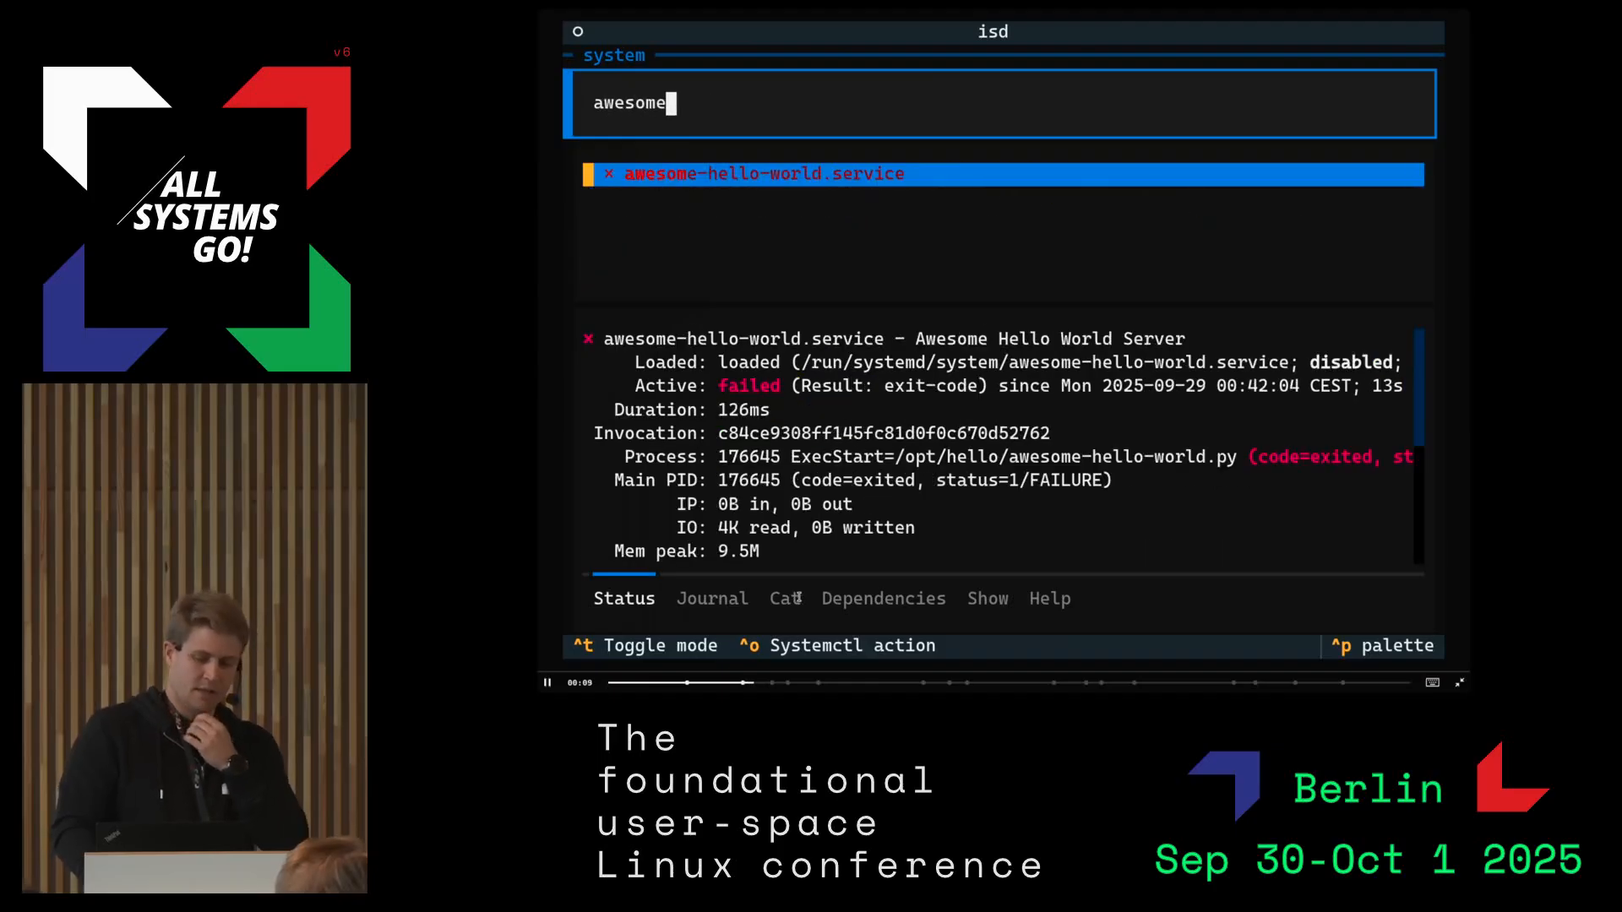
text(-)
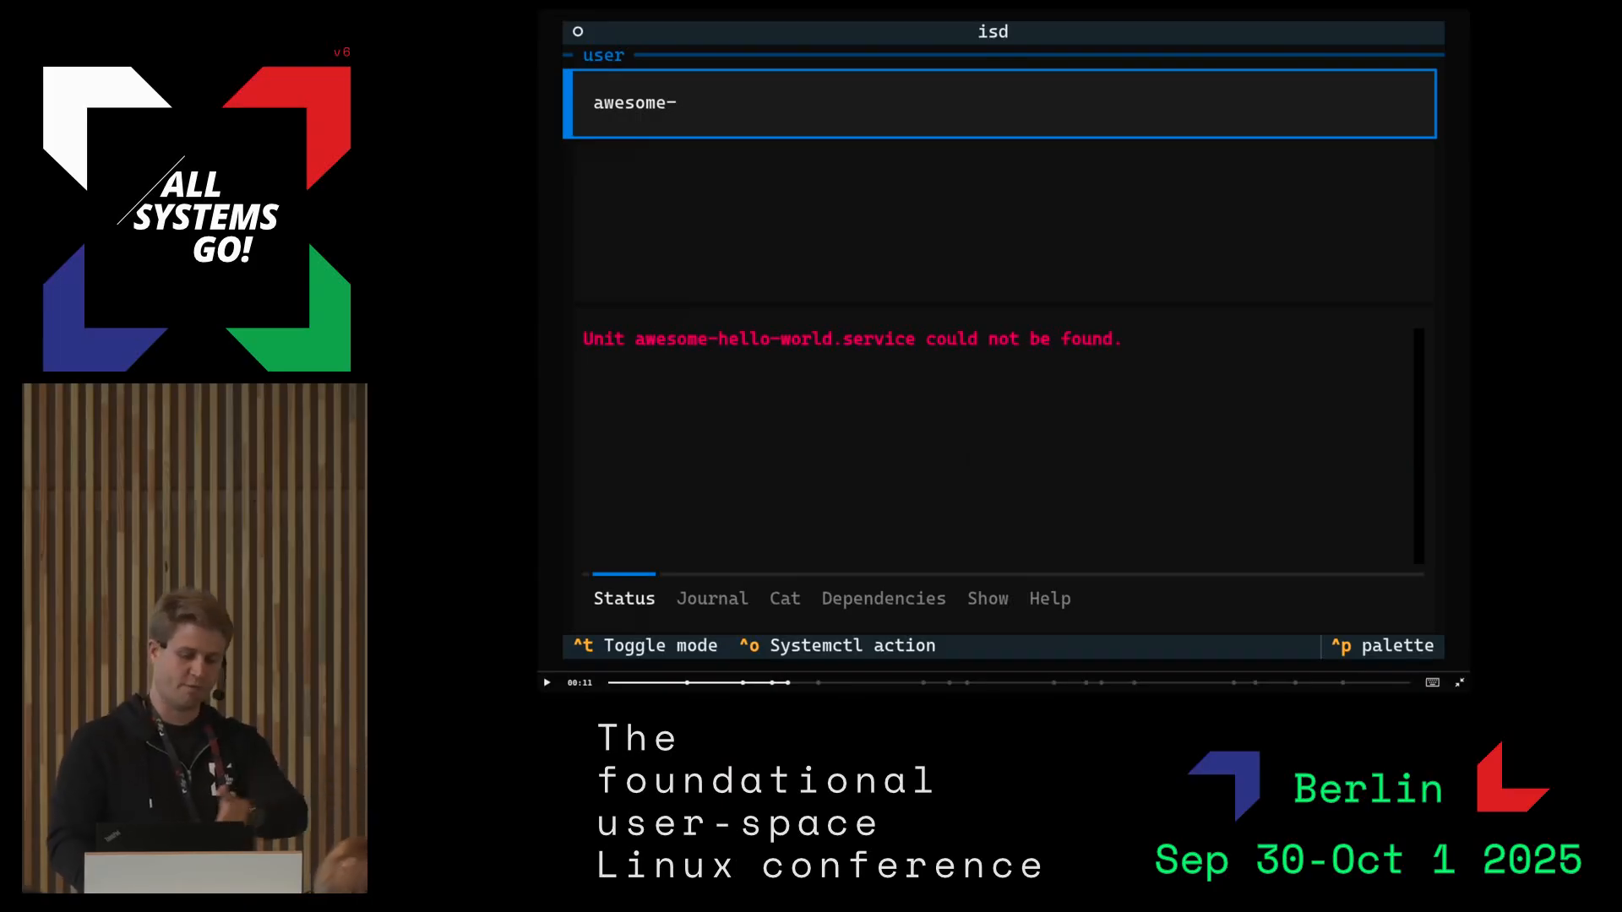
key(ctrl+t)
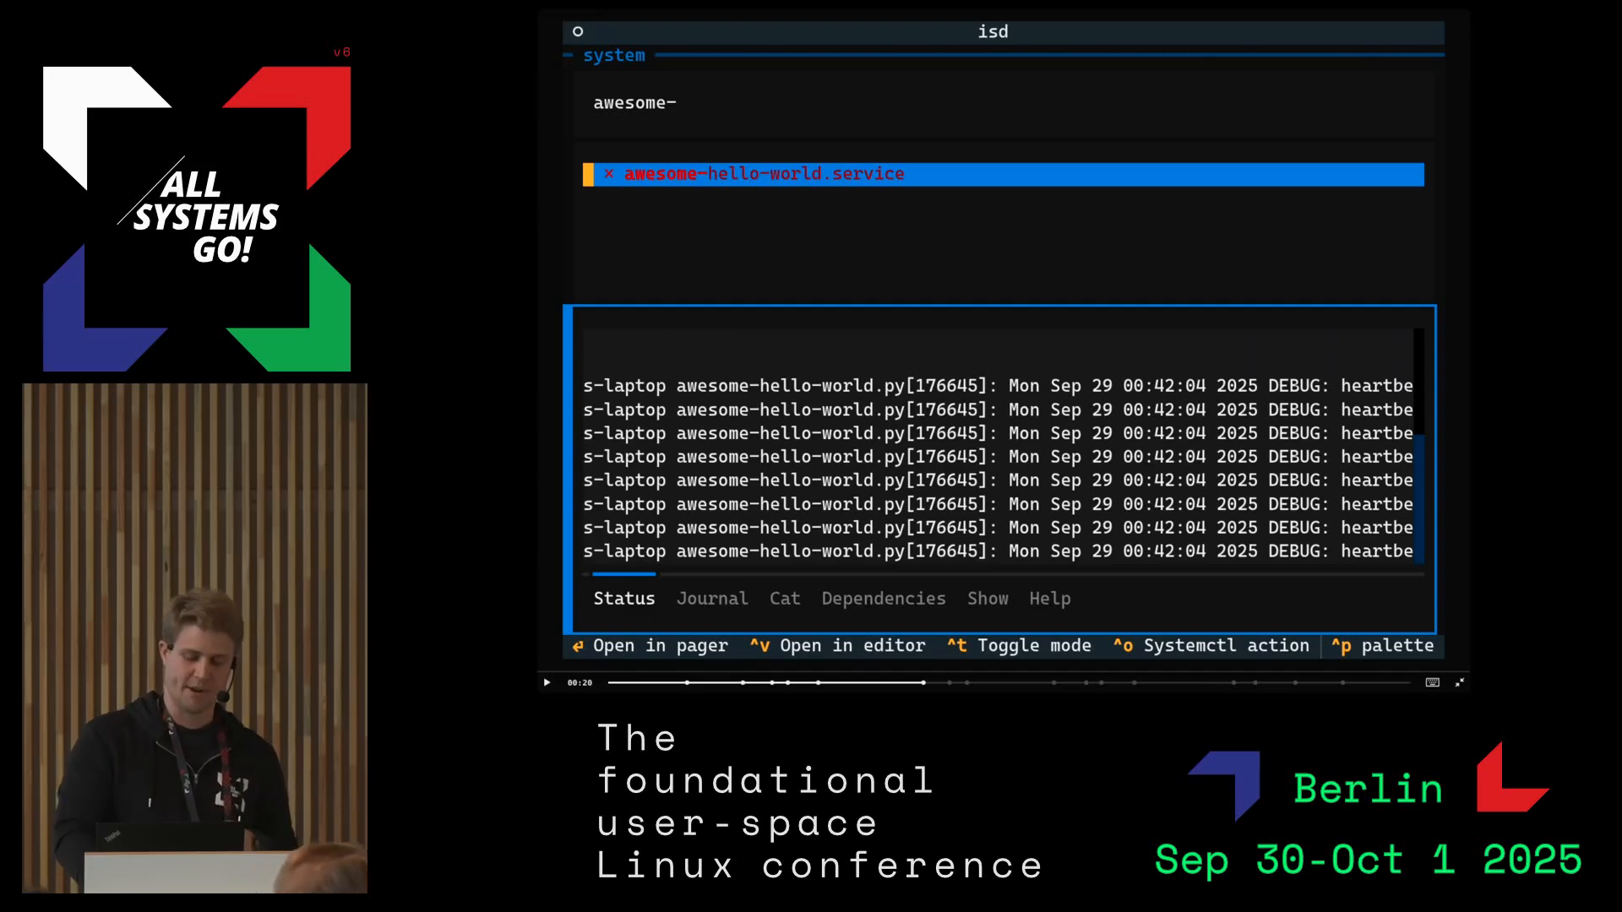
click(710, 598)
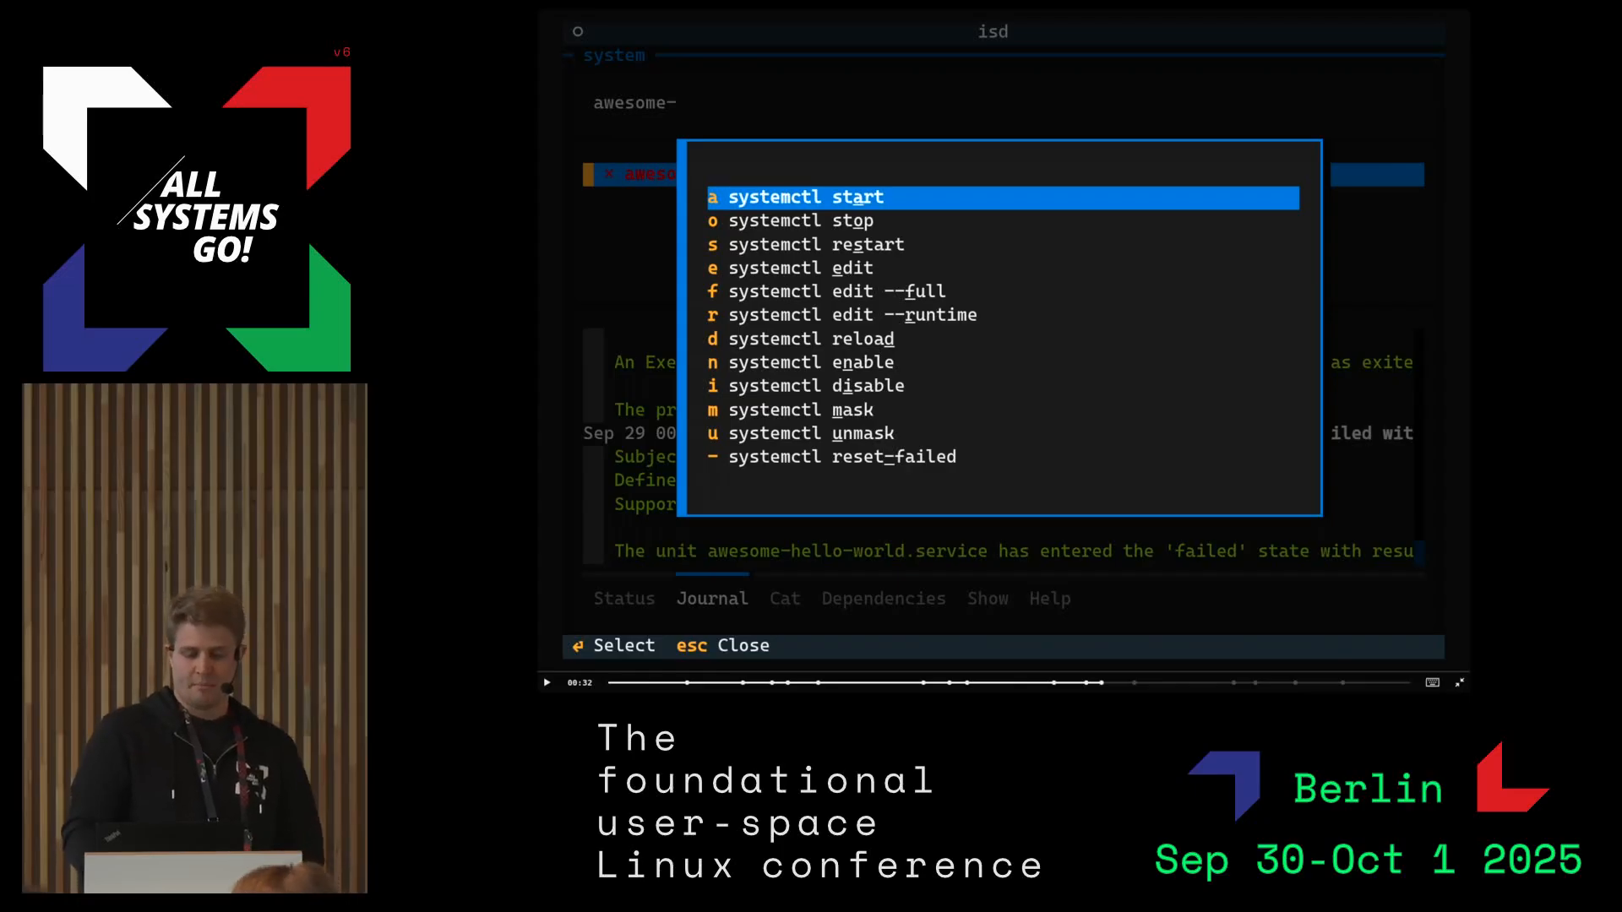
Run 'systemctl edit --runtime' on the failed awesome-hello-world.service
key(Down)
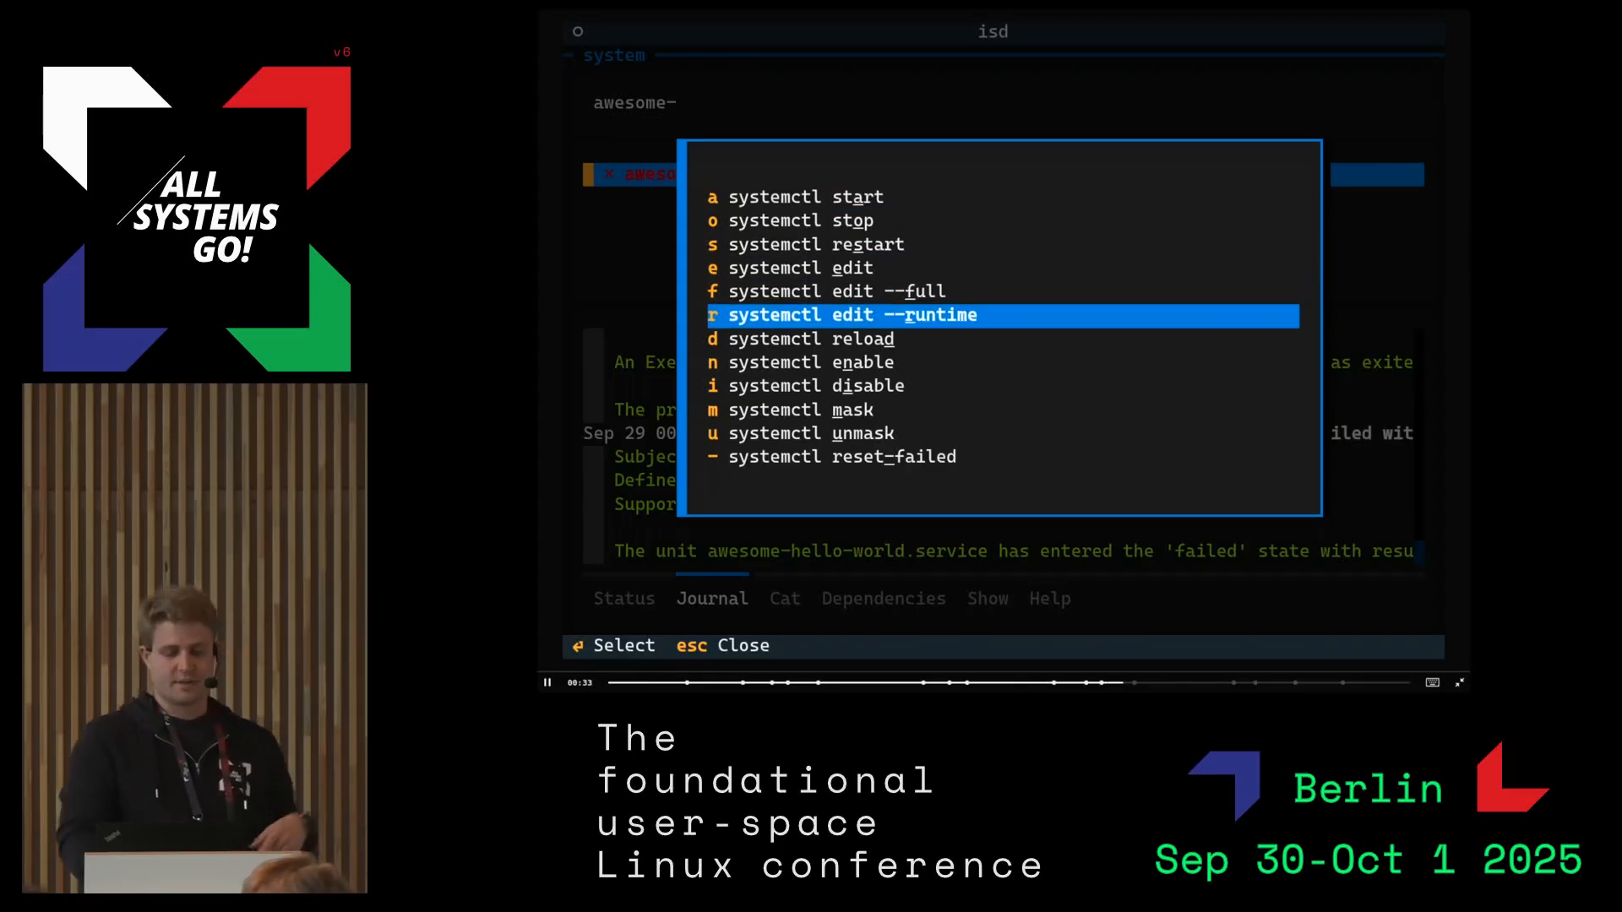
key(Return)
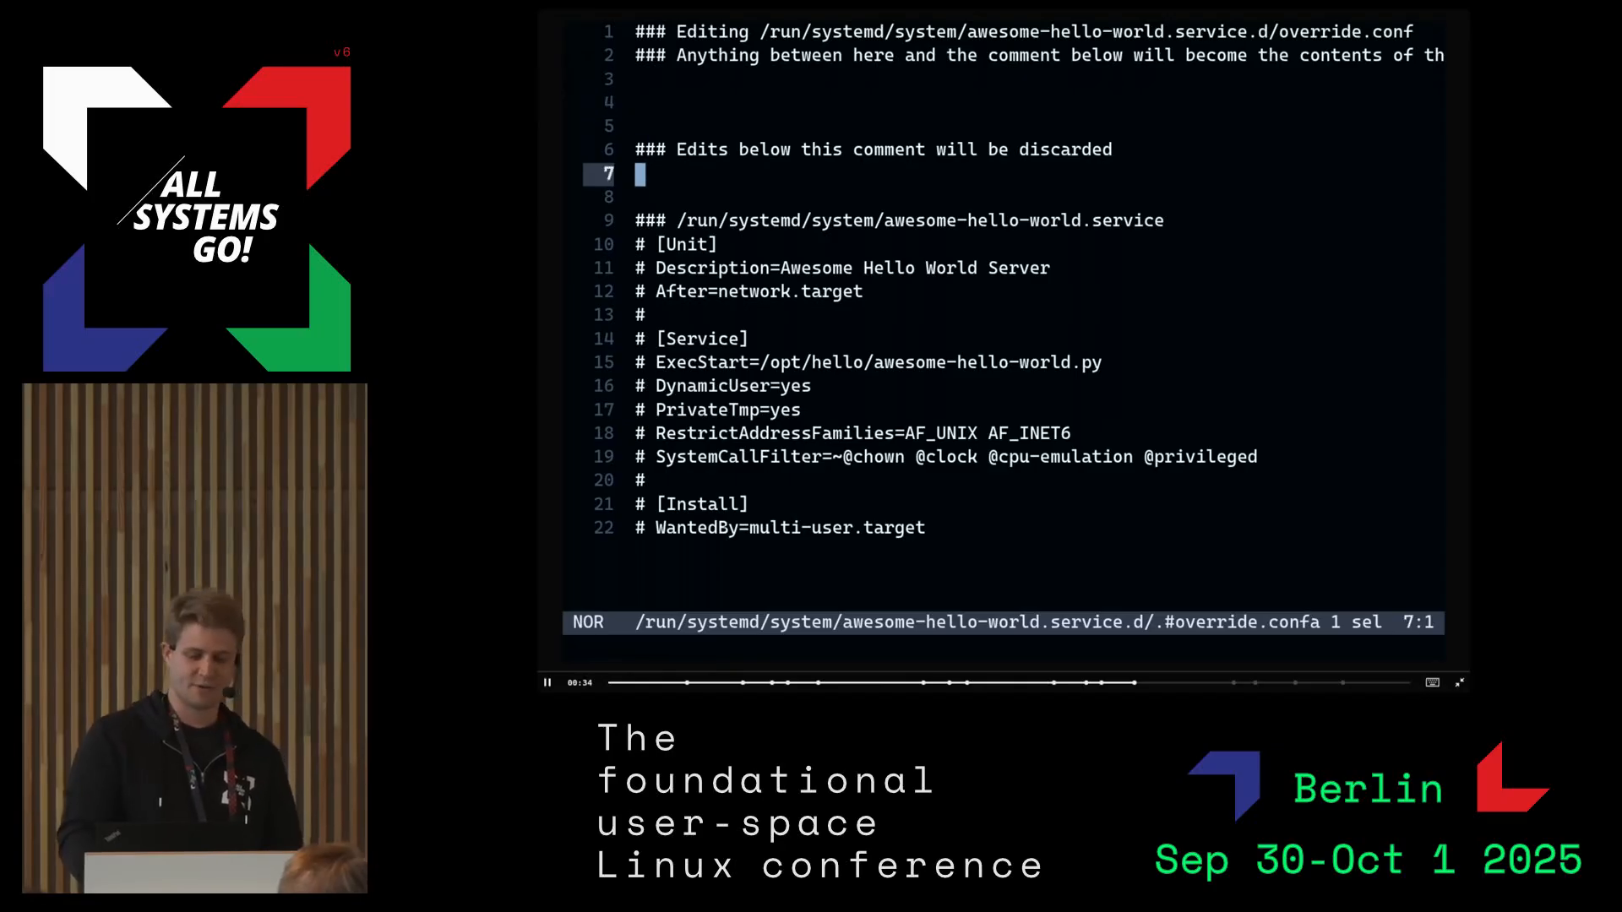
Add a [Service] RestrictAddressFamilies=AF_UNIX AF_INET6 AF_INET override and save it
key(g)
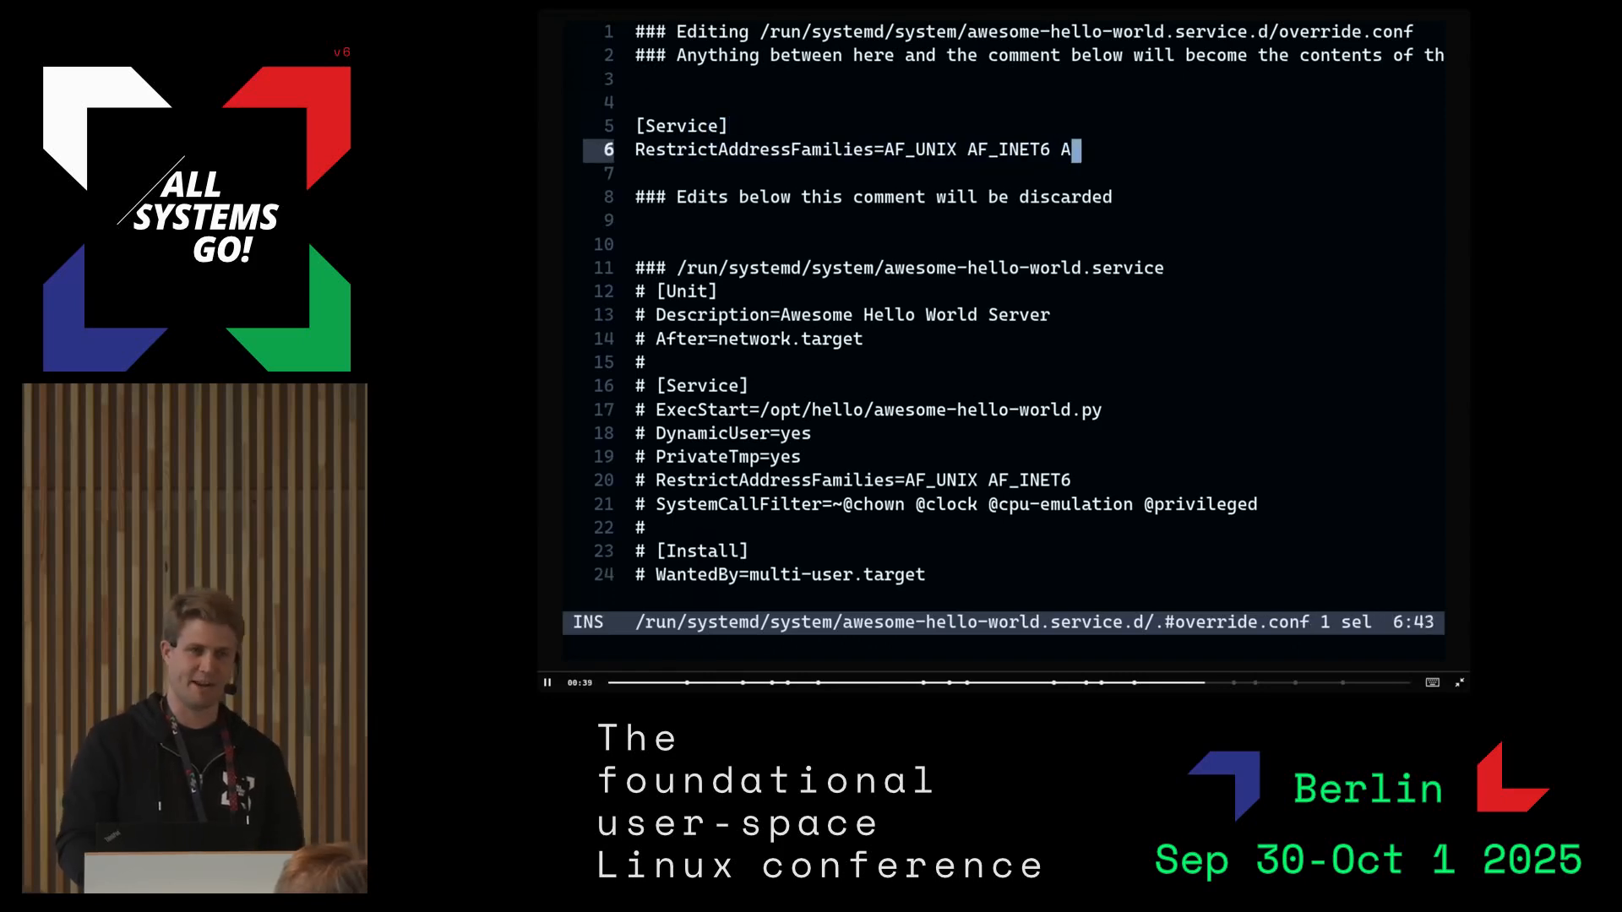
text(F_INET)
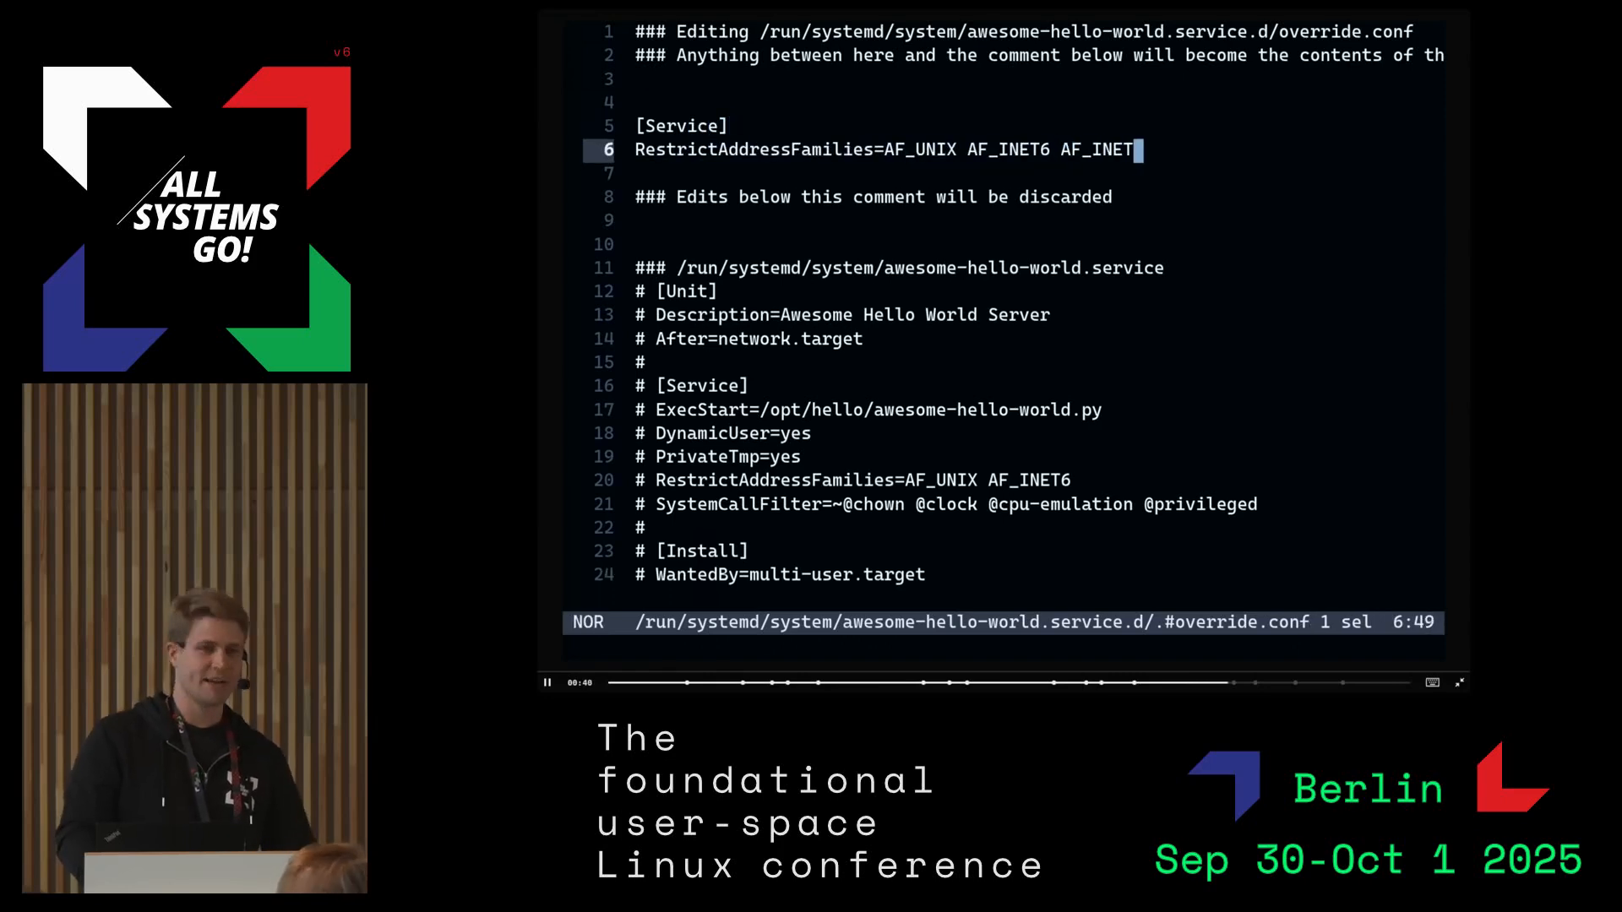
click(547, 683)
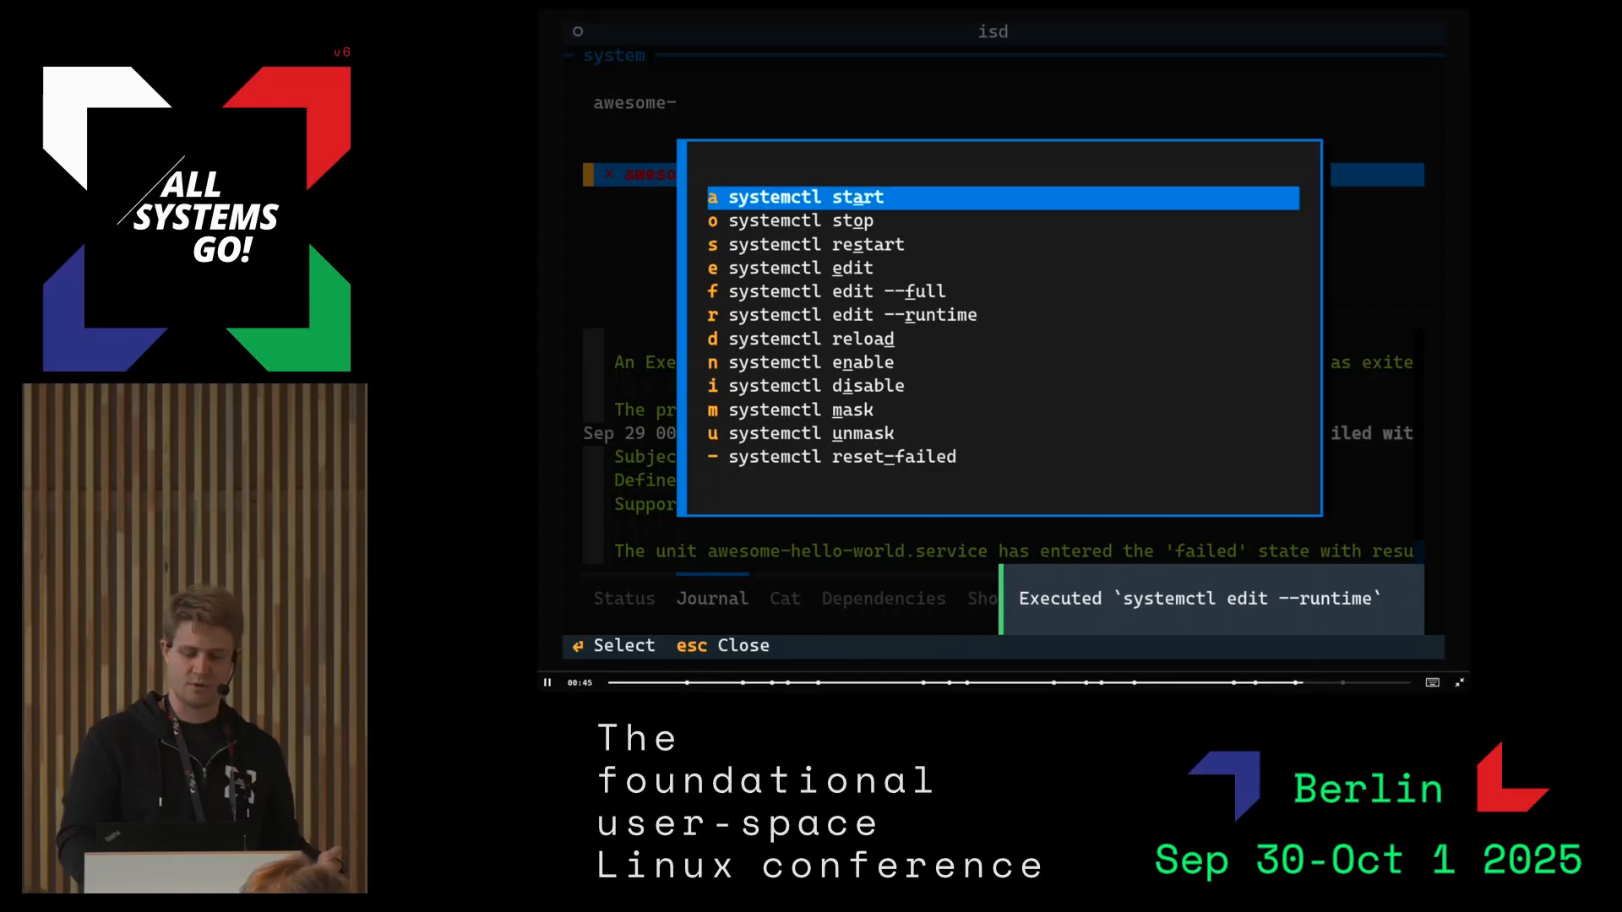
Quit isd back to the fish shell prompt on nixos-laptop
click(816, 244)
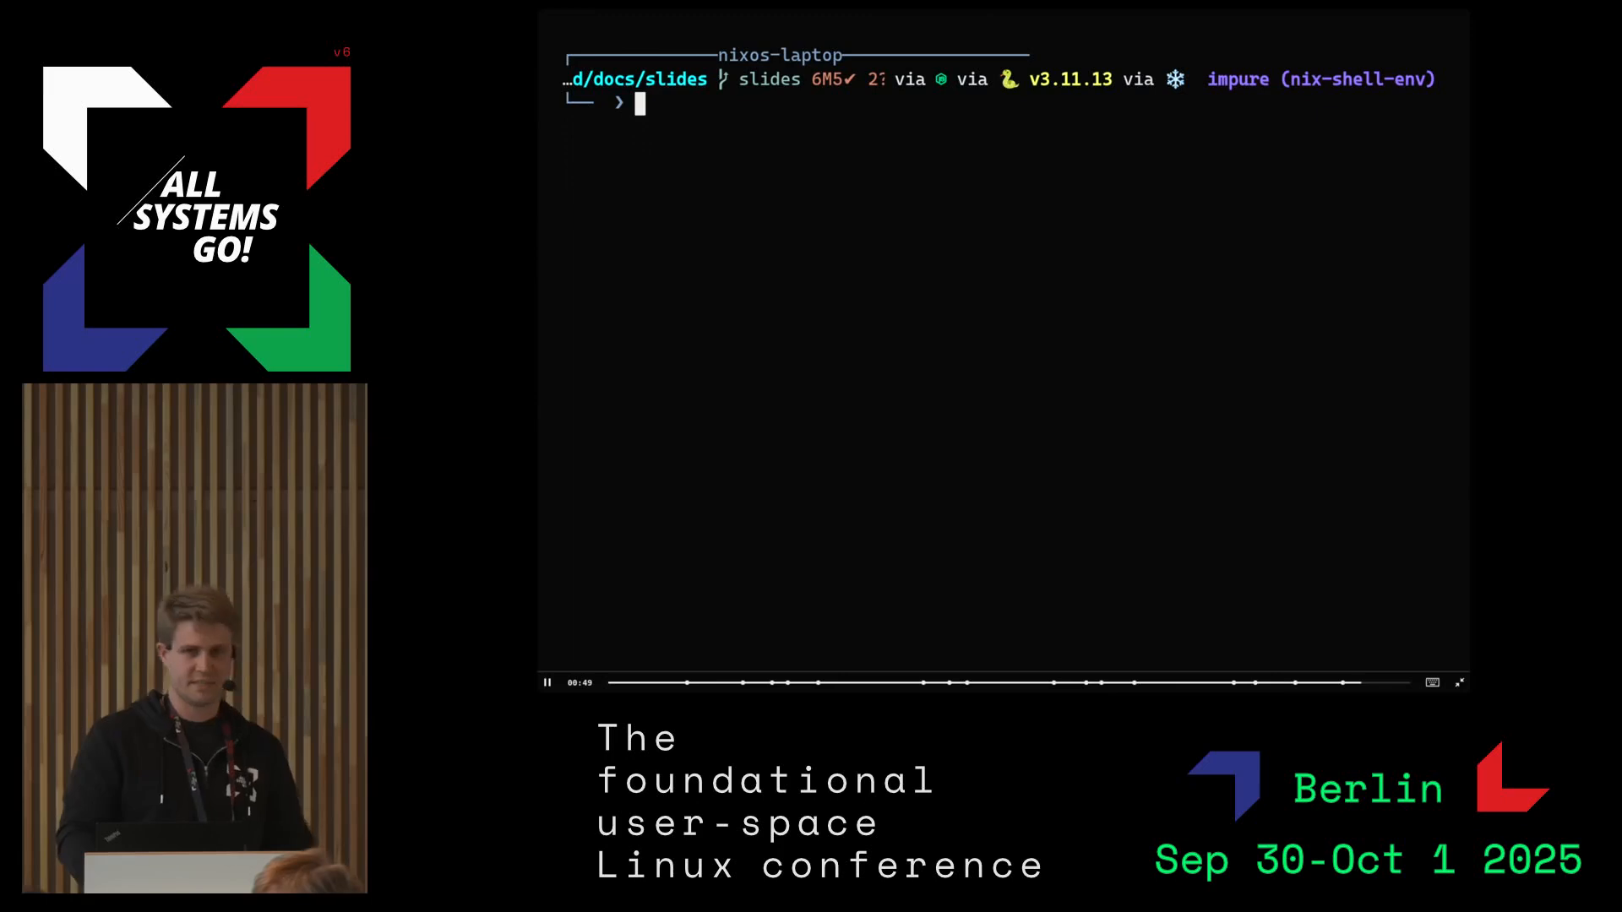
Run curl localhost:8181 to get Hello World!, then advance to the next demo slide
text(curl localhost)
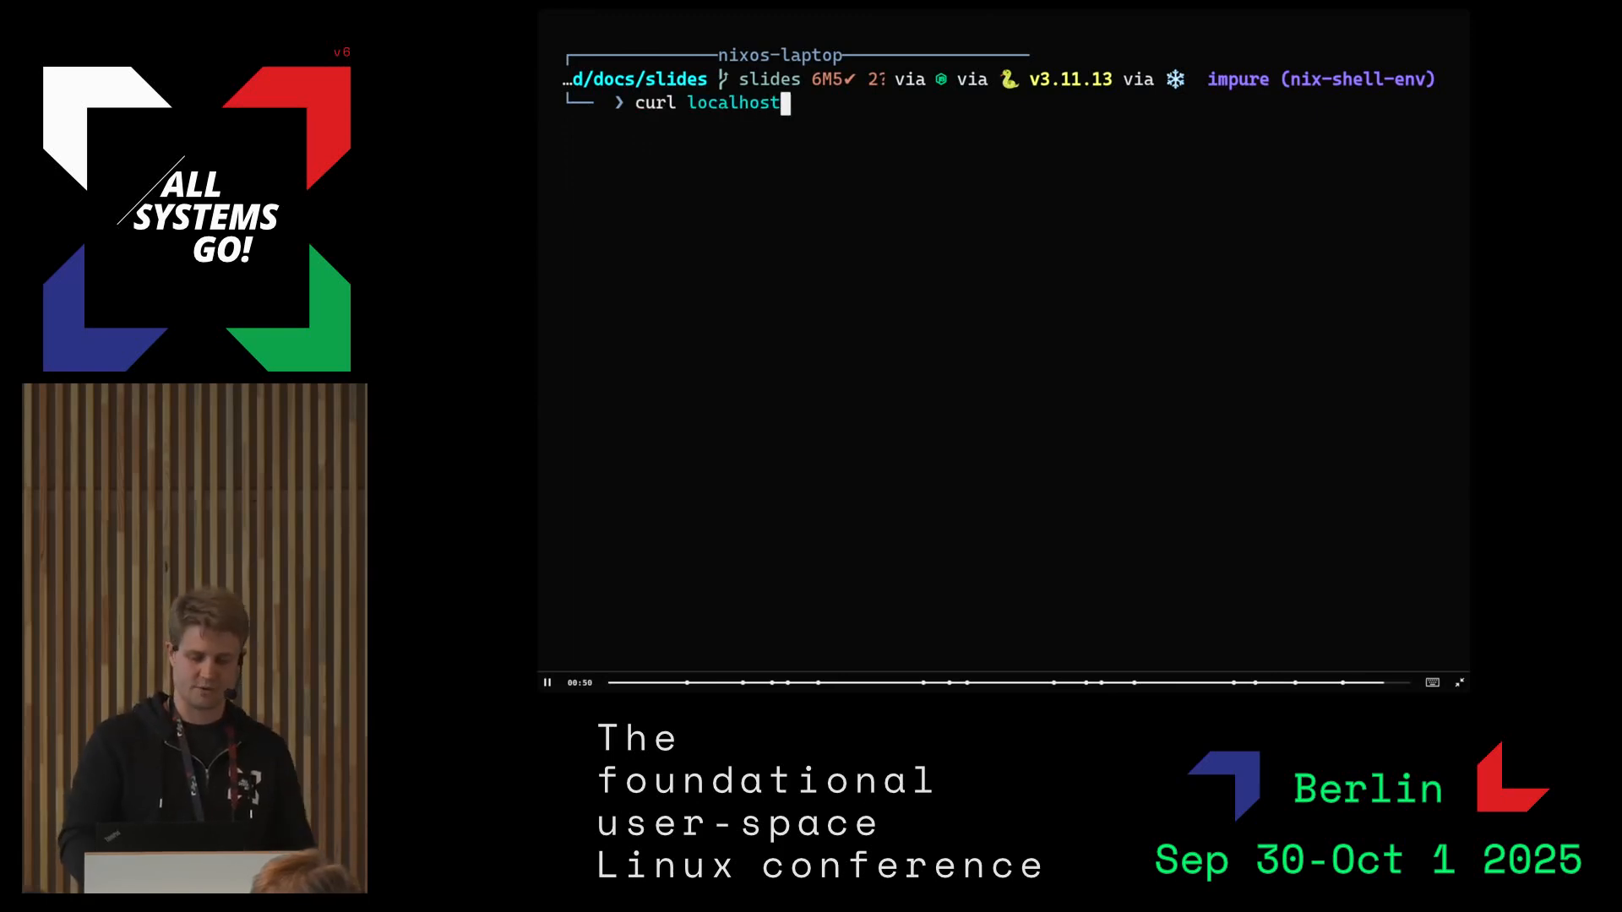
key(Return)
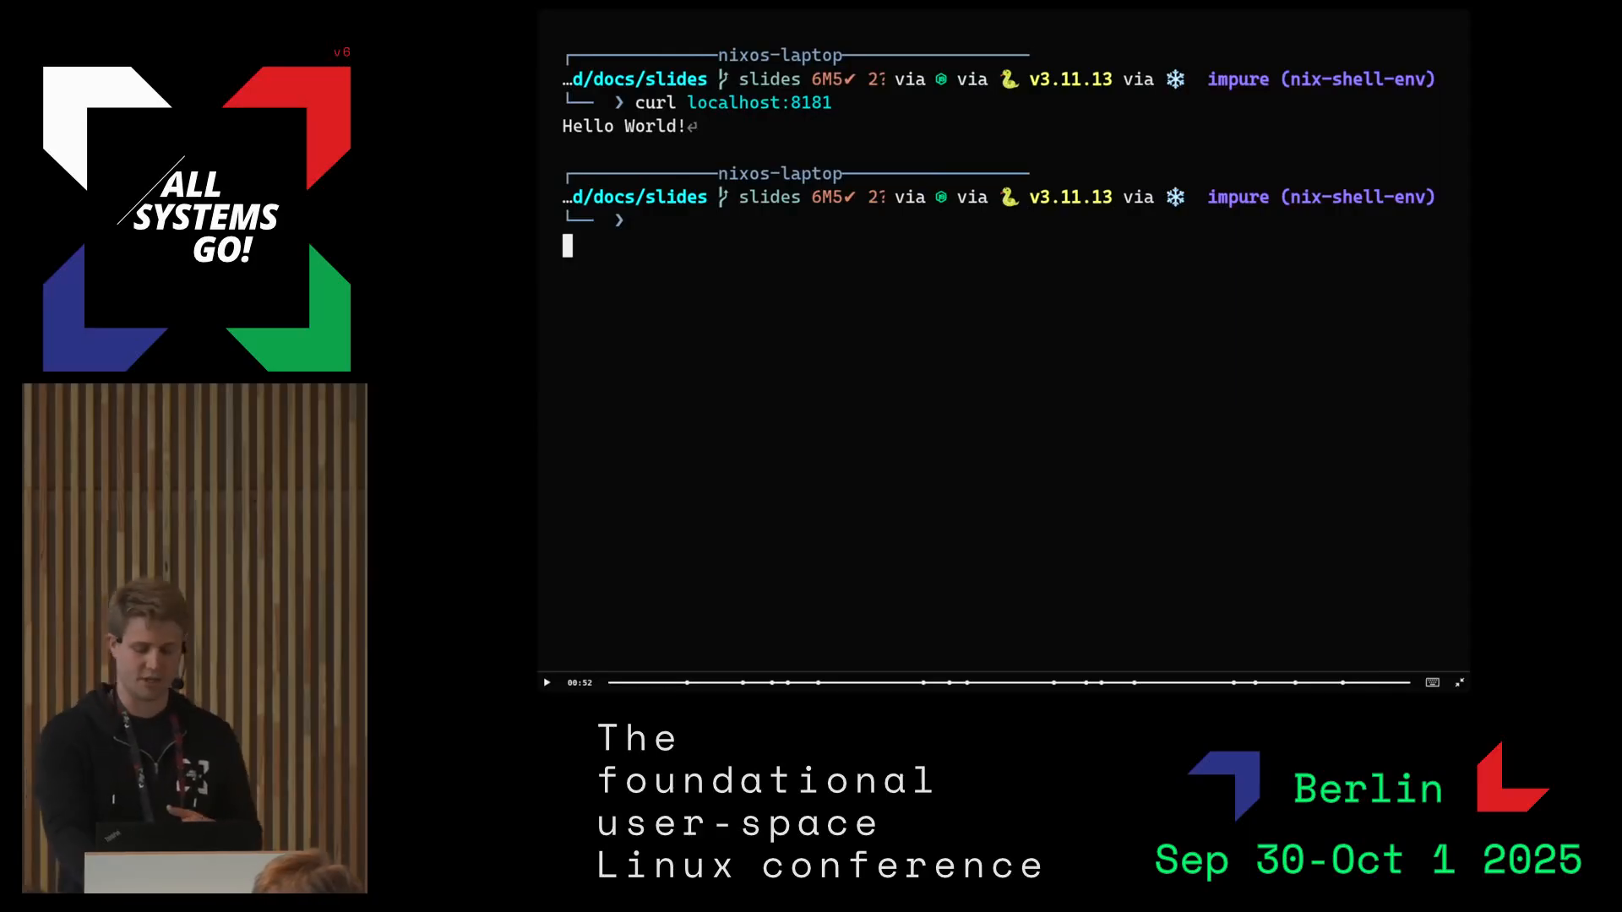
click(1458, 681)
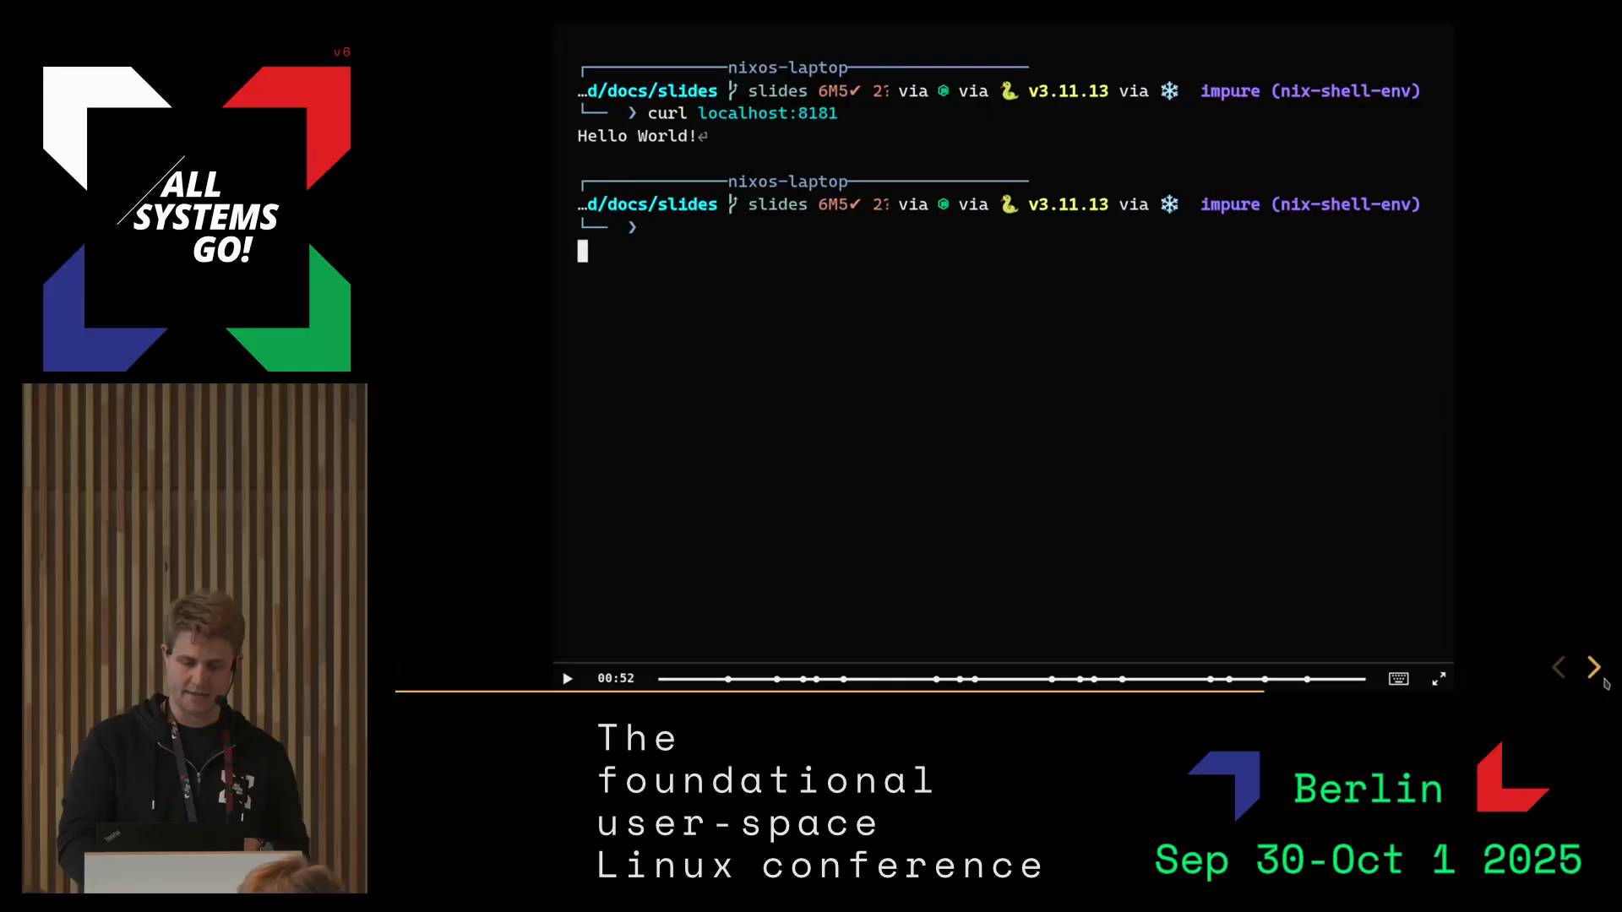
click(1594, 668)
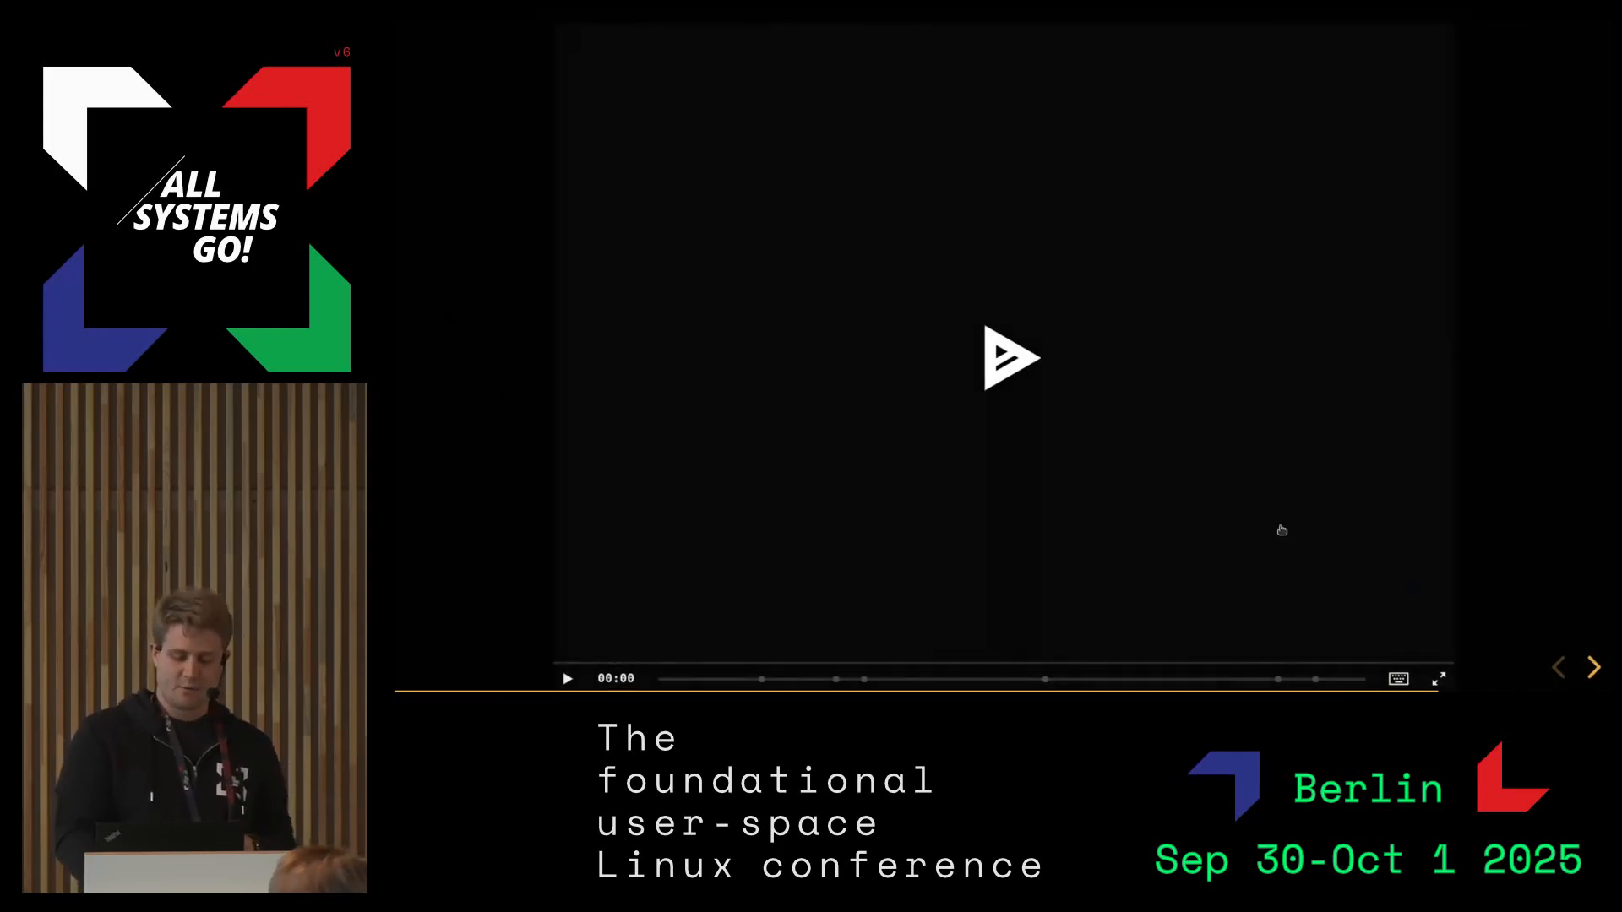
mouse_move(1044, 414)
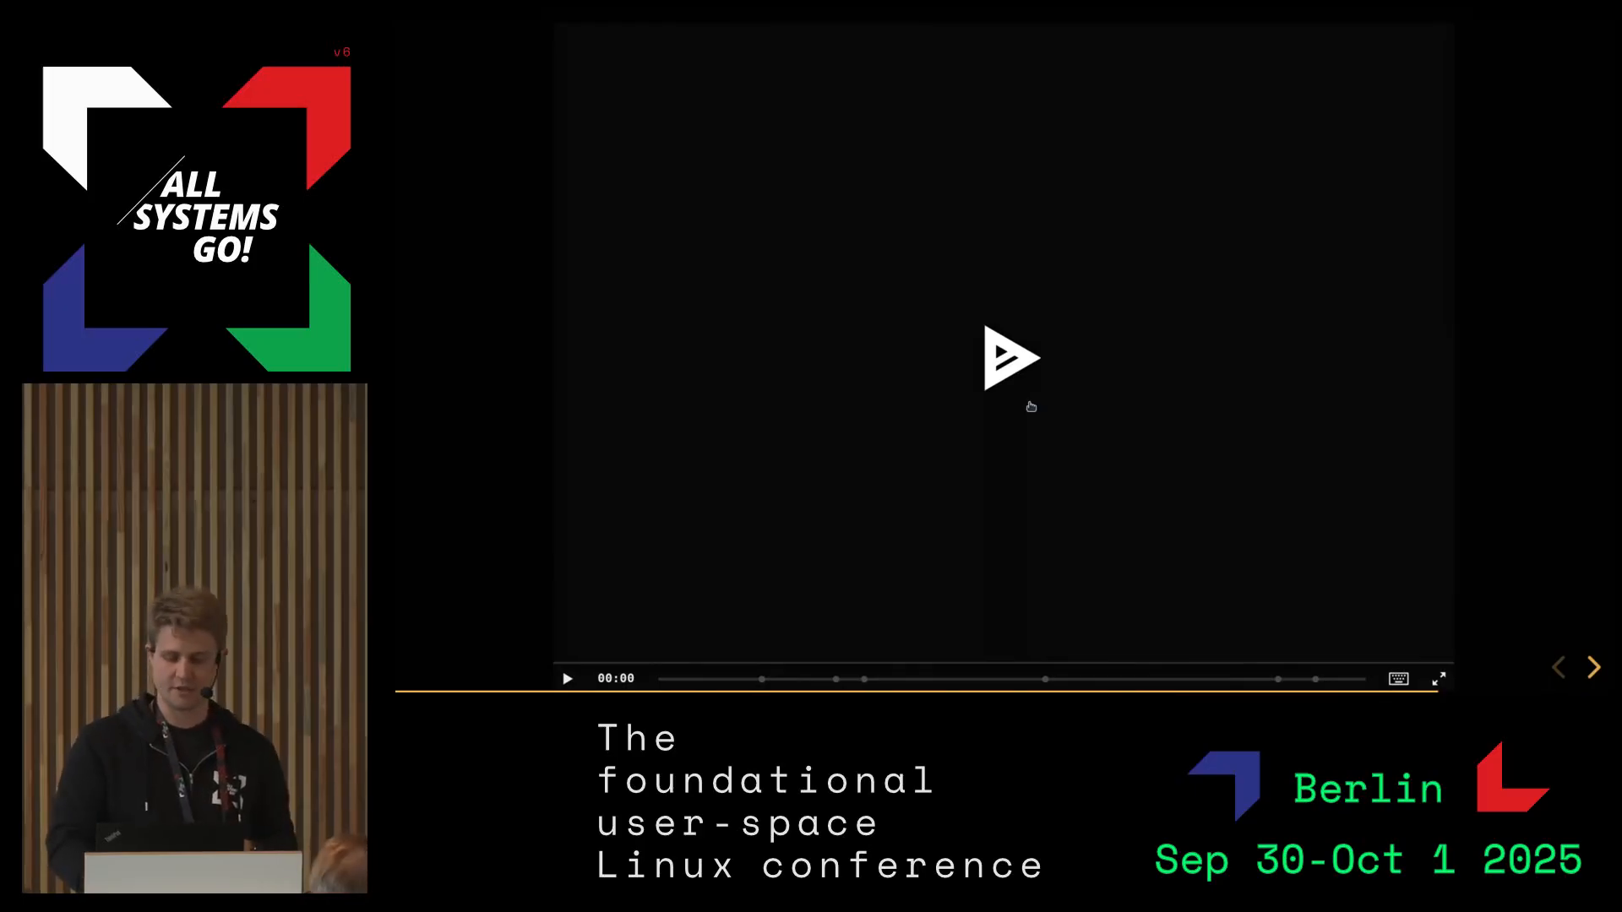
Play the next demo recording, showing isd with its command palette open
click(1012, 356)
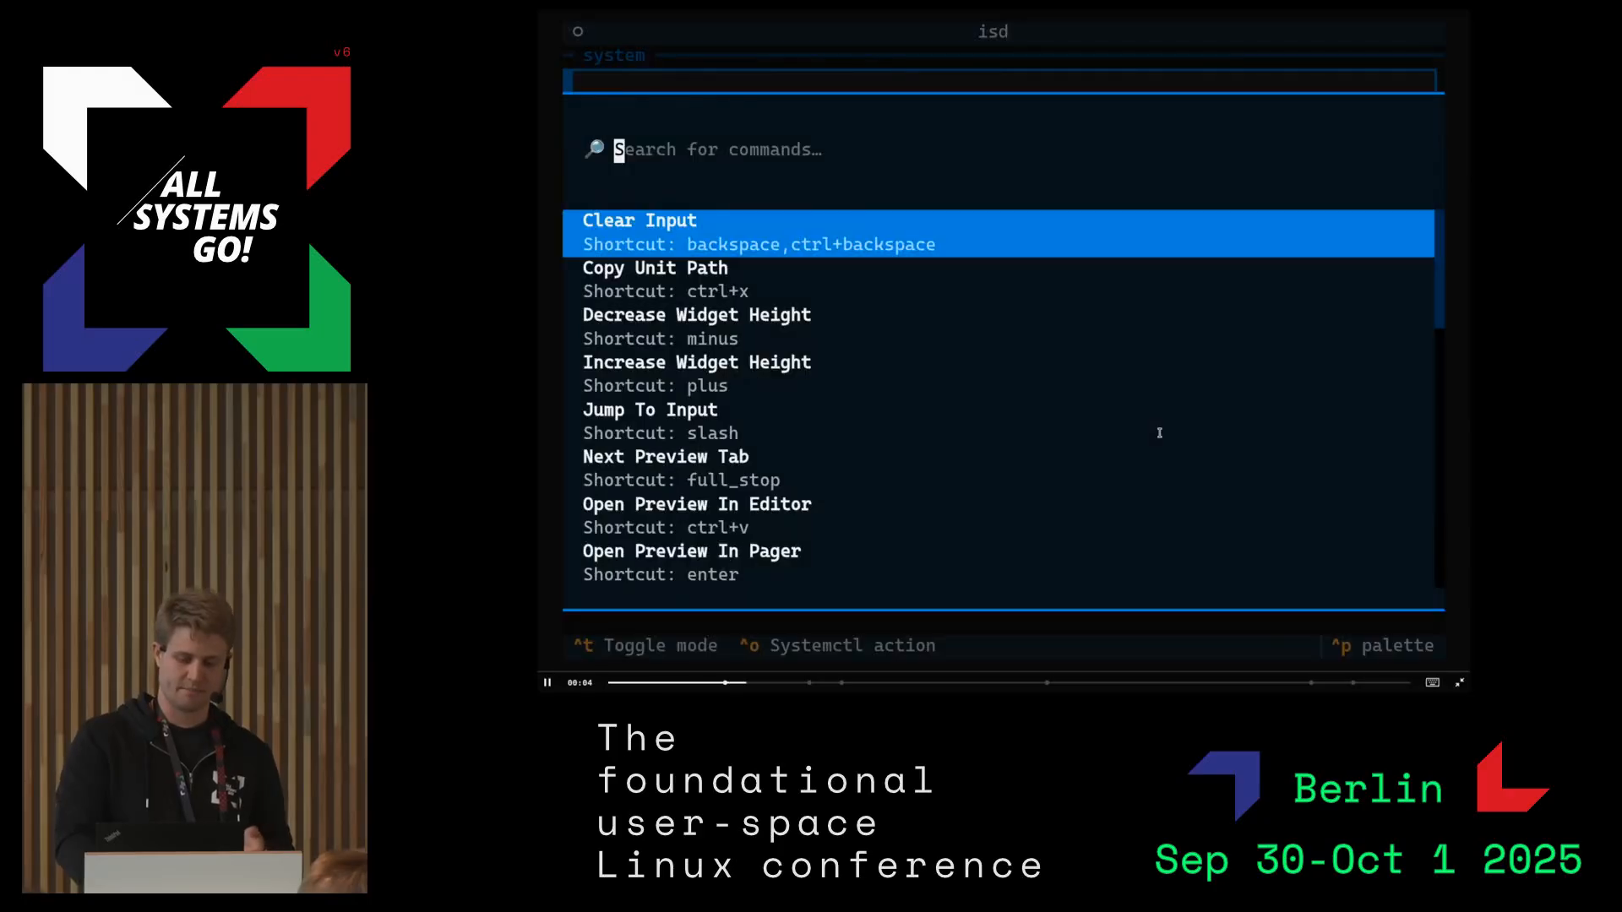
Search the palette for 'config' to open isd's config.yaml in Helix
text(config)
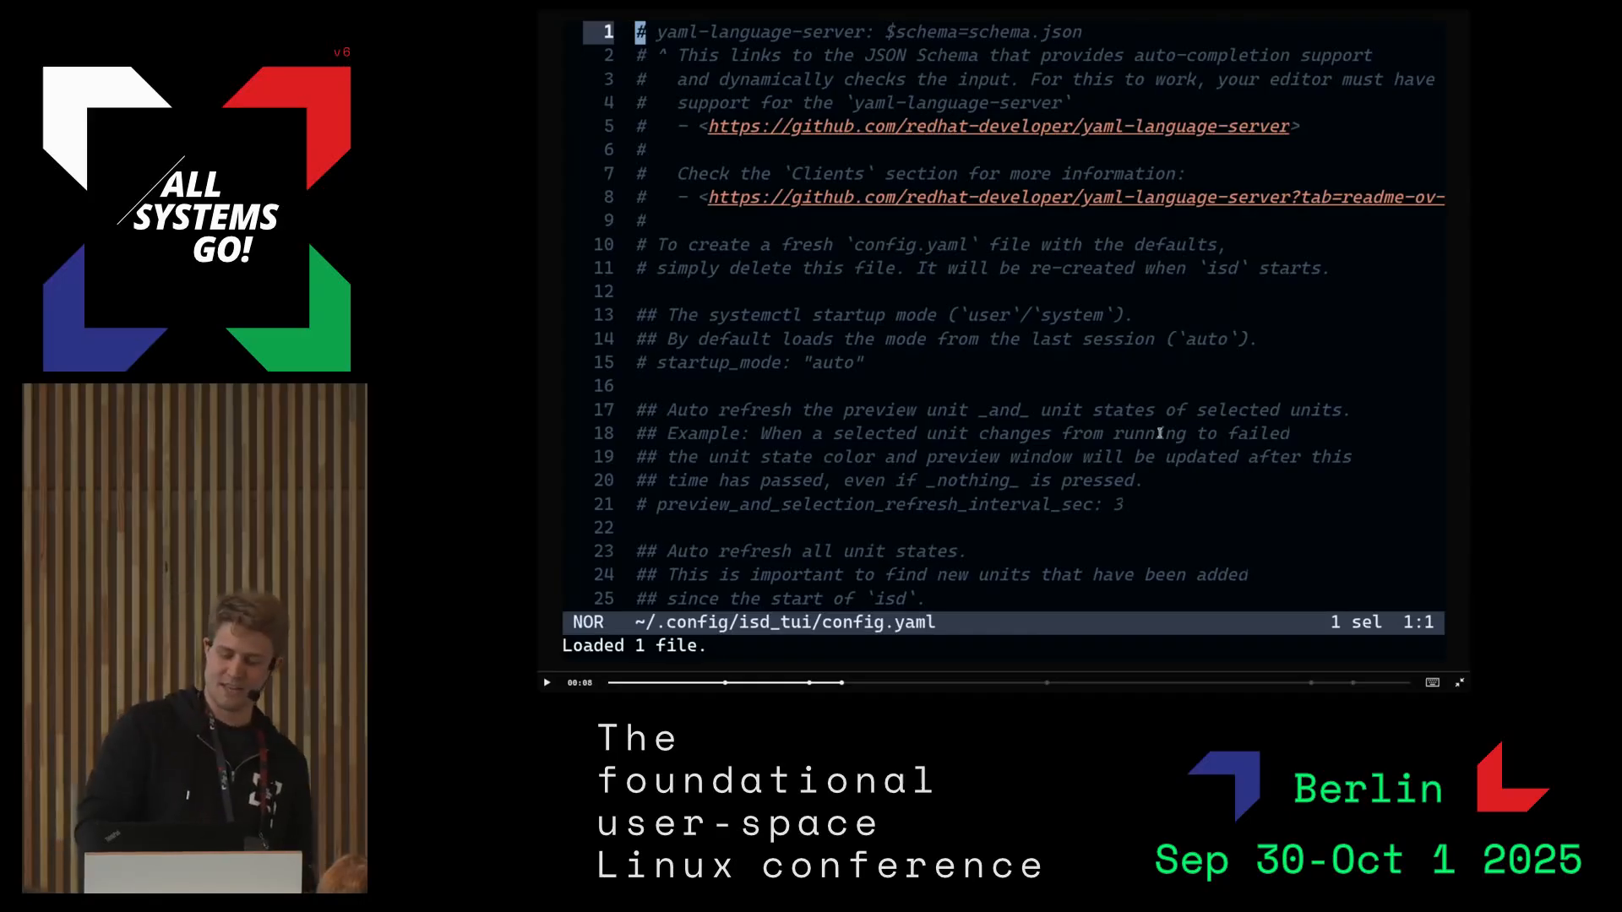
Add journal_pager: lnav and navigation keybindings to config.yaml, then advance to the CLI Tools slide
text(journal_pager: 0)
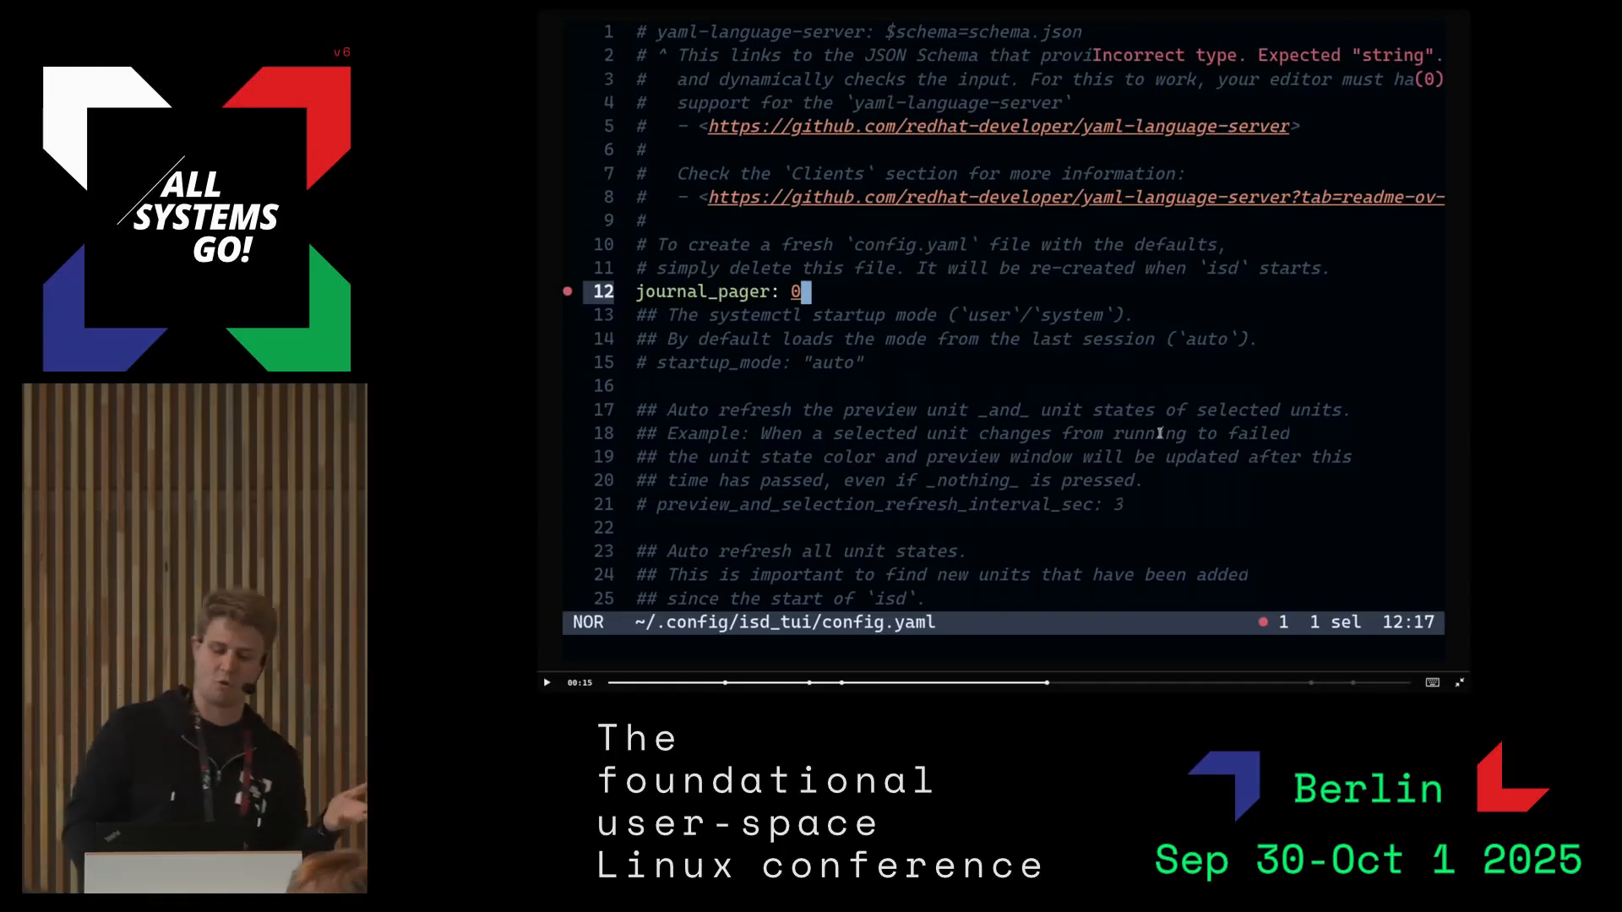
text(lnav)
text(navigation_keybindings:)
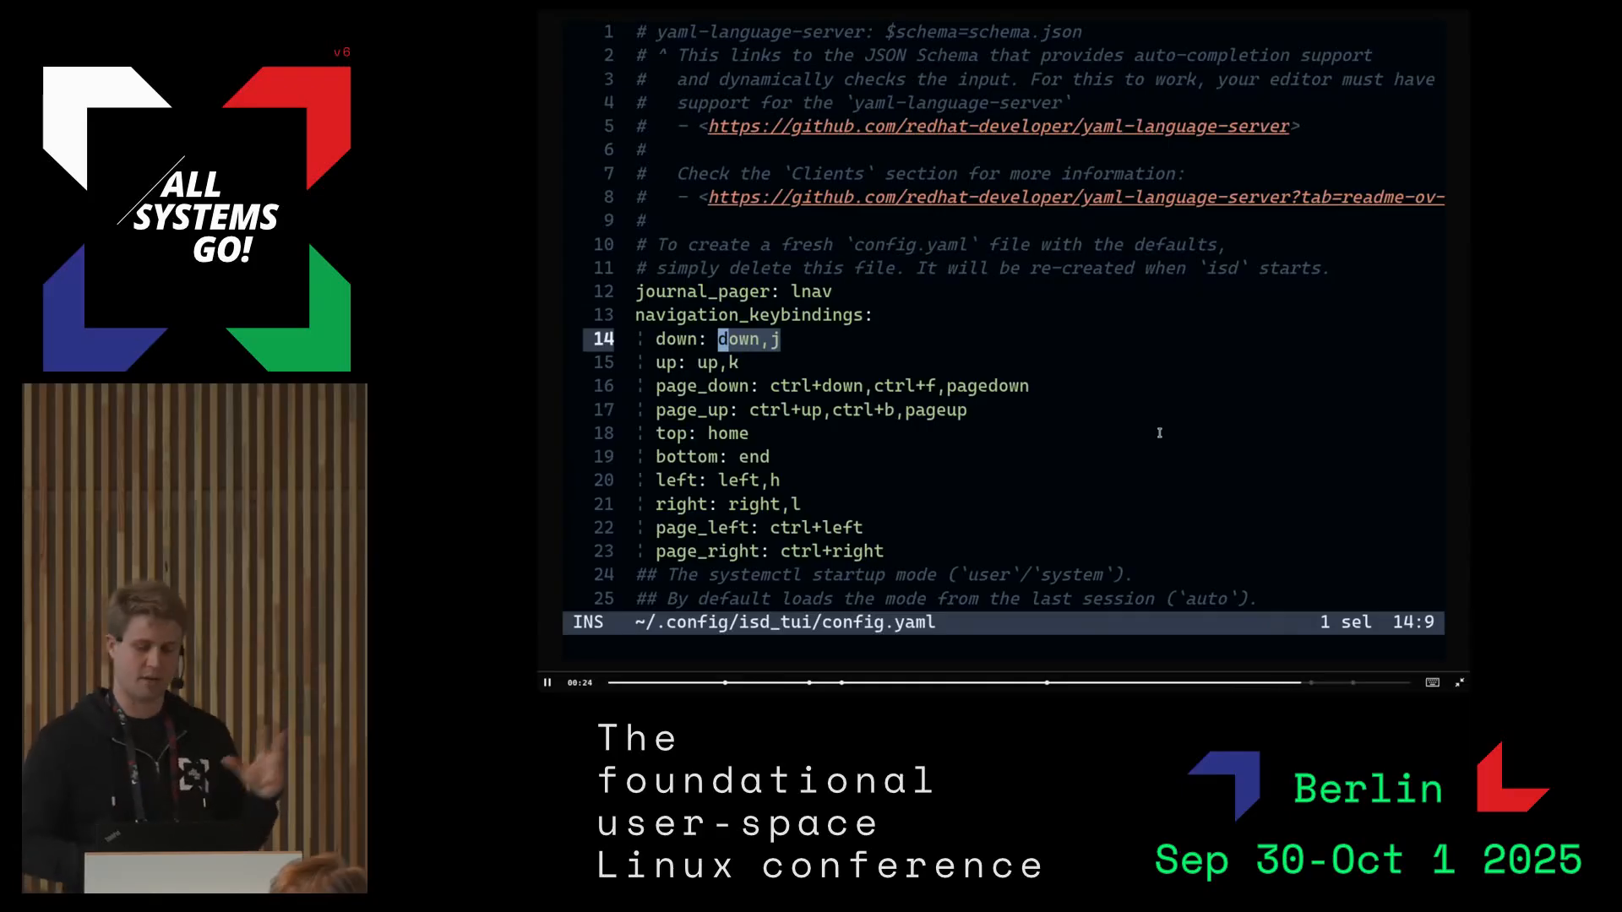
key(Escape)
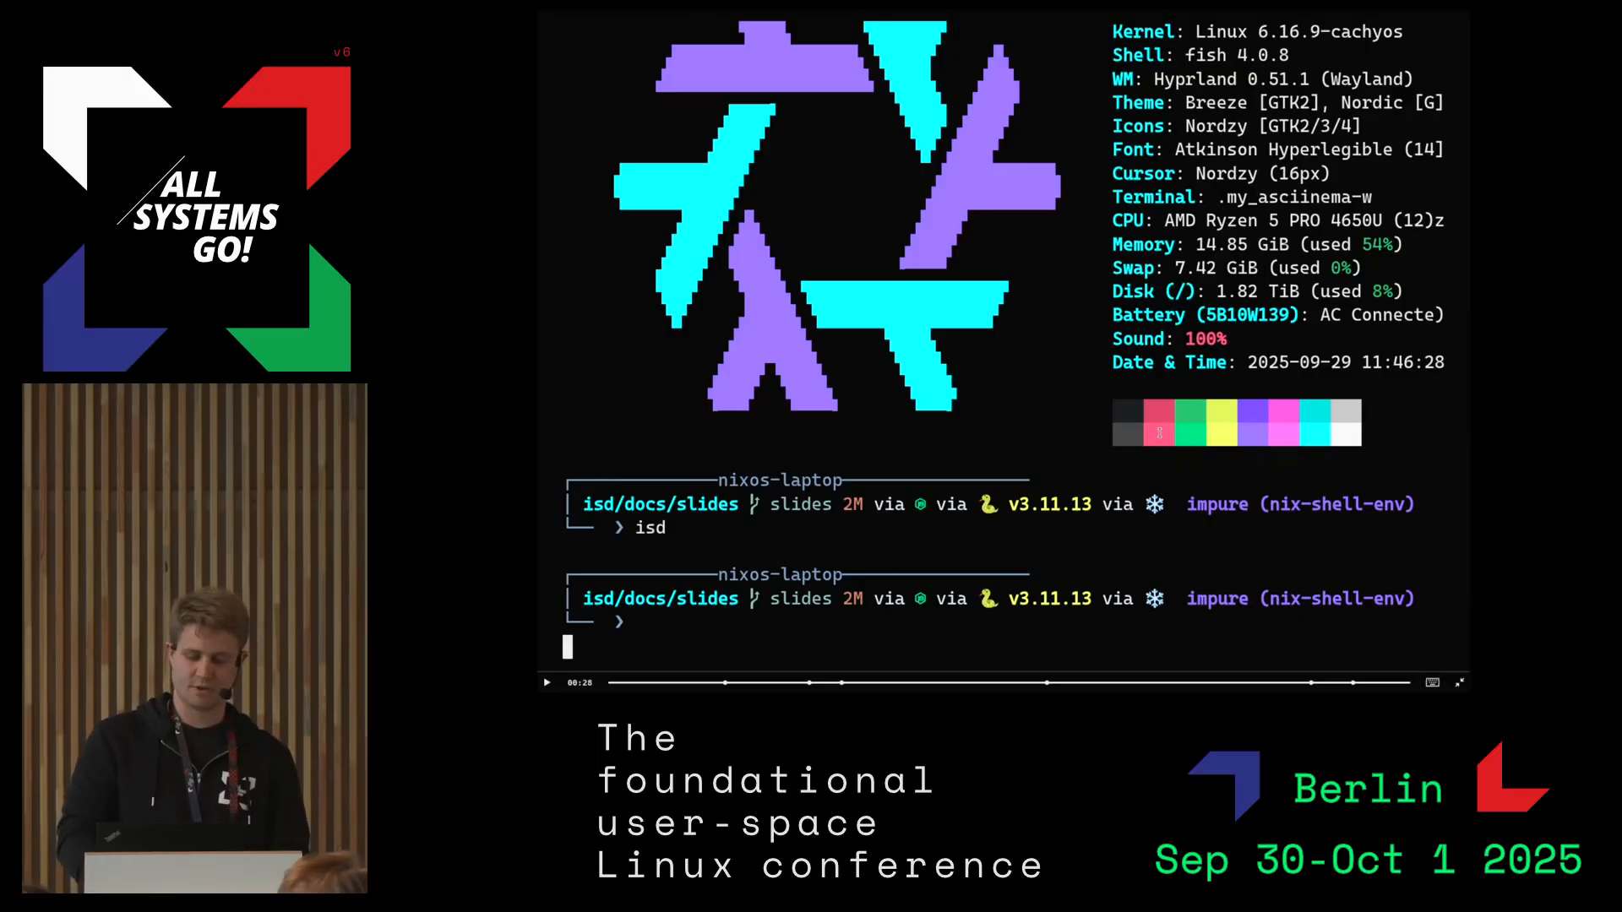
click(1460, 683)
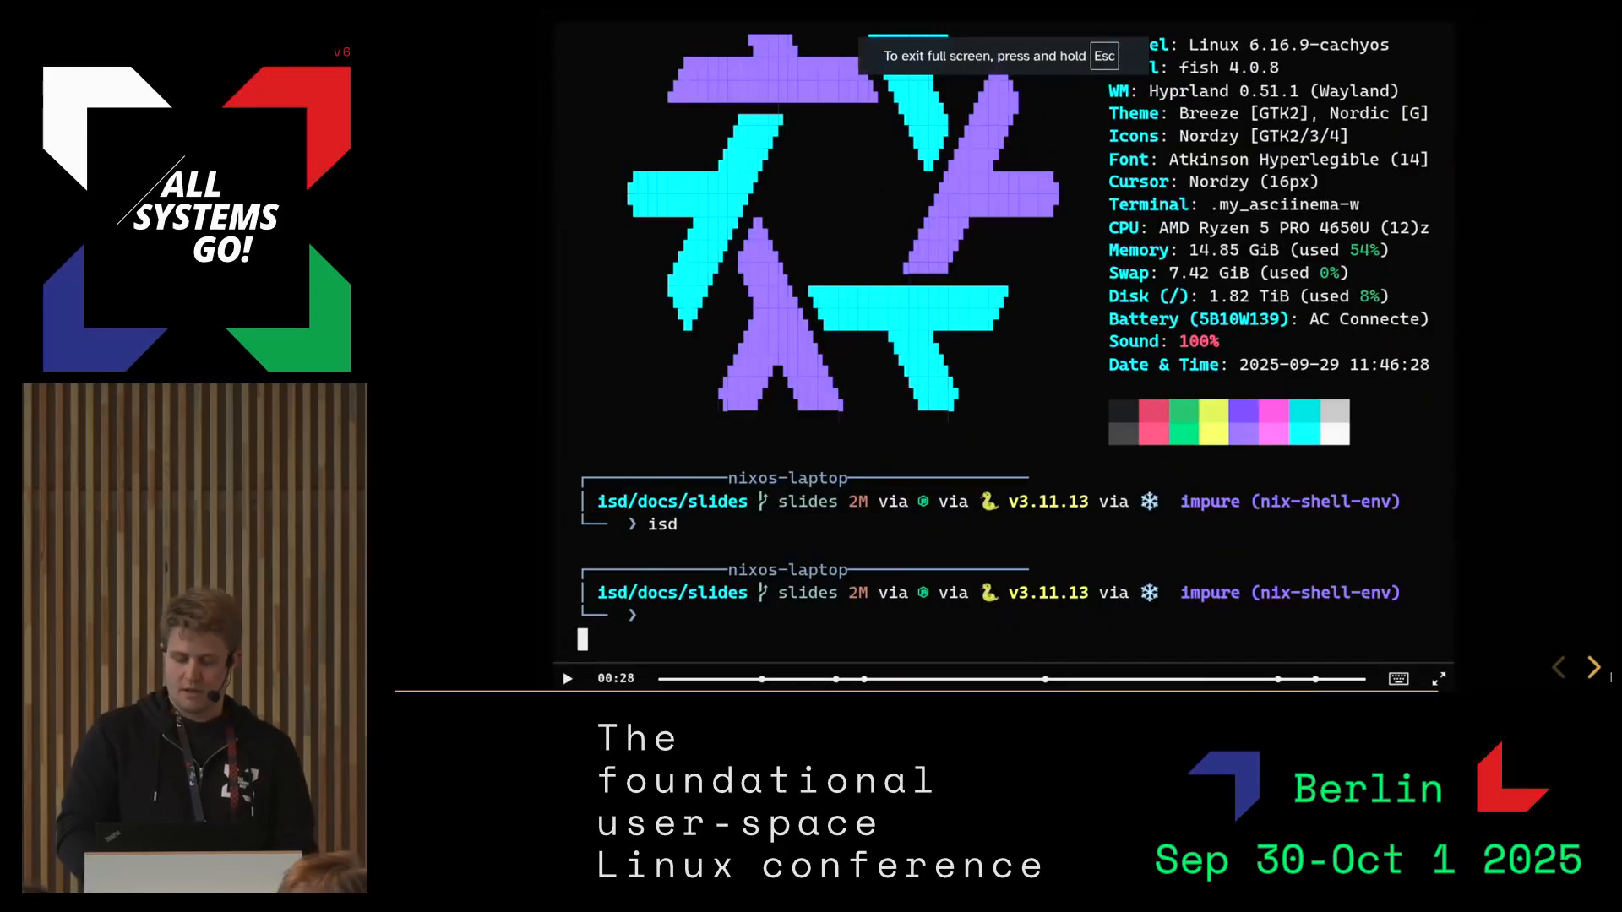
click(1592, 667)
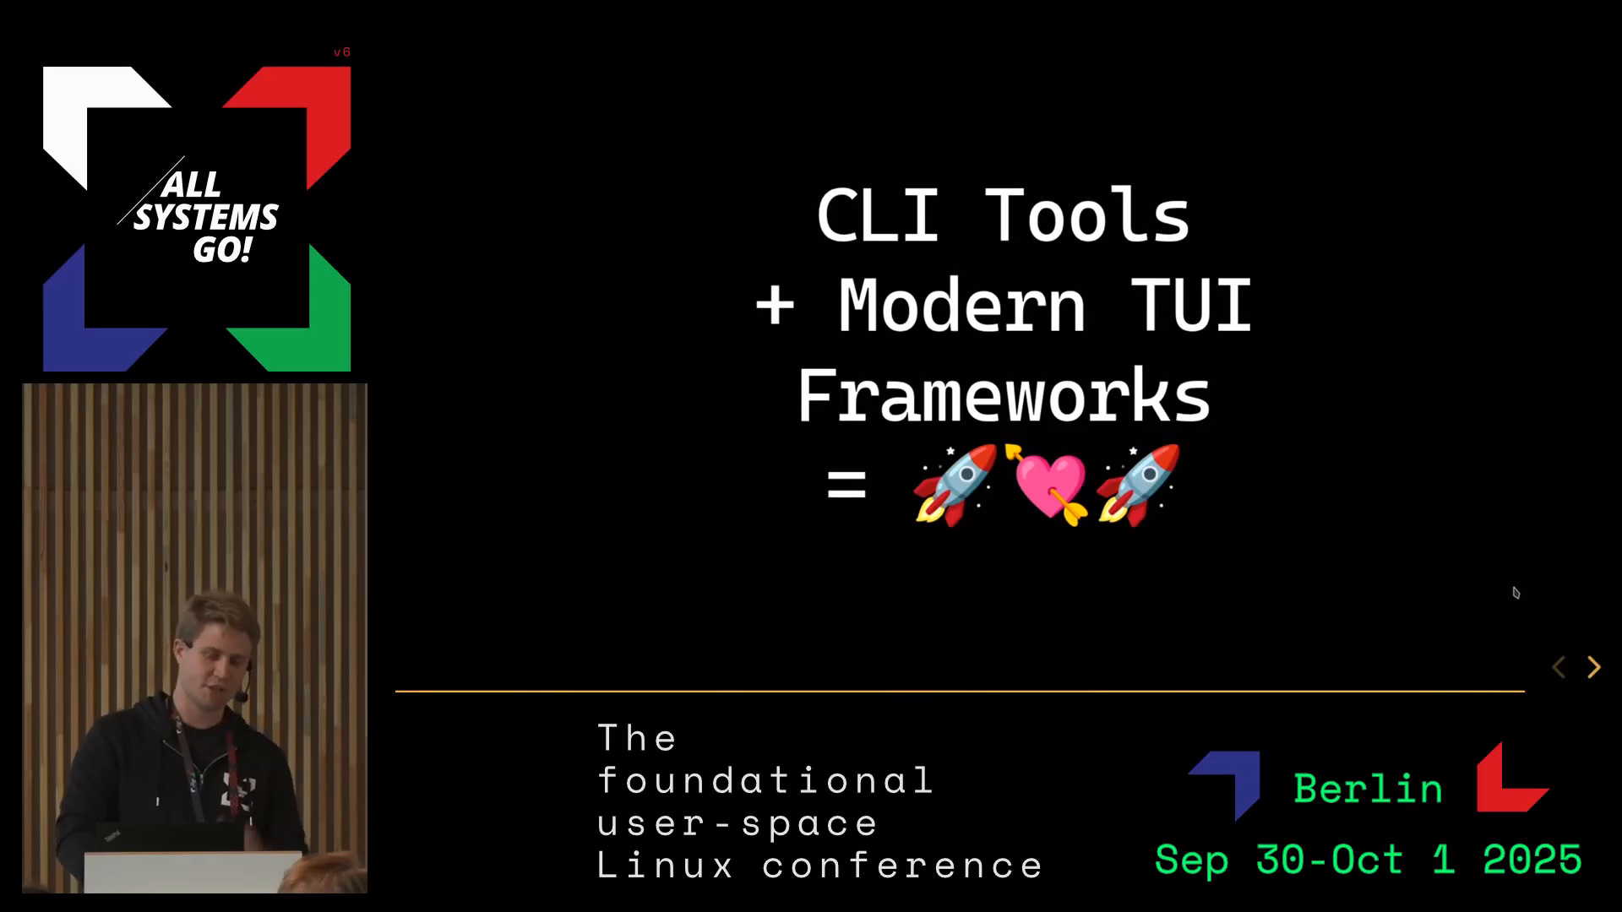
mouse_move(1407, 558)
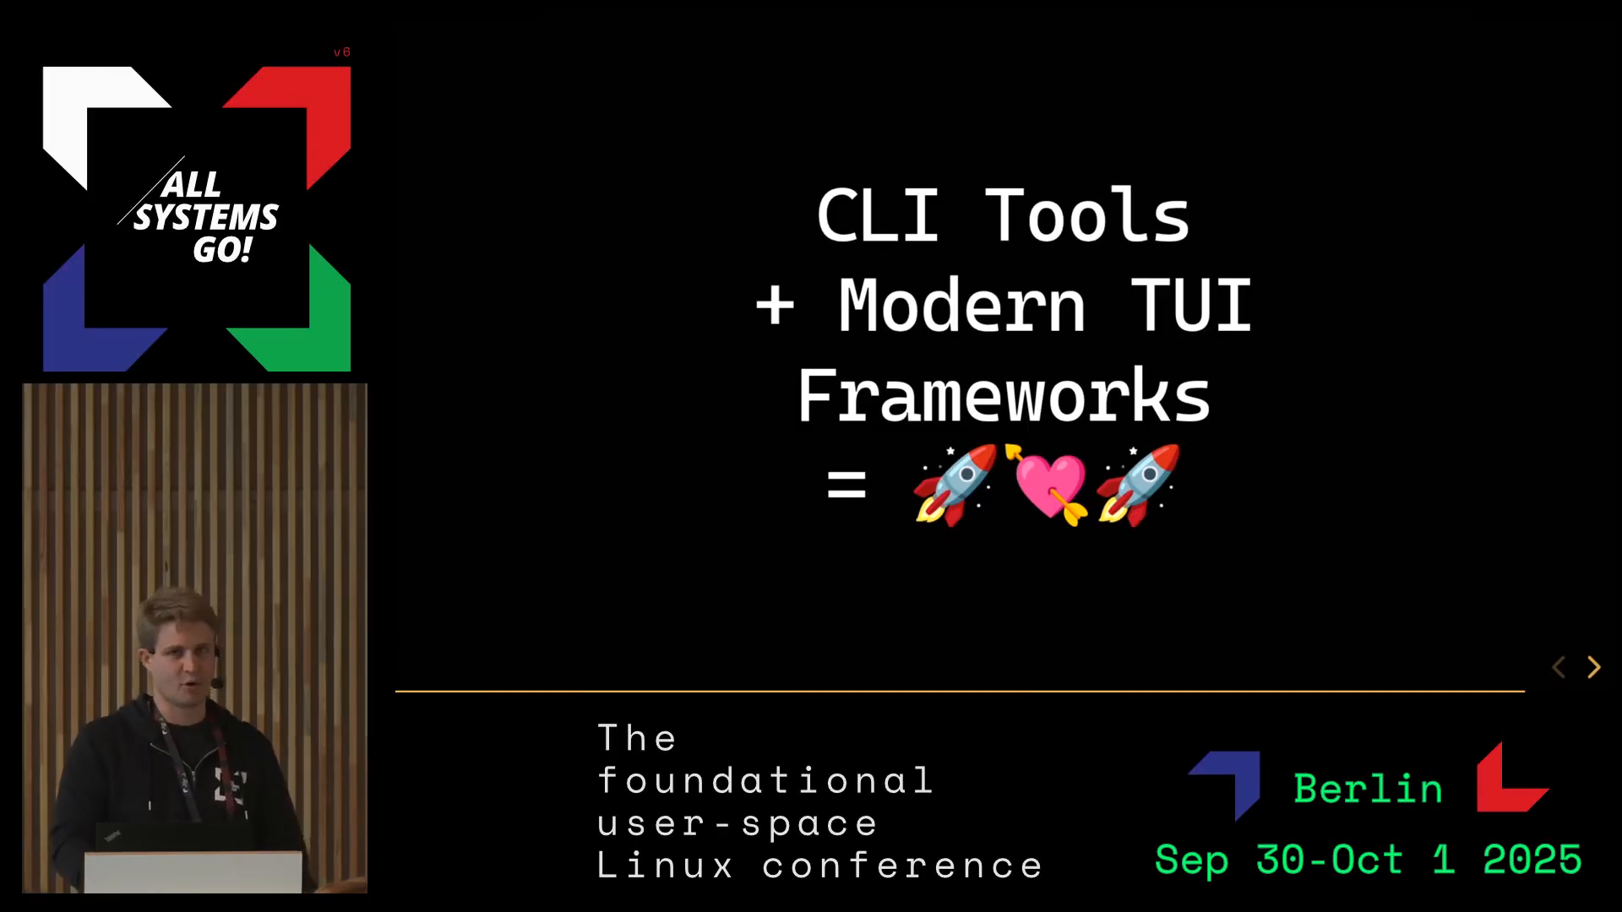
mouse_move(1565, 632)
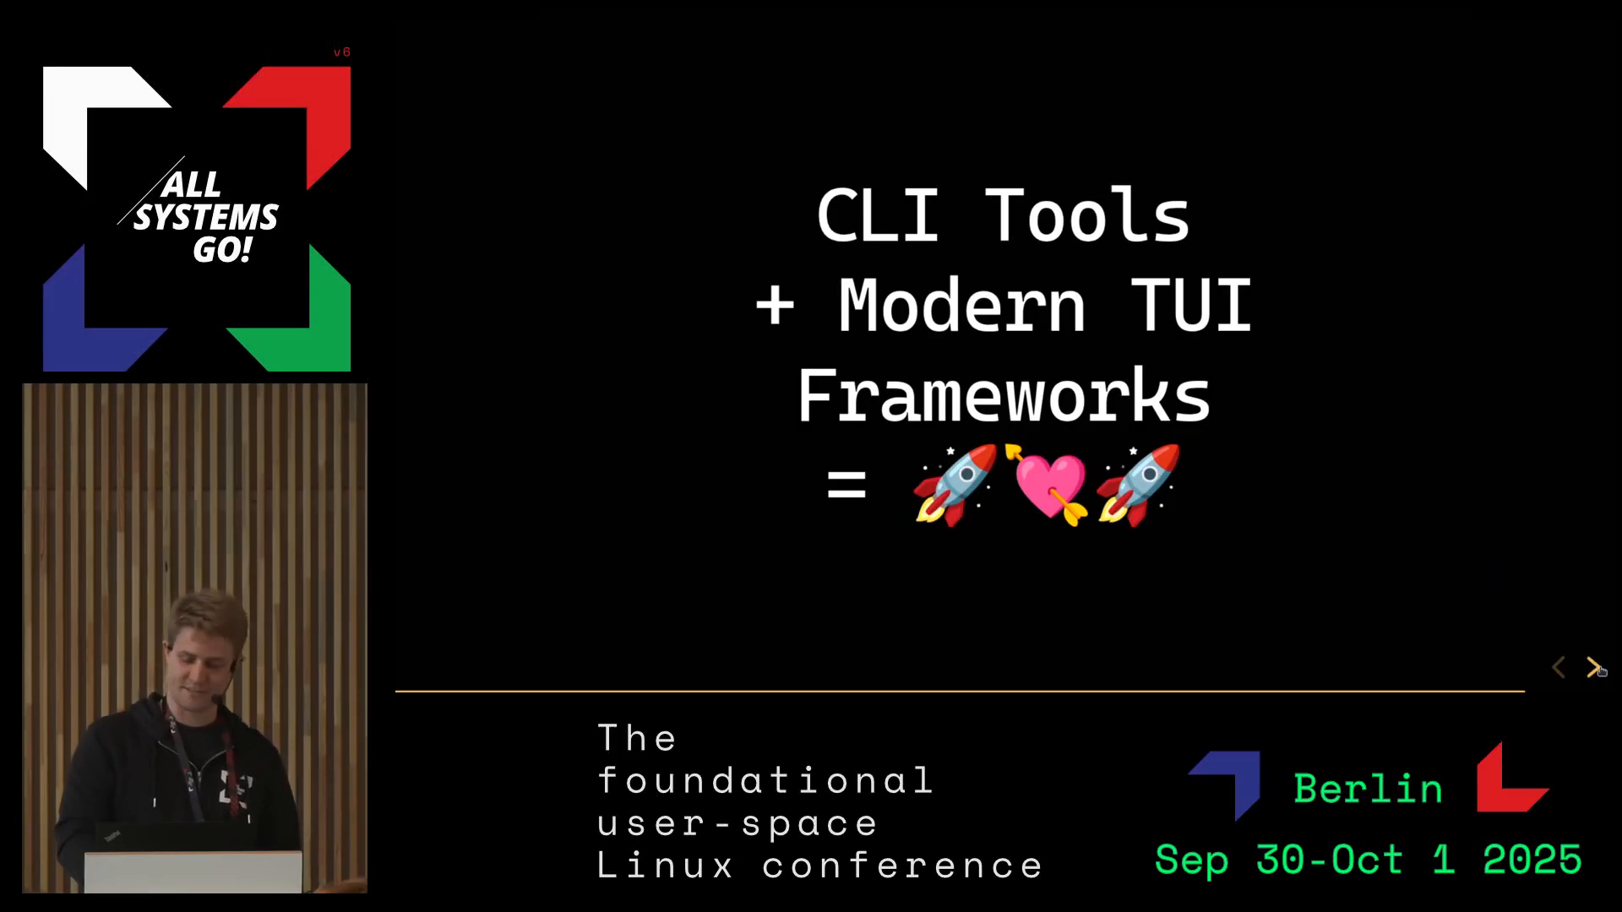
Advance to the Key Takeaways slide showing 'Take advantage of upstream CLI tools'
click(1590, 668)
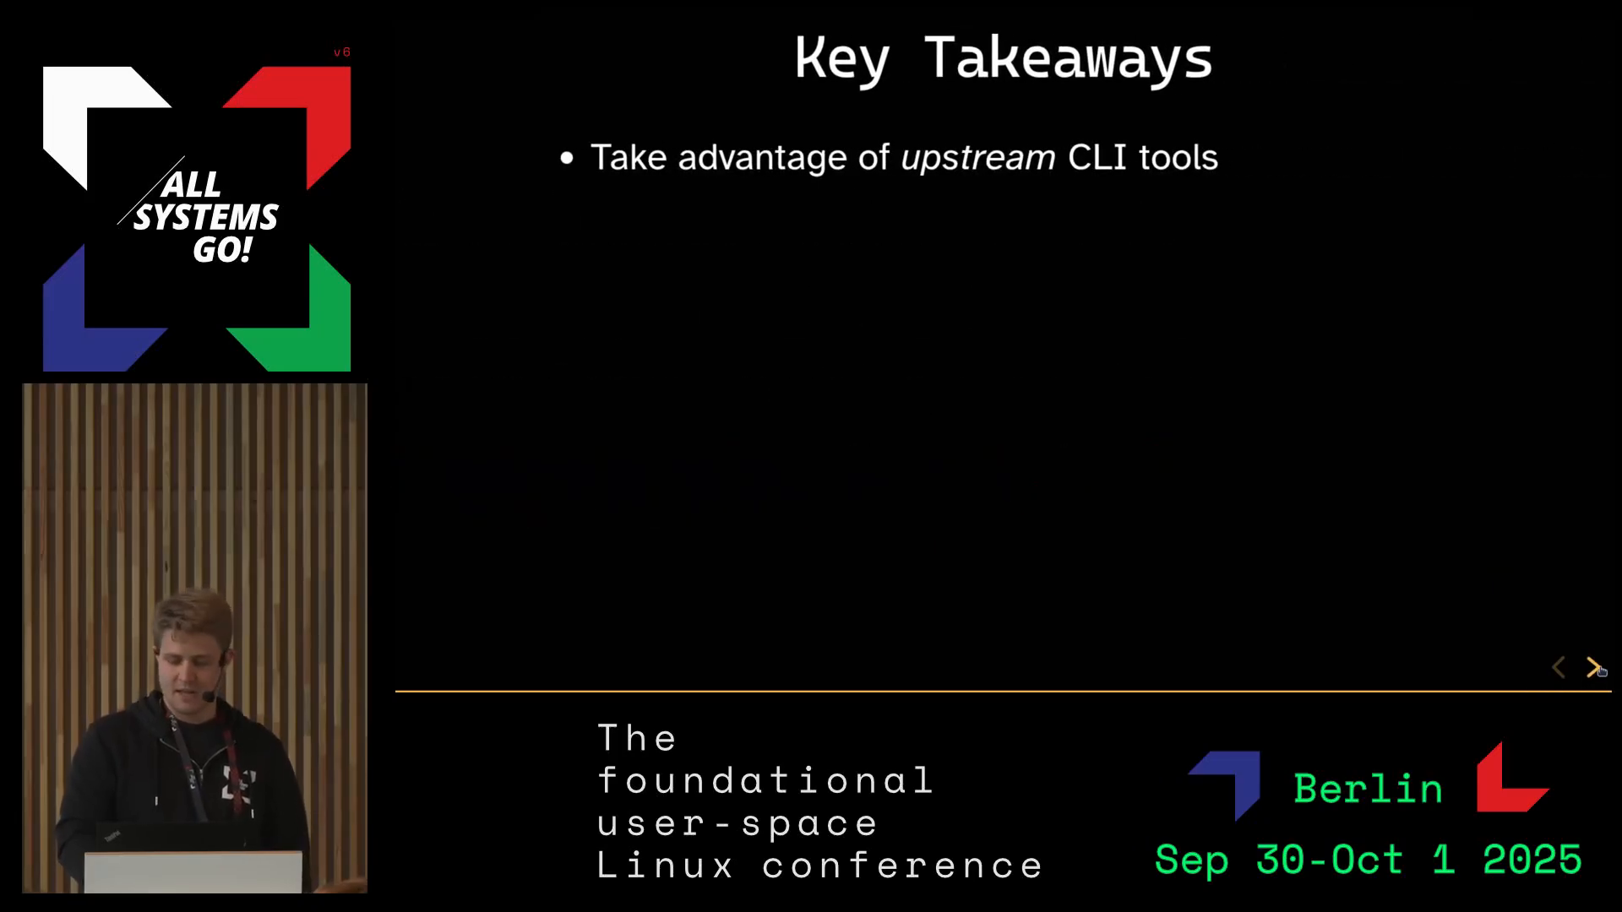
Reveal the remaining takeaways: shelling out, limiting scope, and LSPs for config editing
click(1595, 667)
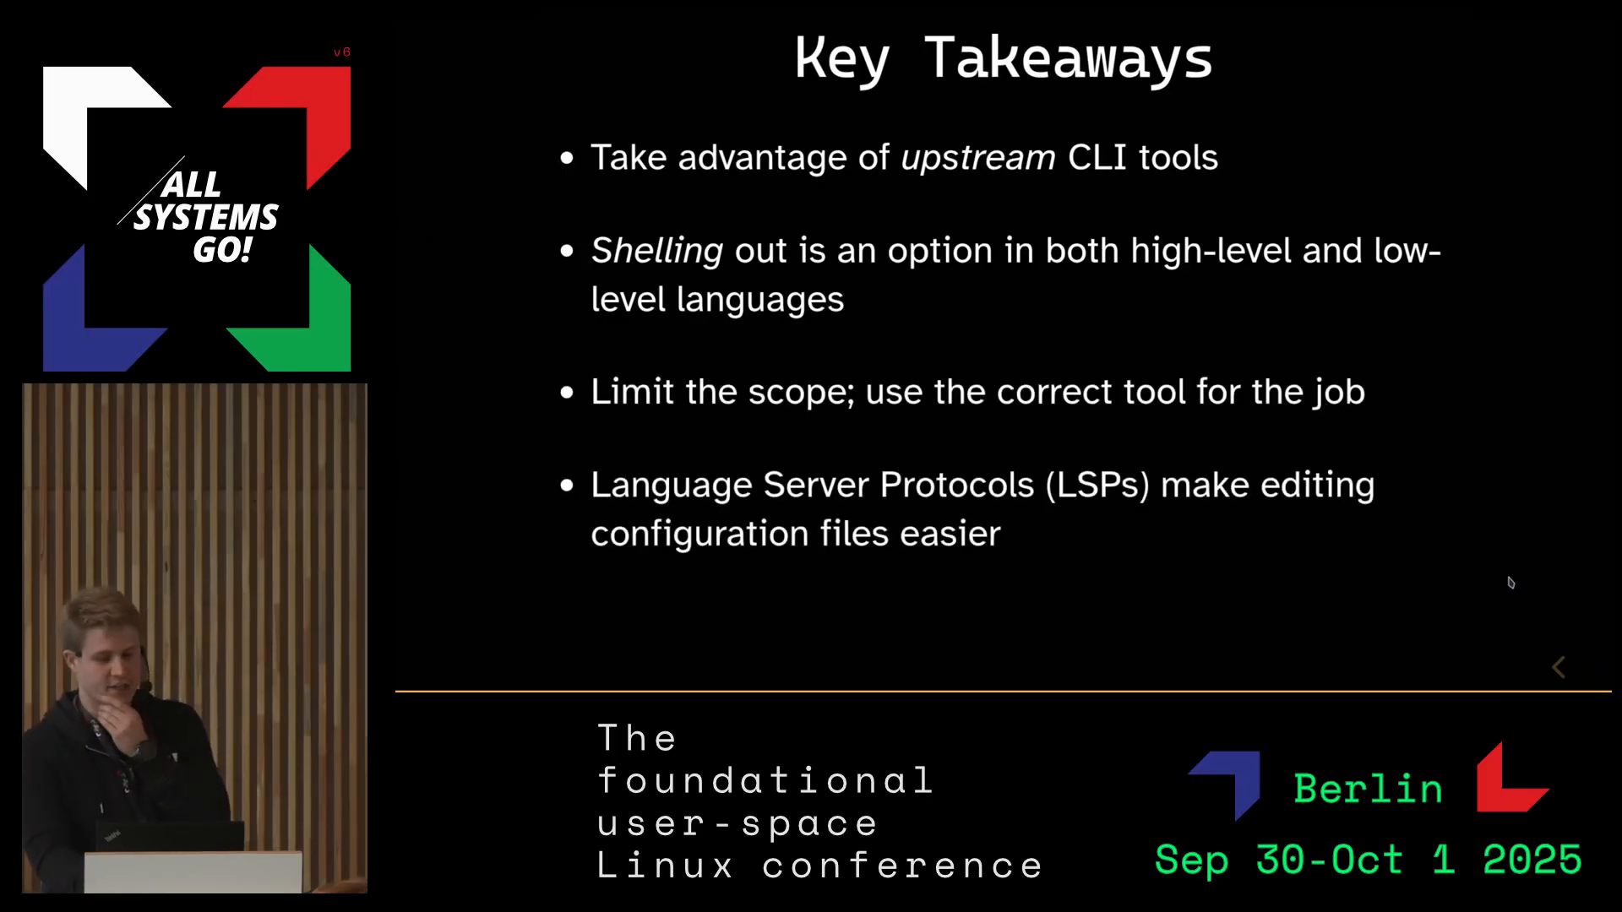
mouse_move(1494, 567)
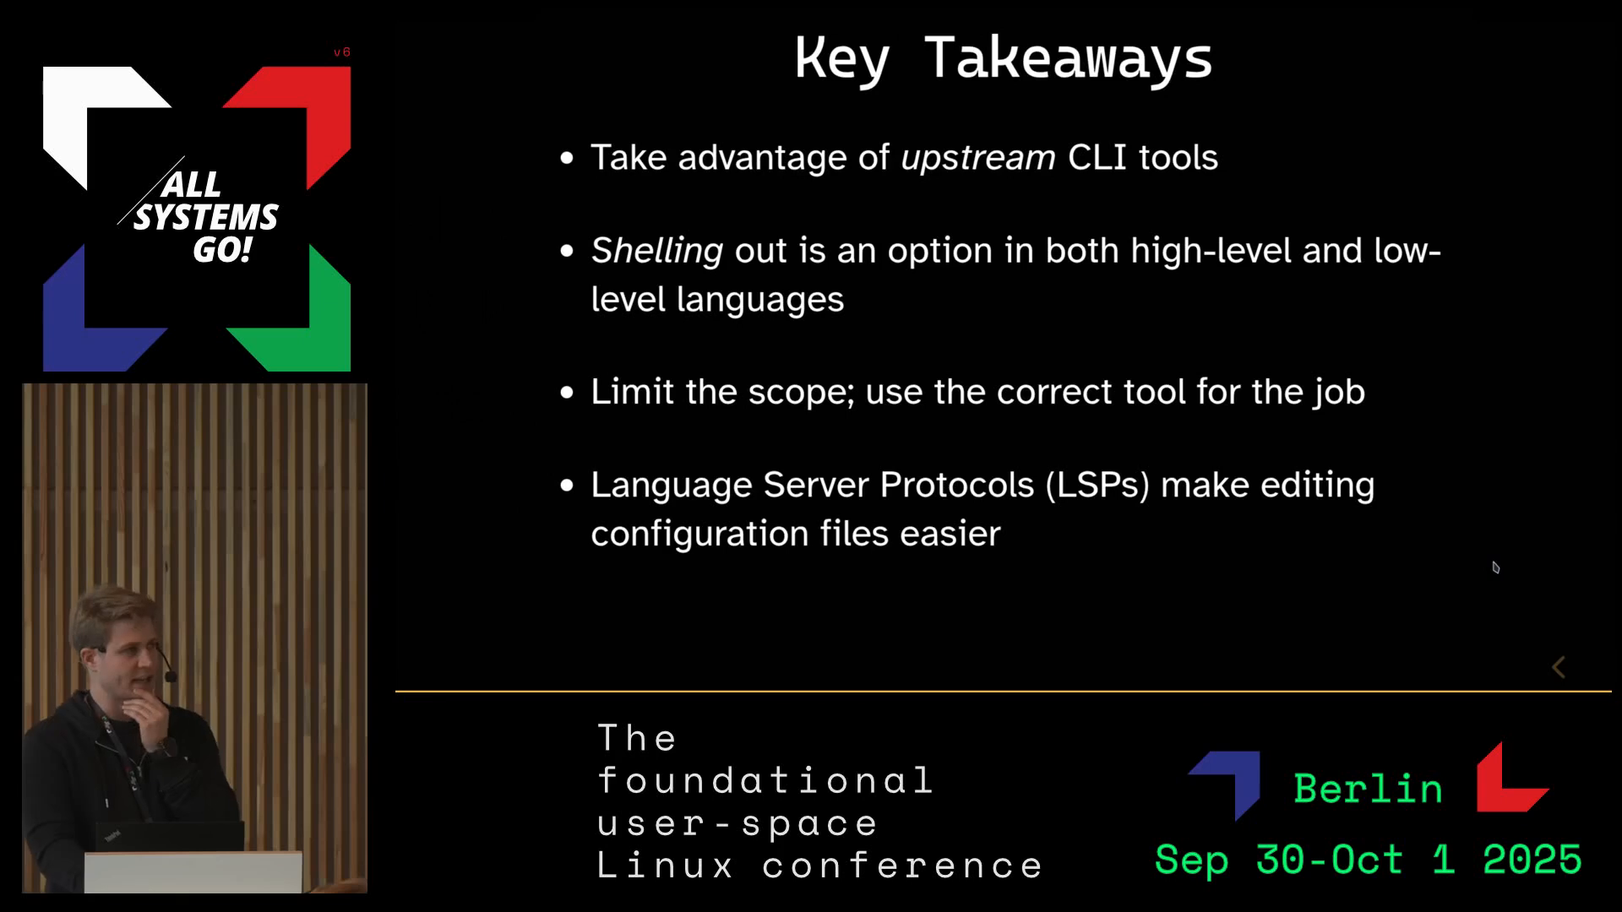